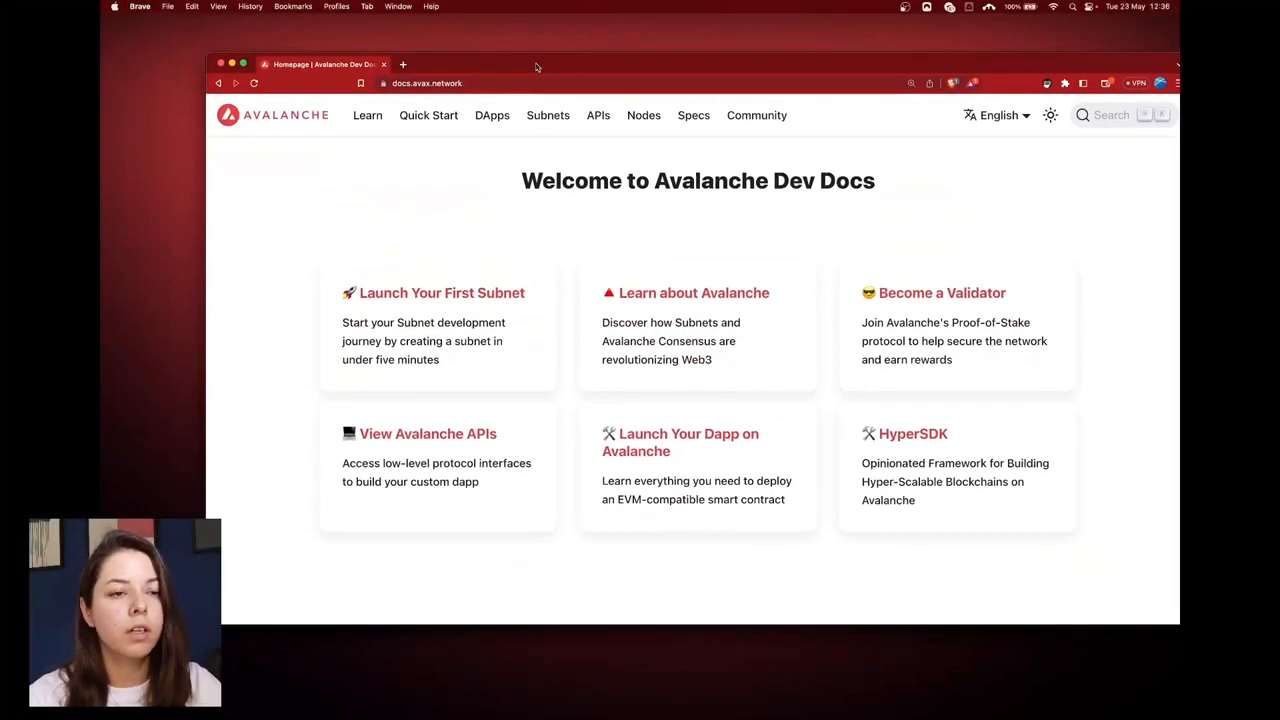
# - Navigate to Subnets and open the 'Deploy a Subnet on a Local Network' guide
pyautogui.click(548, 114)
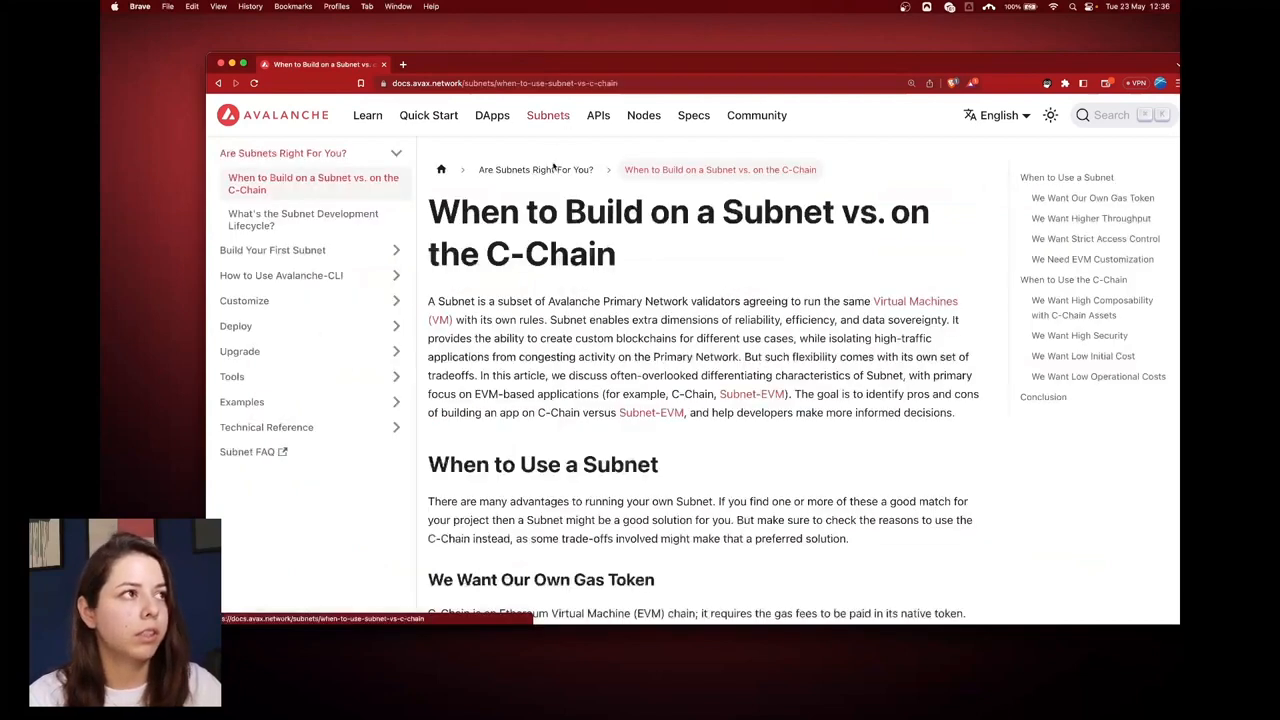
pyautogui.click(280, 276)
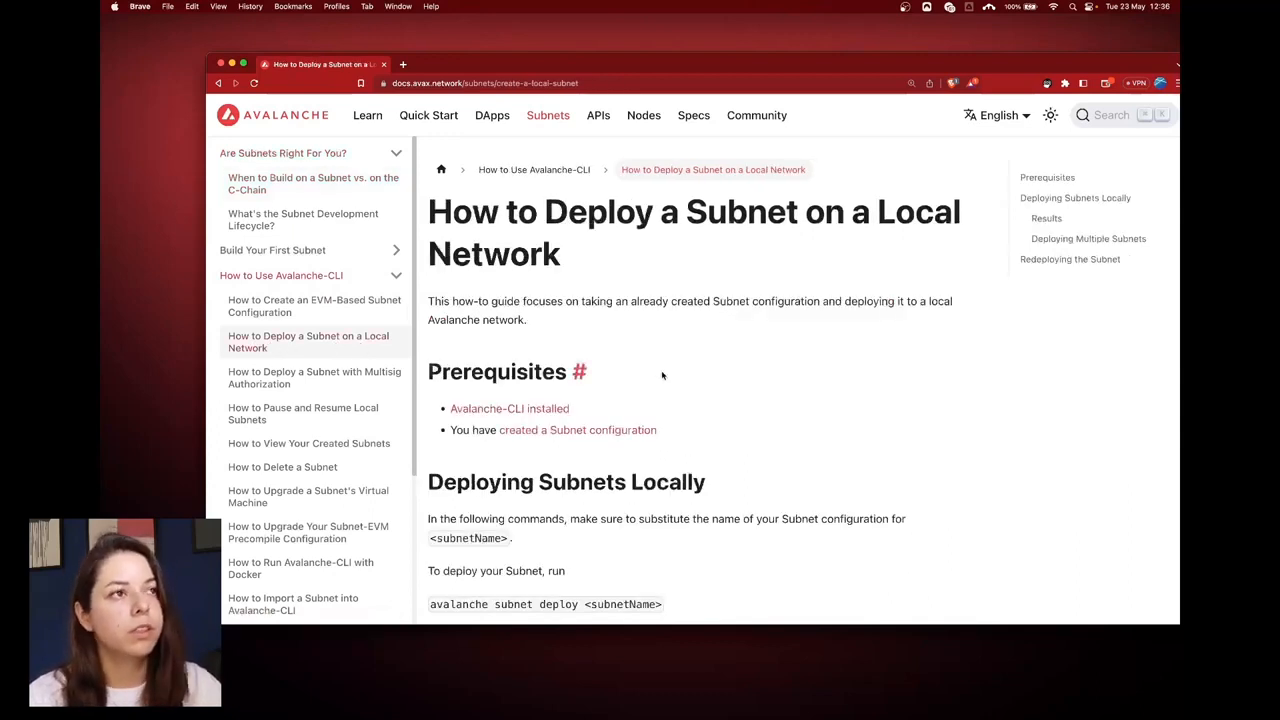
pyautogui.moveTo(604, 400)
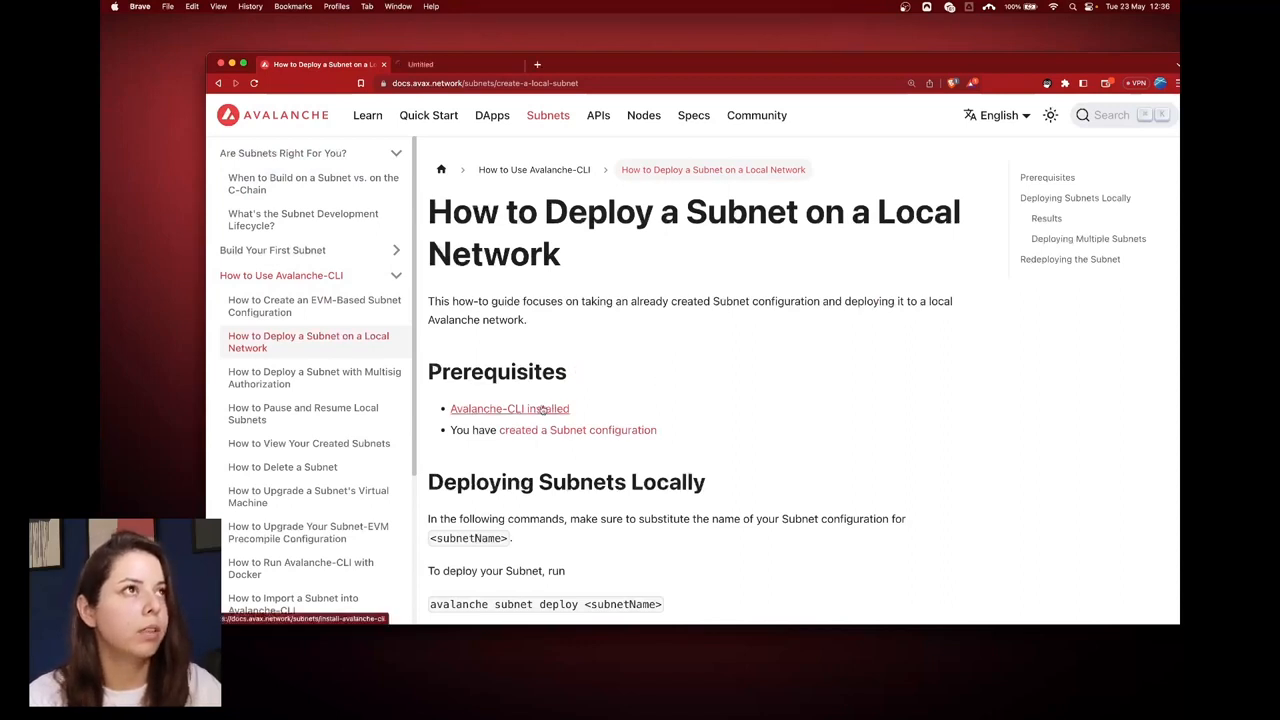
# - Follow the 'Avalanche-CLI installed' link and read down to 'Adding Avalanche-CLI to Your PATH'
pyautogui.click(508, 408)
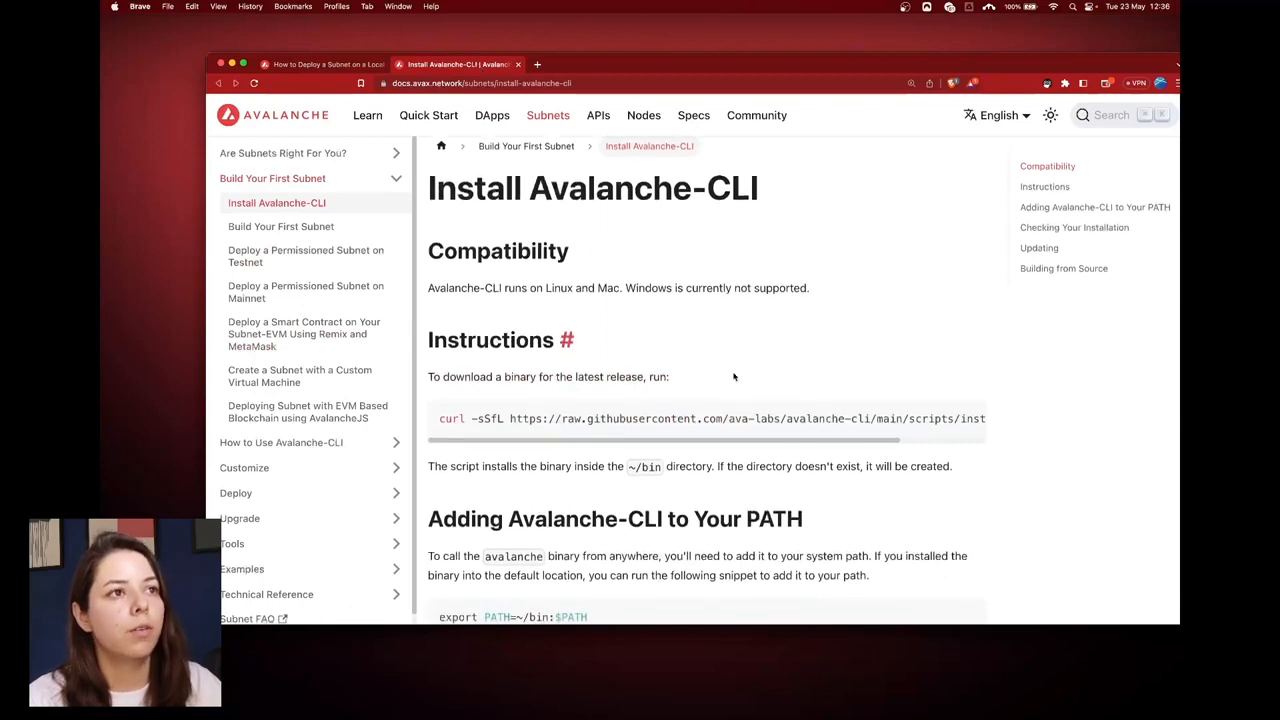
pyautogui.scroll(-3)
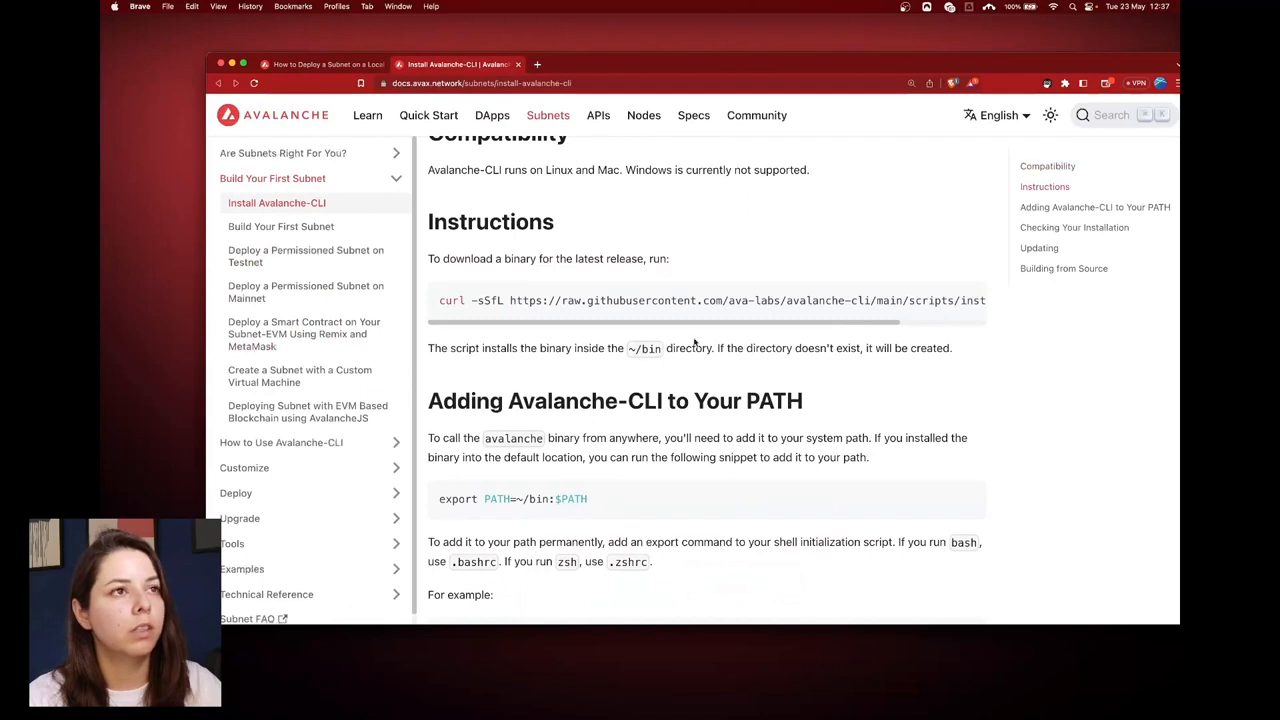
pyautogui.scroll(-3)
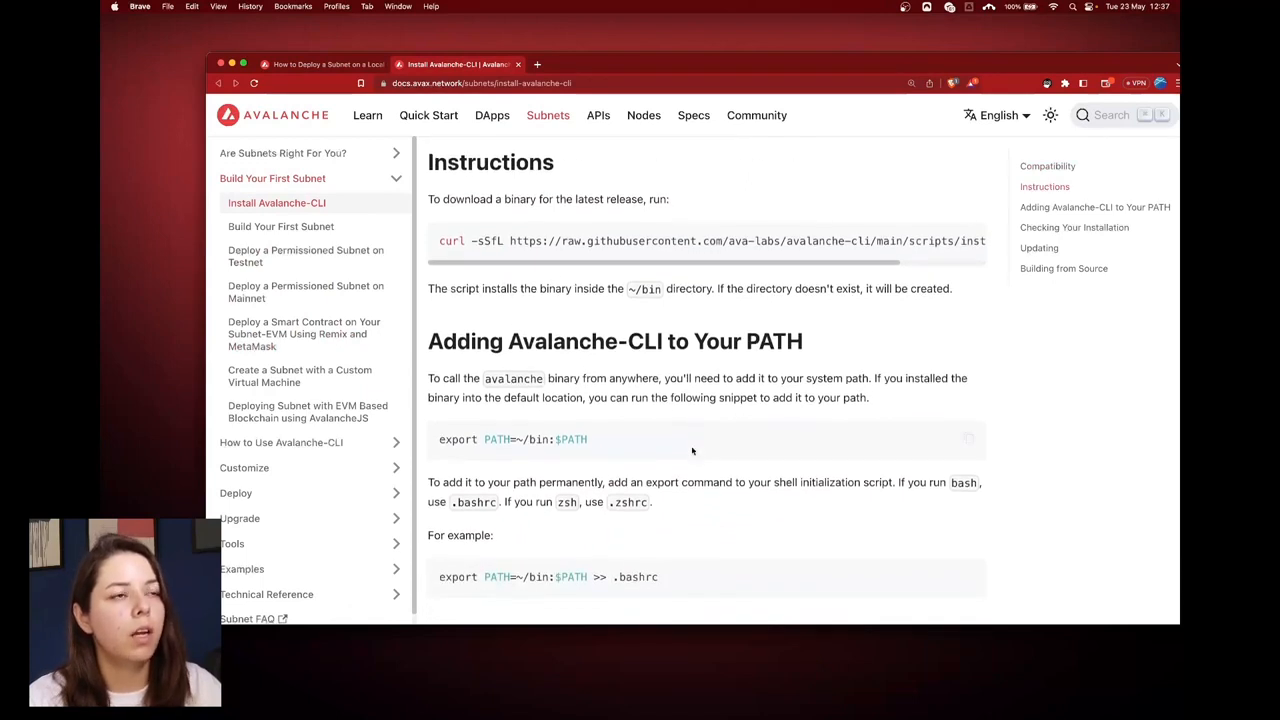
pyautogui.scroll(-3)
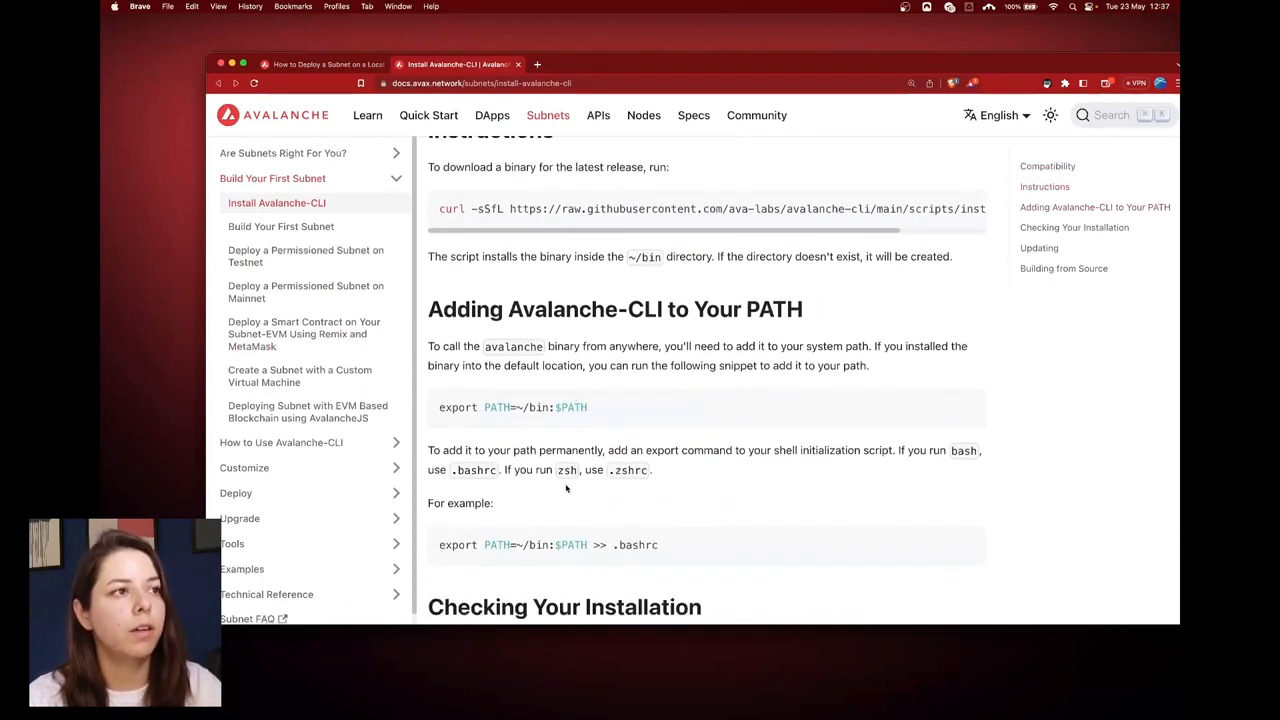
pyautogui.moveTo(710, 476)
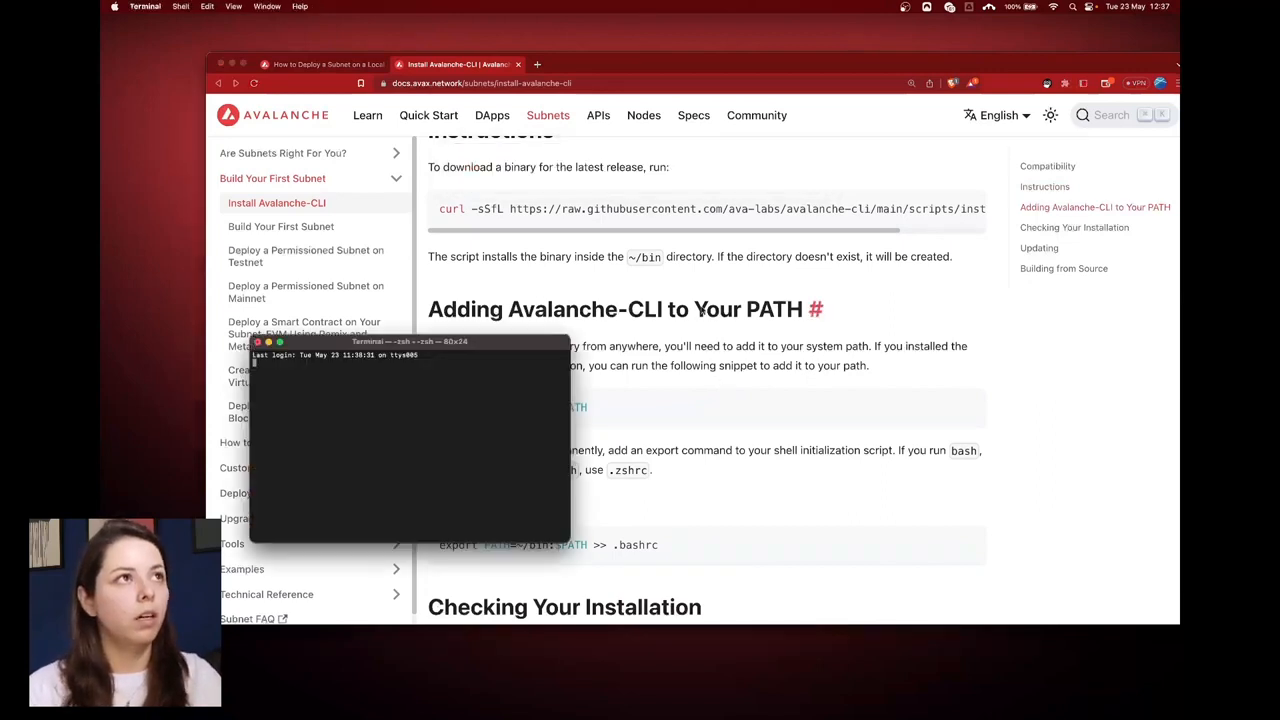
# - Enlarge the terminal and run `avalanche --version`, confirming version 1.2.1
pyautogui.moveTo(408, 340); pyautogui.dragTo(796, 242)
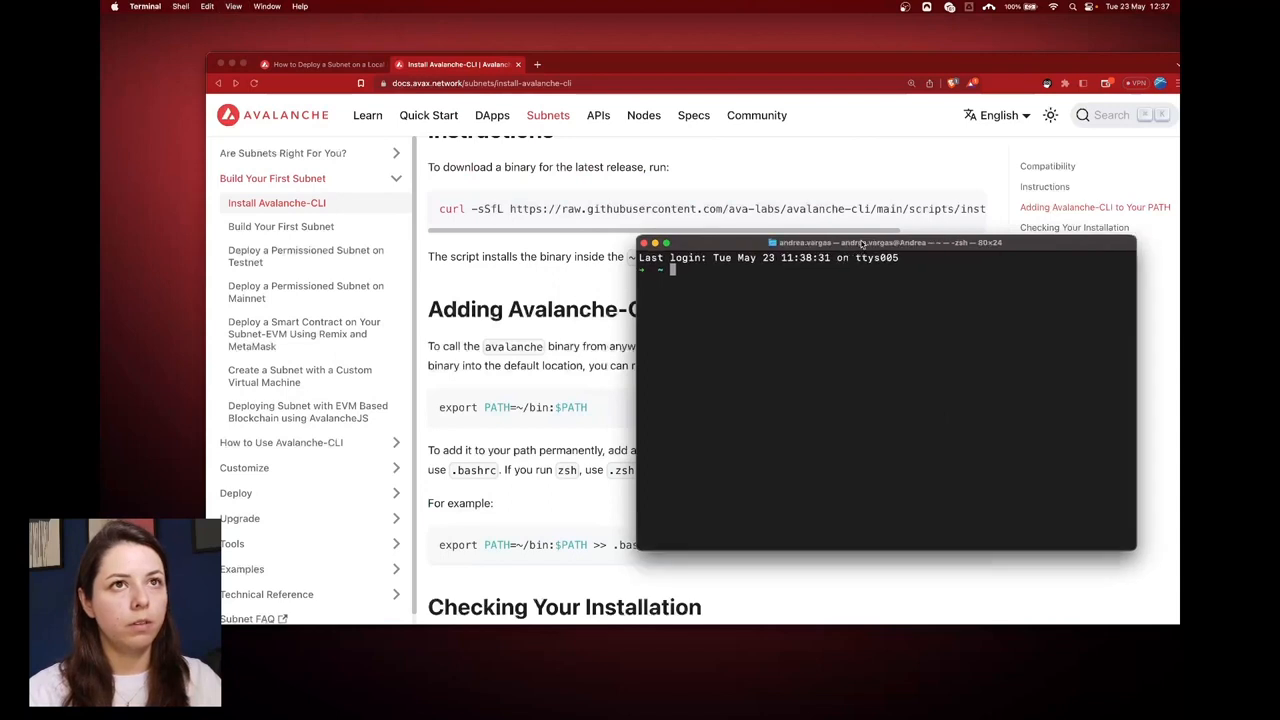
pyautogui.write('avalanche')
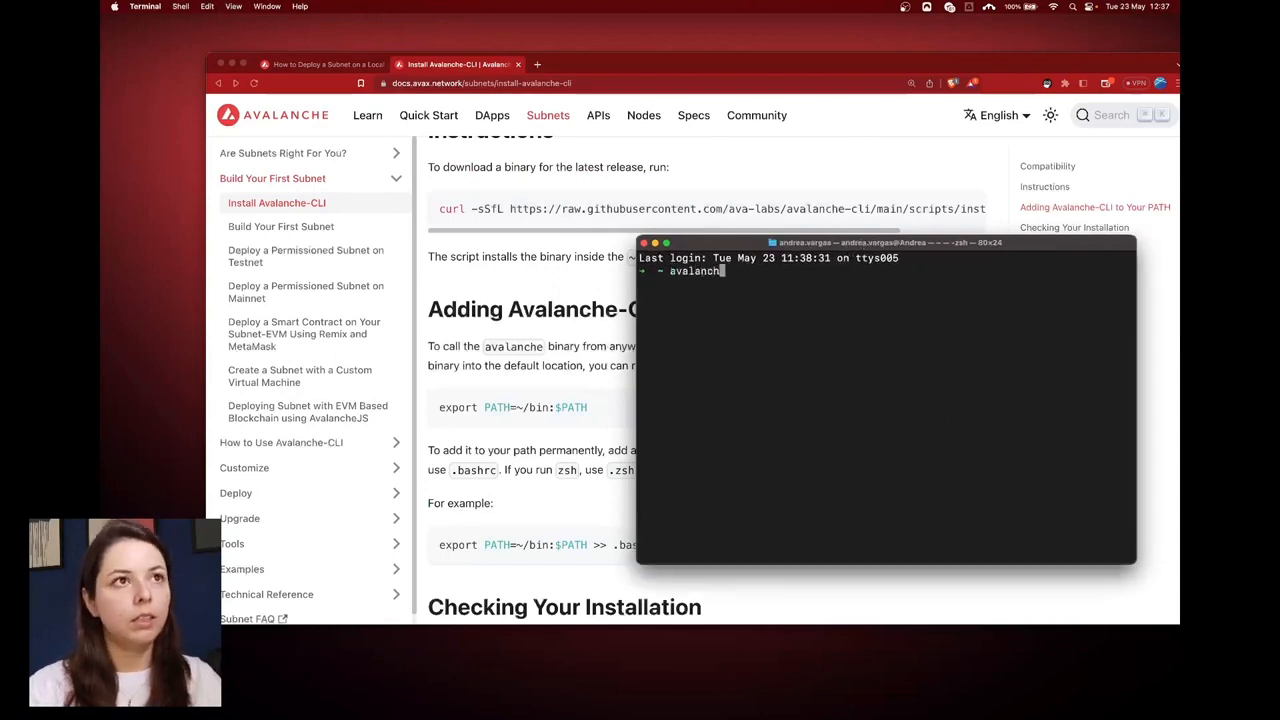
pyautogui.write('--version')
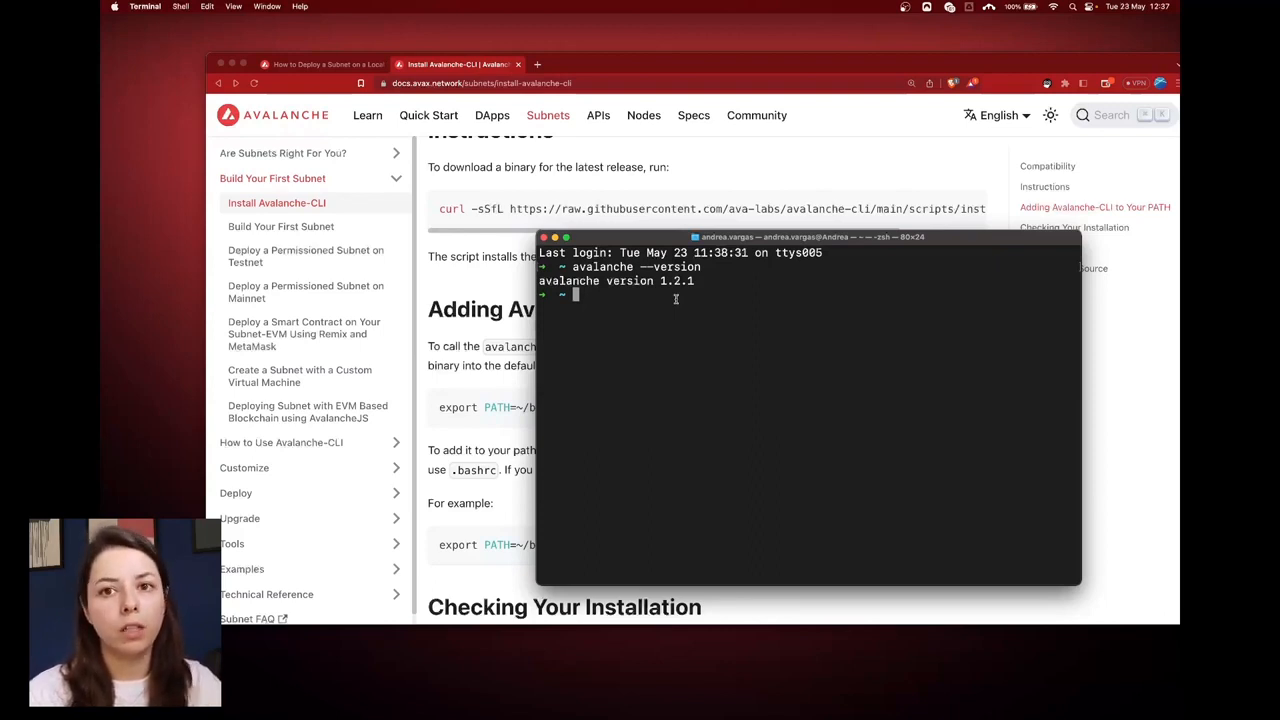
pyautogui.write('avalanc')
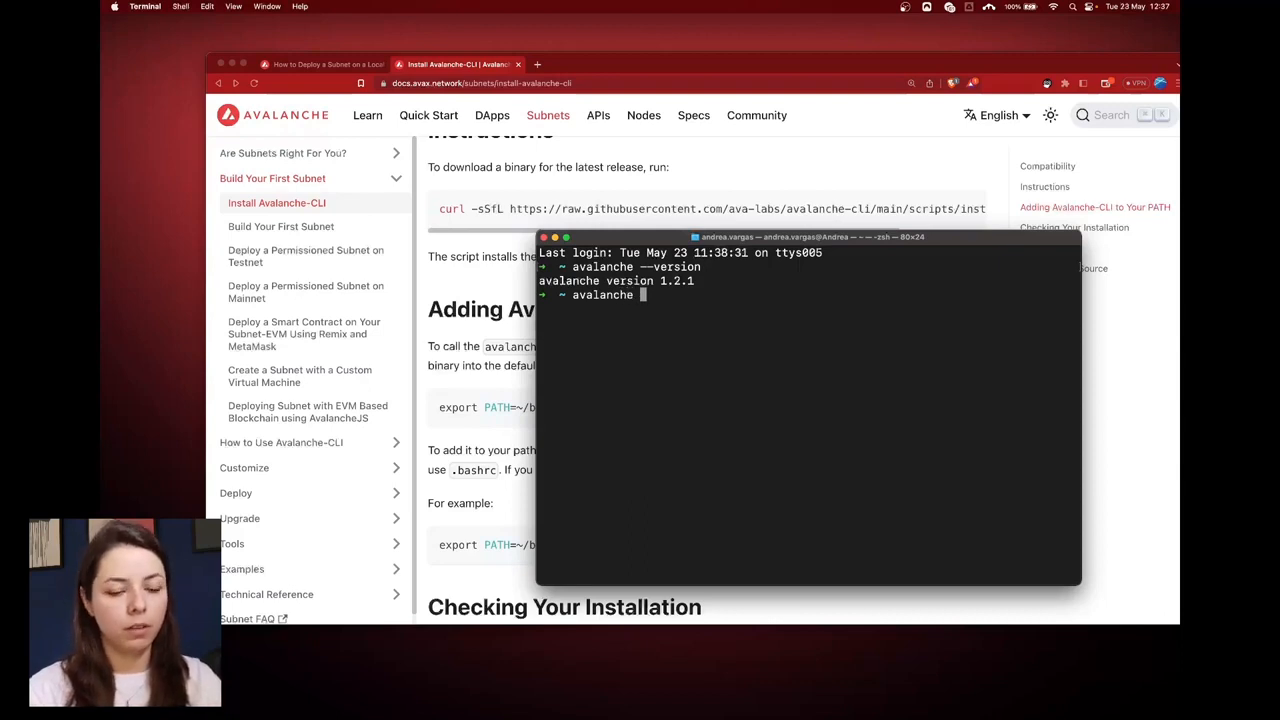
# - Run `avalanche help` and highlight the help, key, network and subnet commands in its output
pyautogui.write('help')
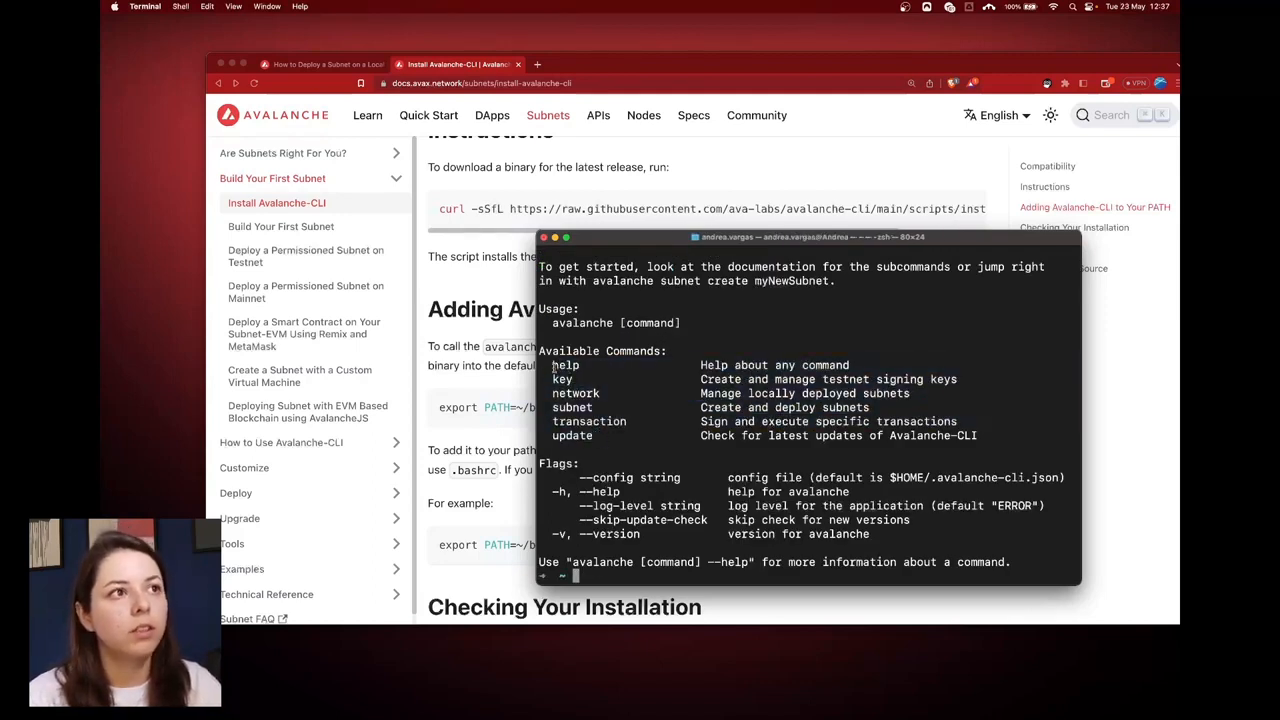
pyautogui.doubleClick(562, 378)
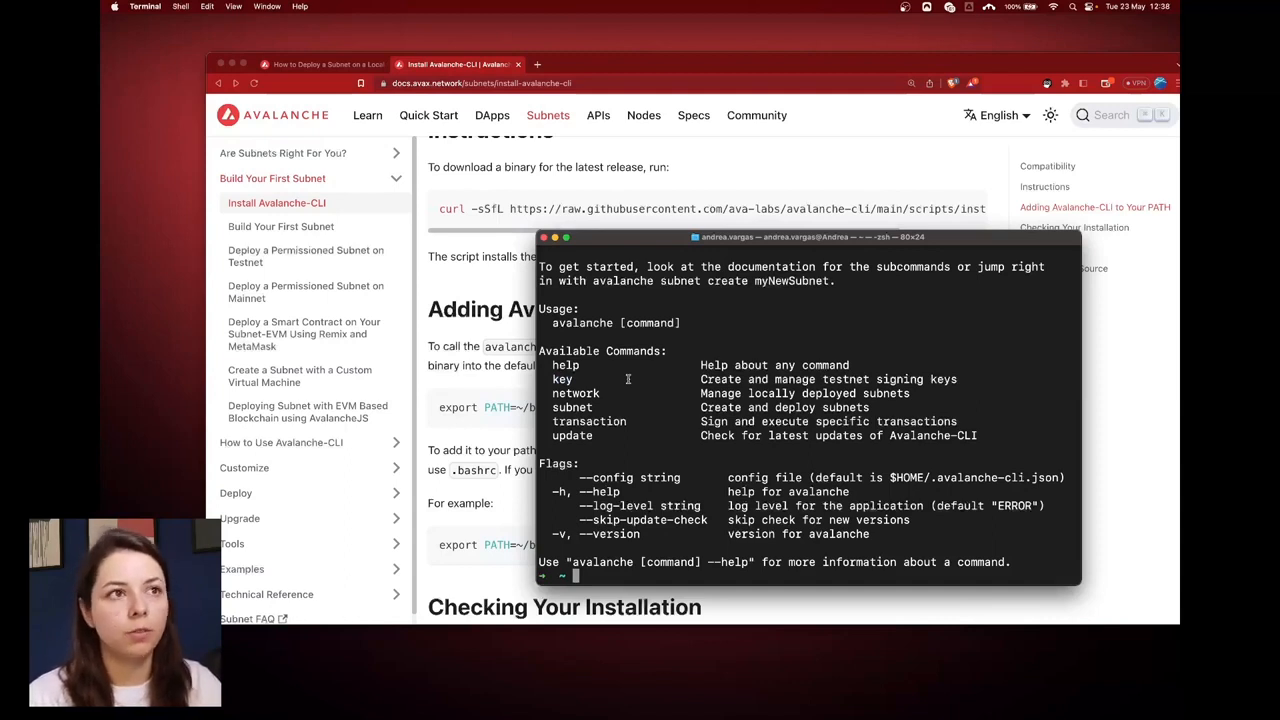
pyautogui.doubleClick(562, 380)
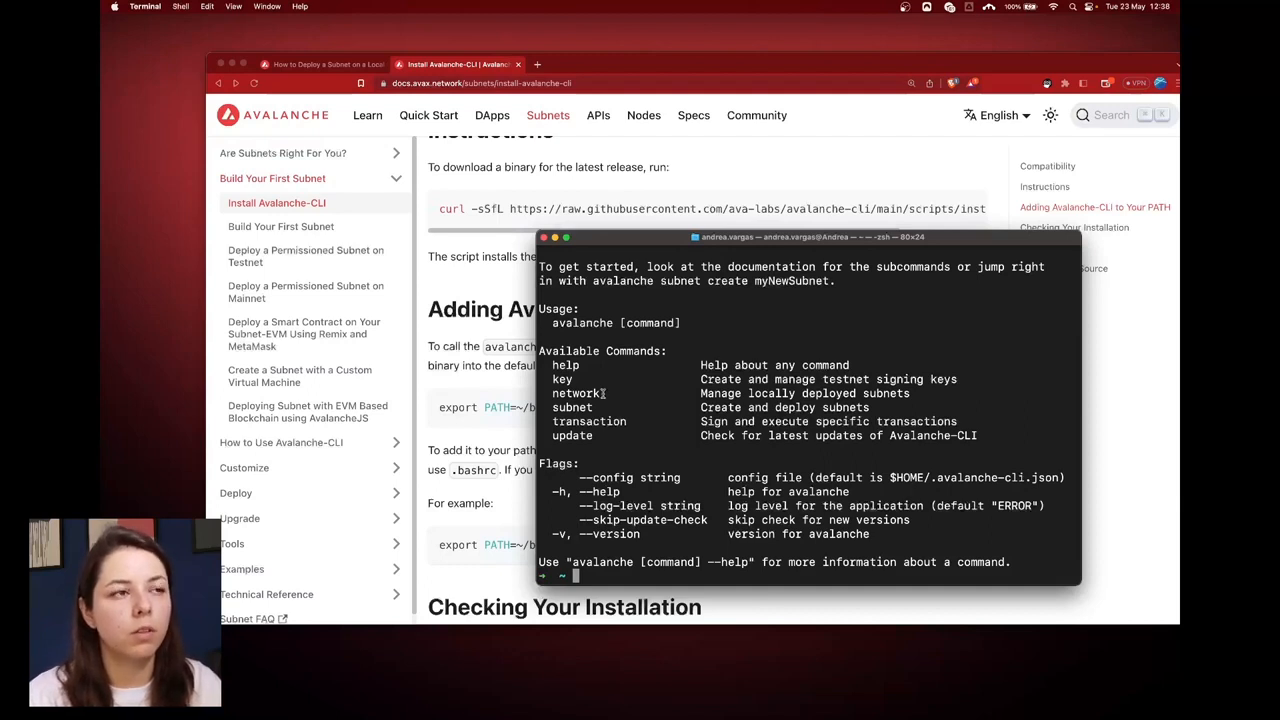
pyautogui.doubleClick(576, 392)
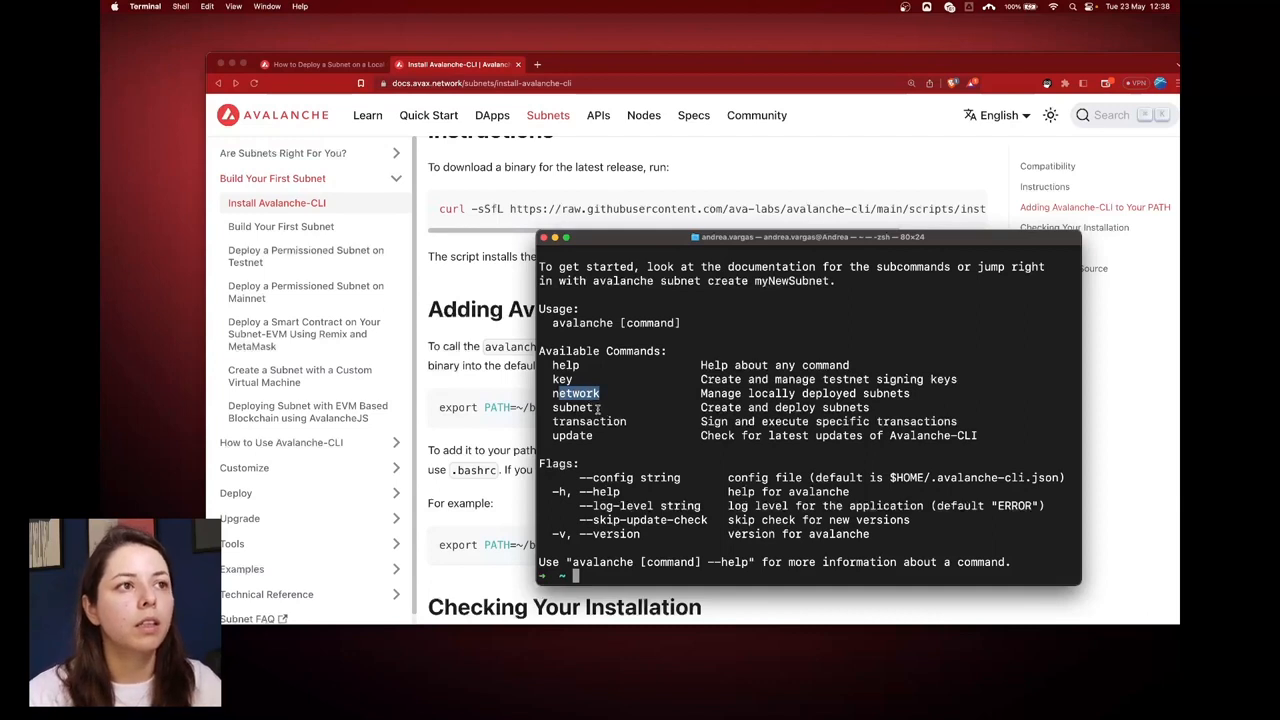
pyautogui.doubleClick(576, 408)
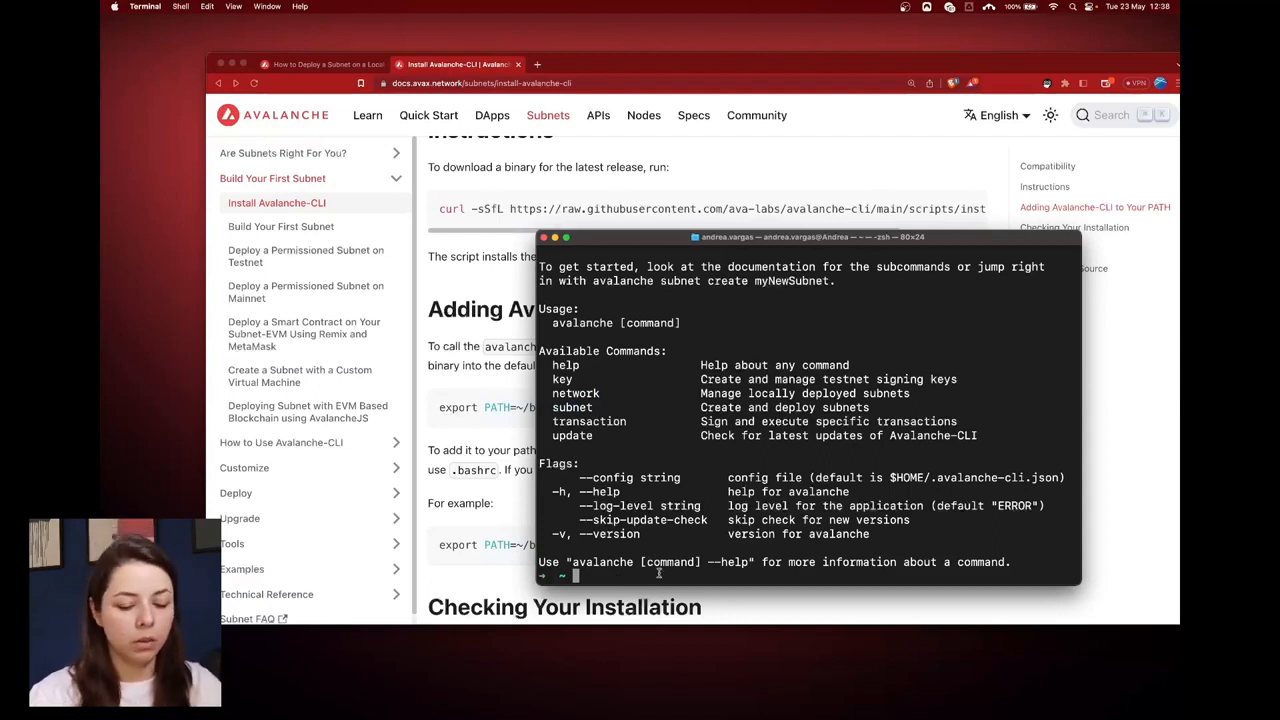
# - Run `avalanche subnet --help` and read through the create, deploy and list subcommands
pyautogui.write('avalanche')
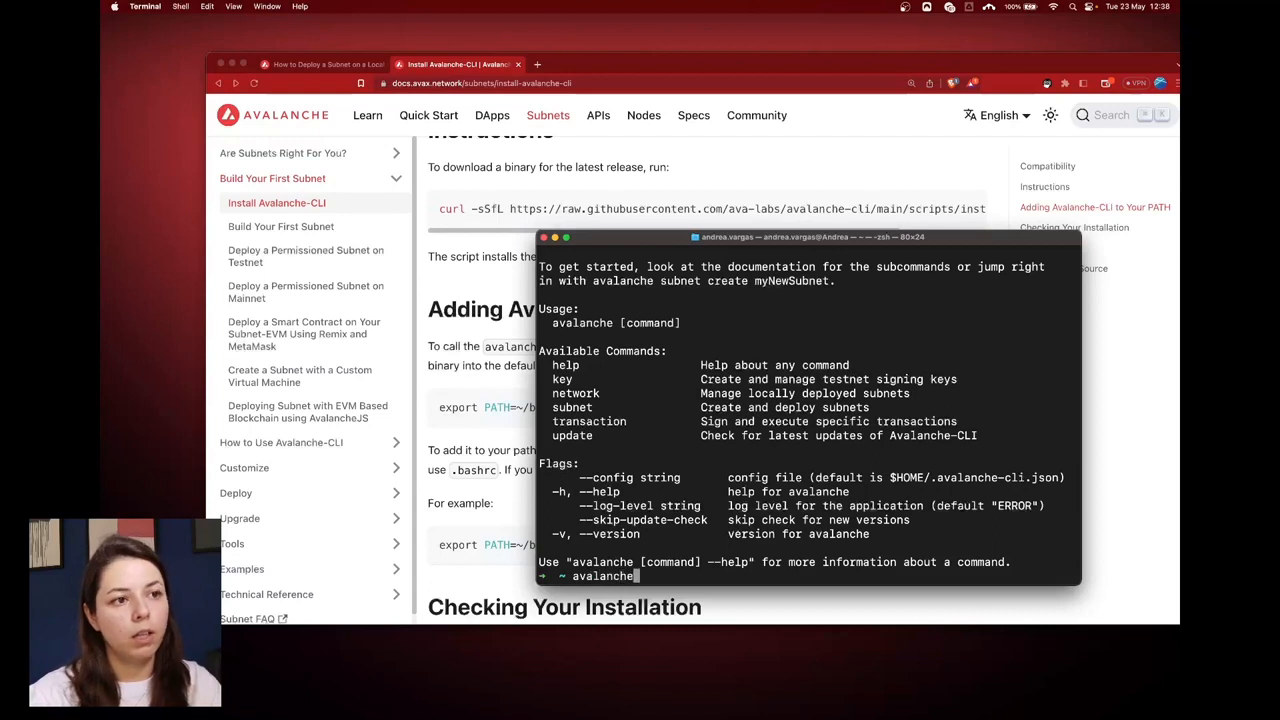
pyautogui.write('subnet')
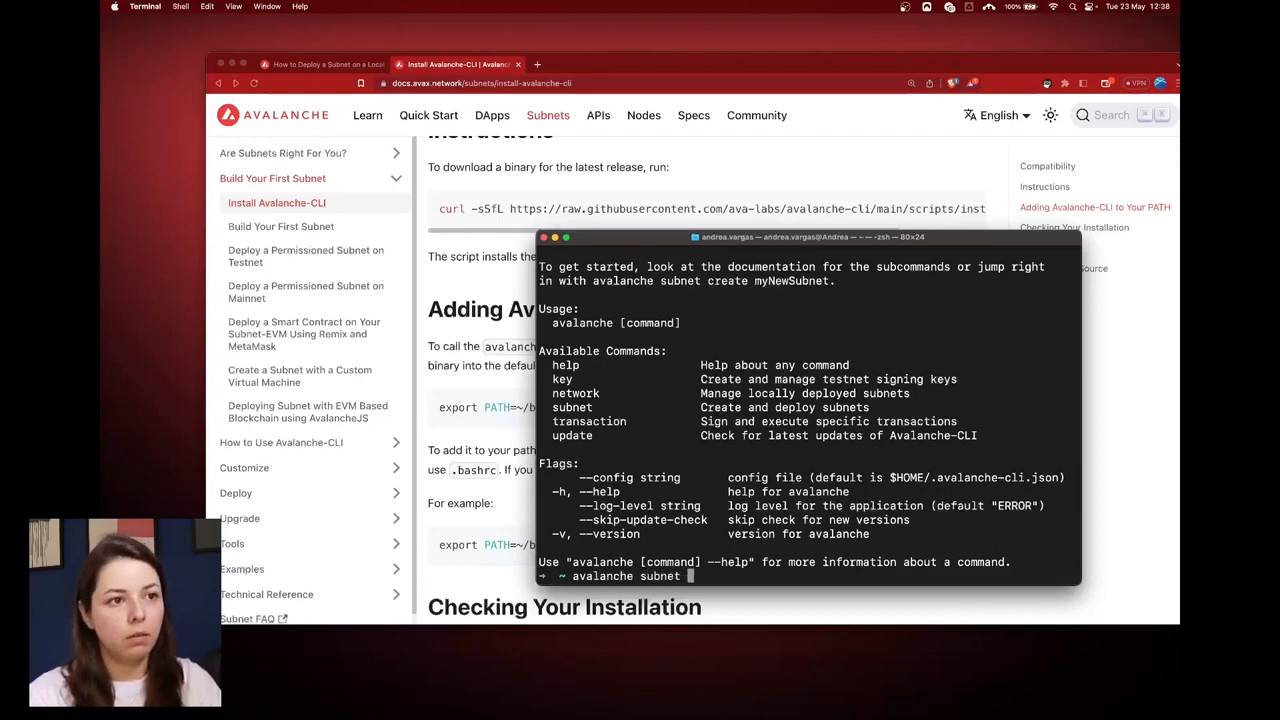
pyautogui.write('-')
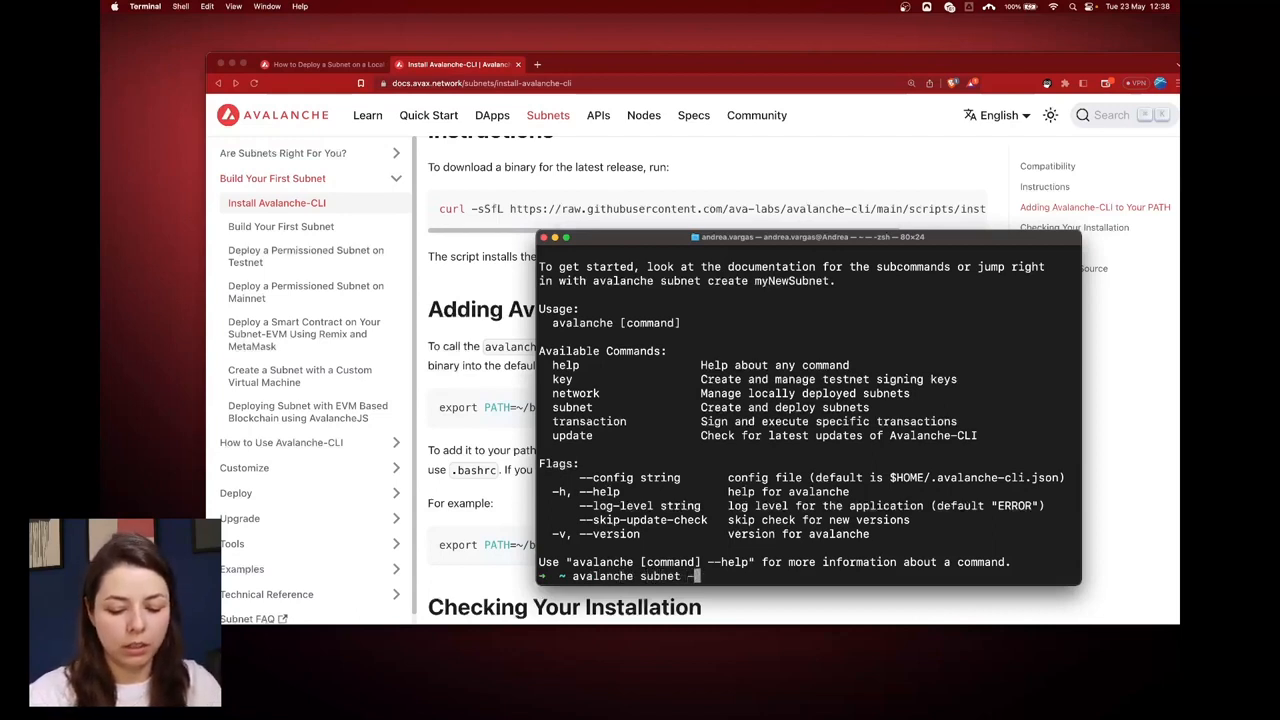
pyautogui.write('-help')
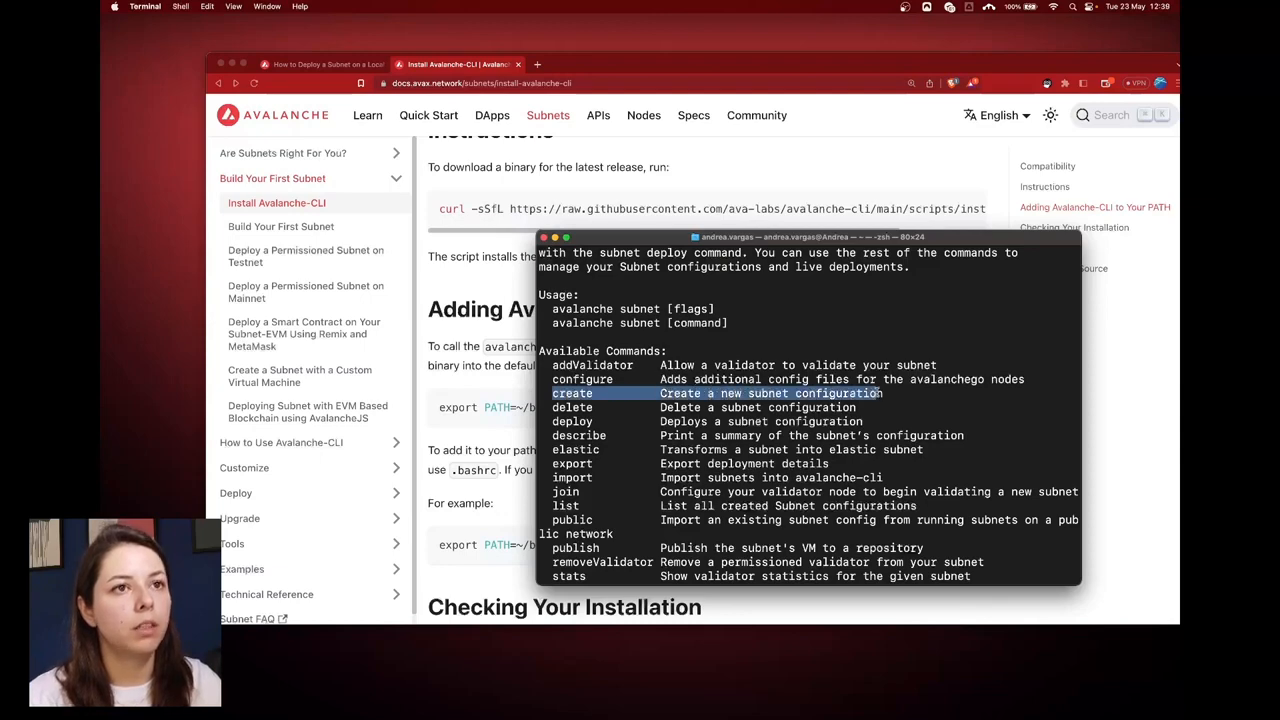
pyautogui.scroll(-3)
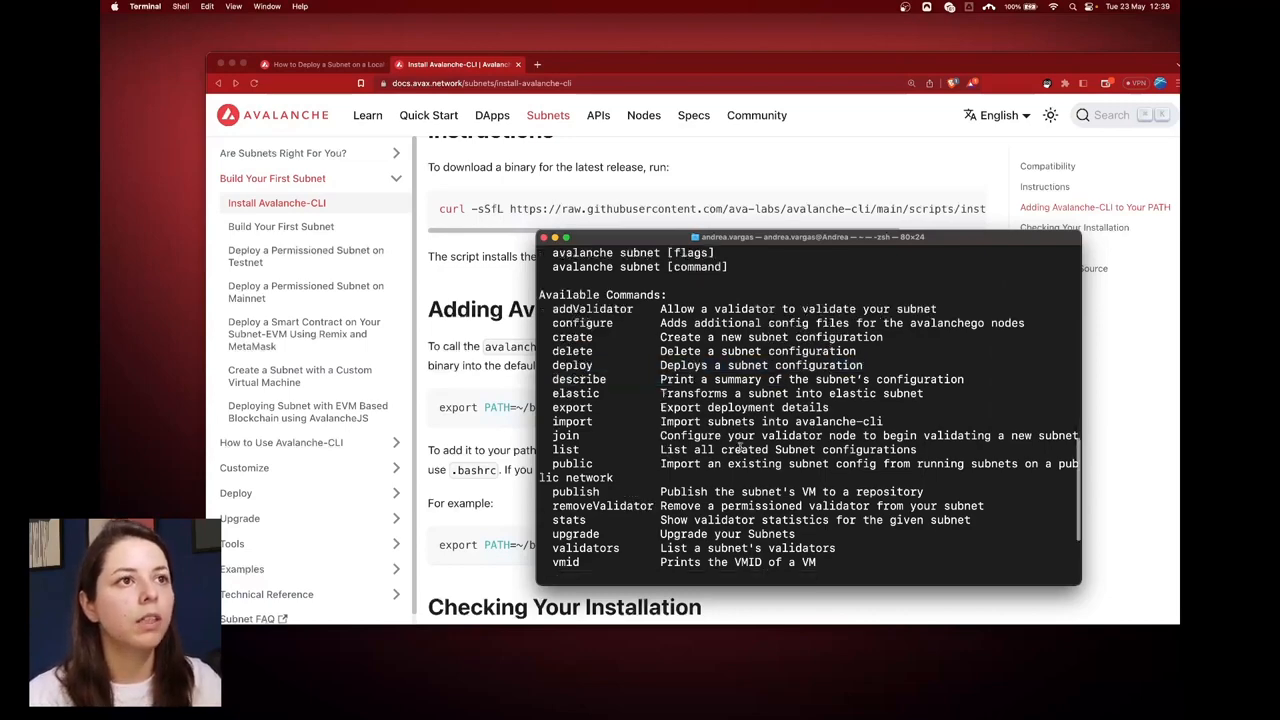
pyautogui.scroll(-3)
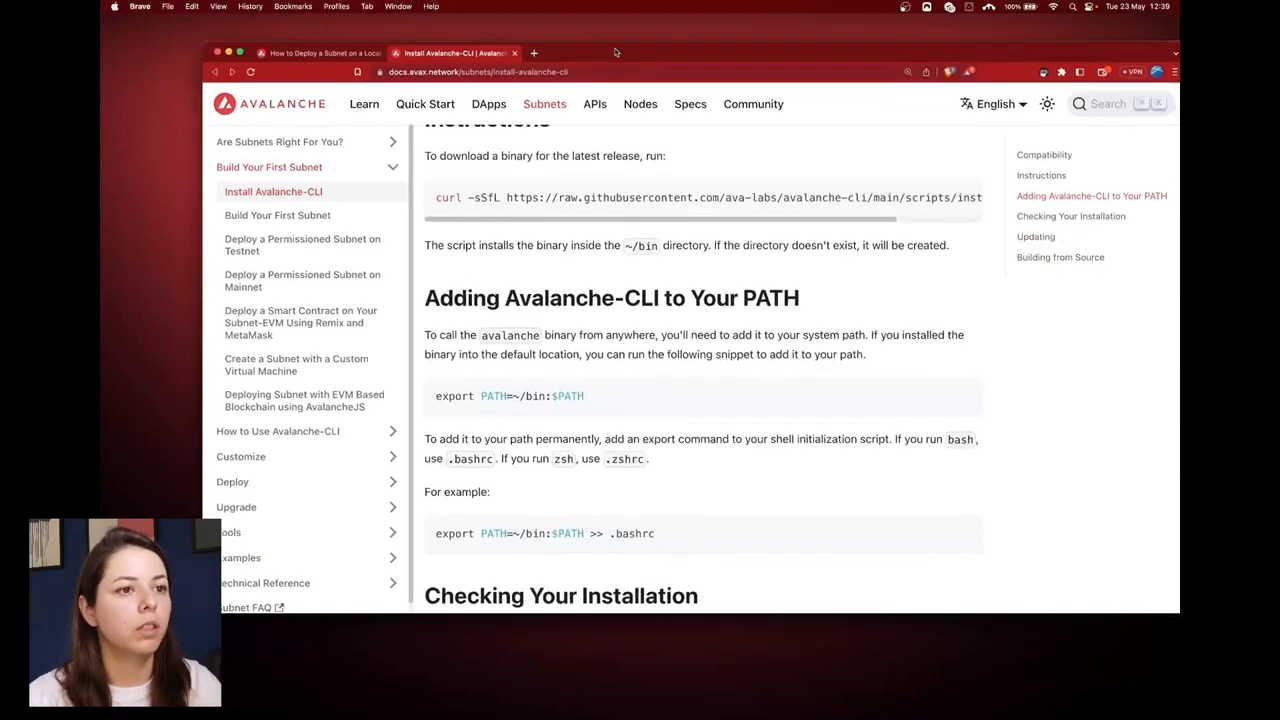
# - Return to the local deployment guide and follow the 'created a Subnet configuration' prerequisite link
pyautogui.click(320, 52)
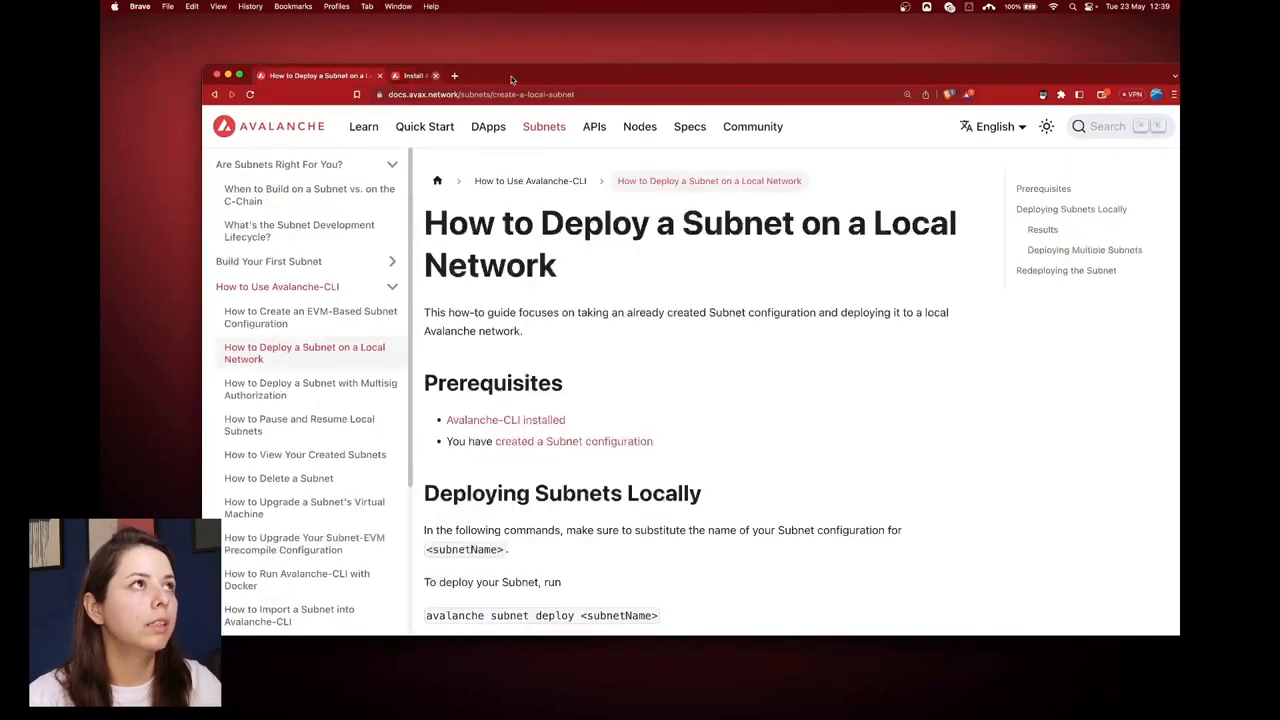
pyautogui.click(436, 76)
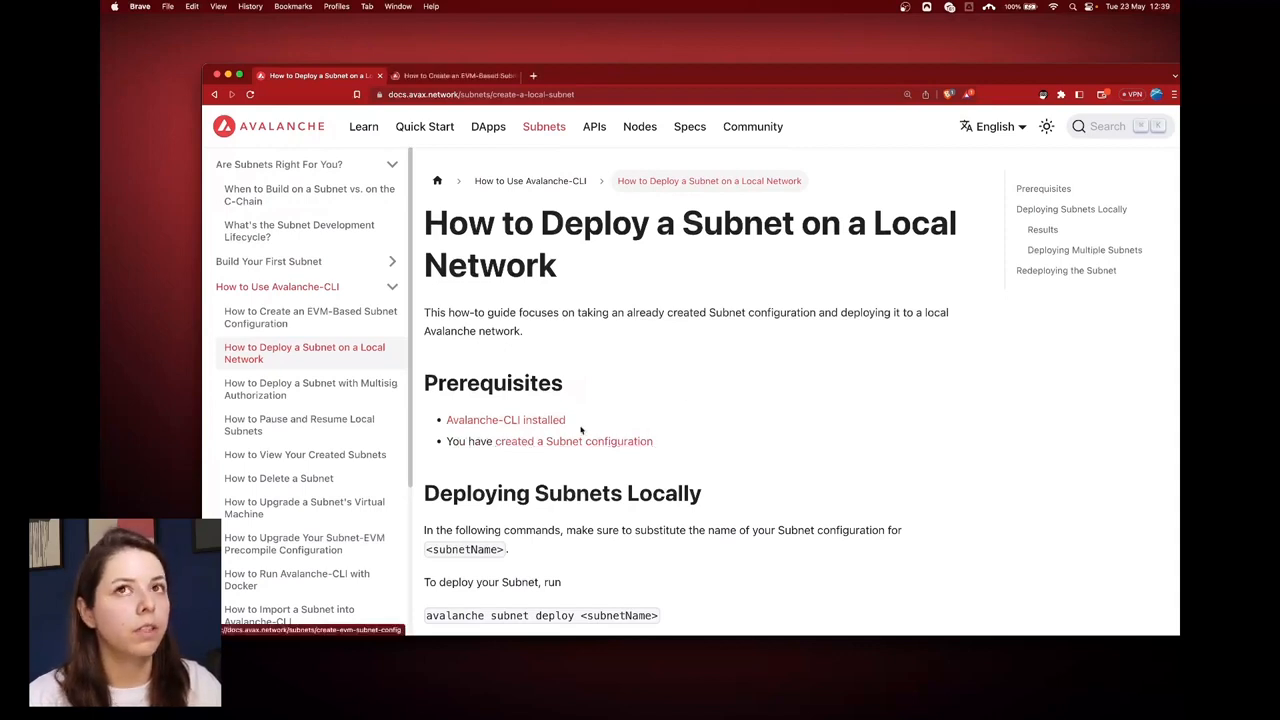
pyautogui.click(456, 76)
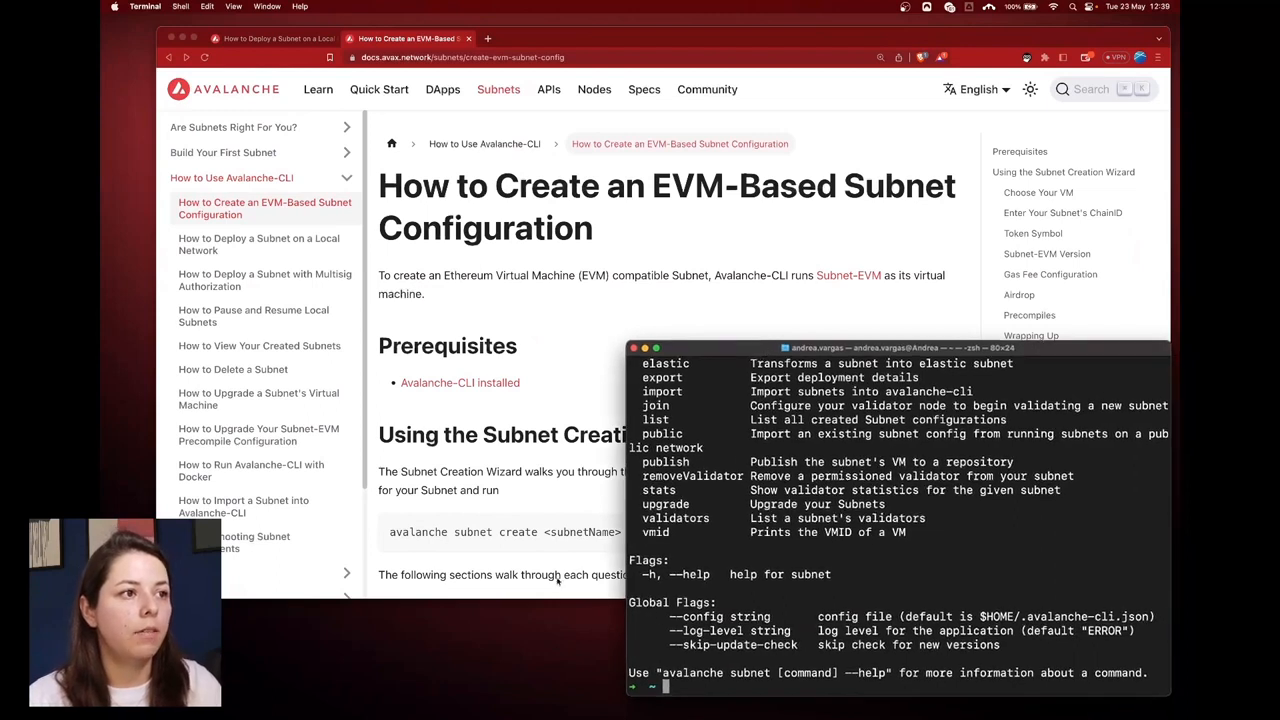
# - Run `avalanche subnet create mySubnet` and select Subnet-EVM as the virtual machine
pyautogui.write('avalanche subnet create')
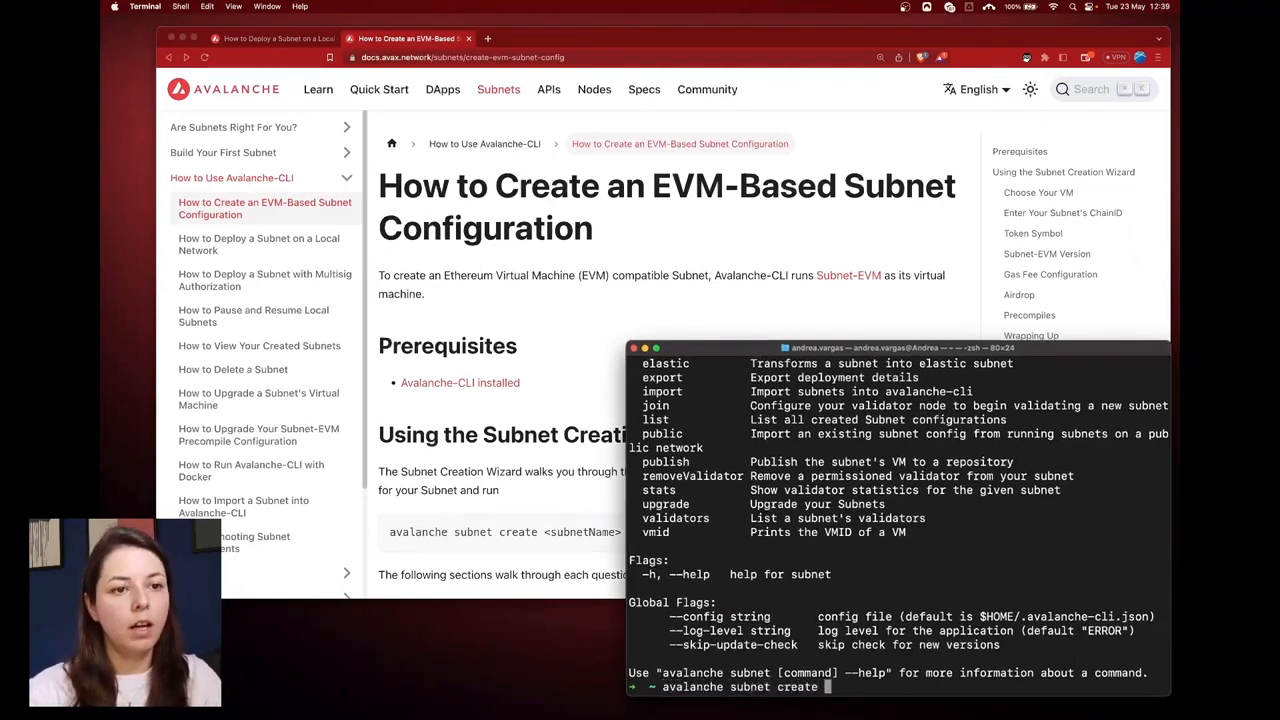
pyautogui.write('mySubnet')
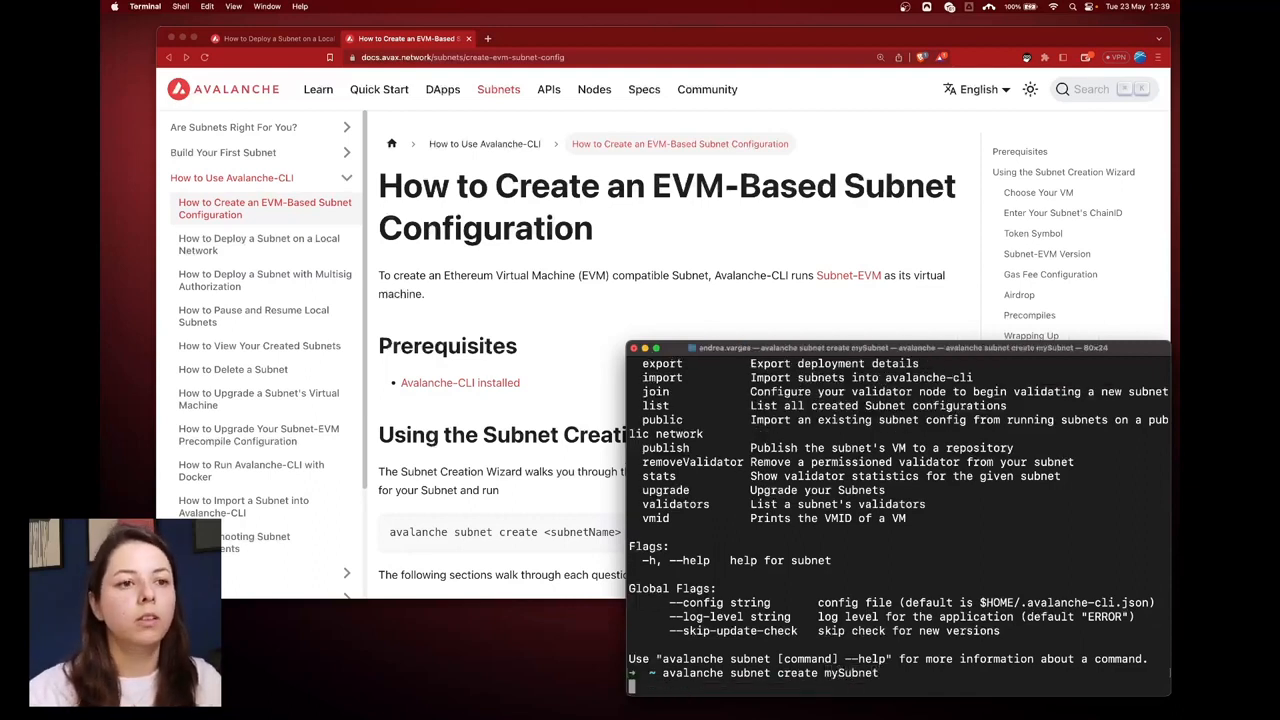
pyautogui.press('enter')
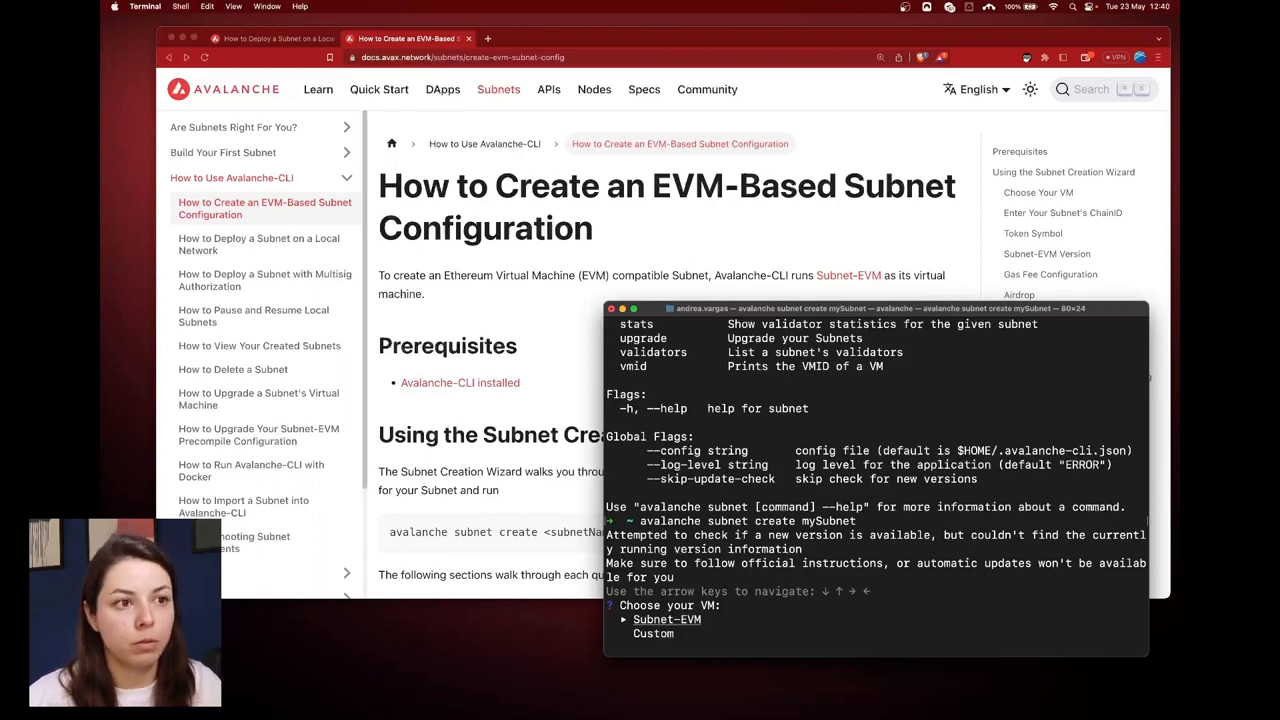
pyautogui.press('down')
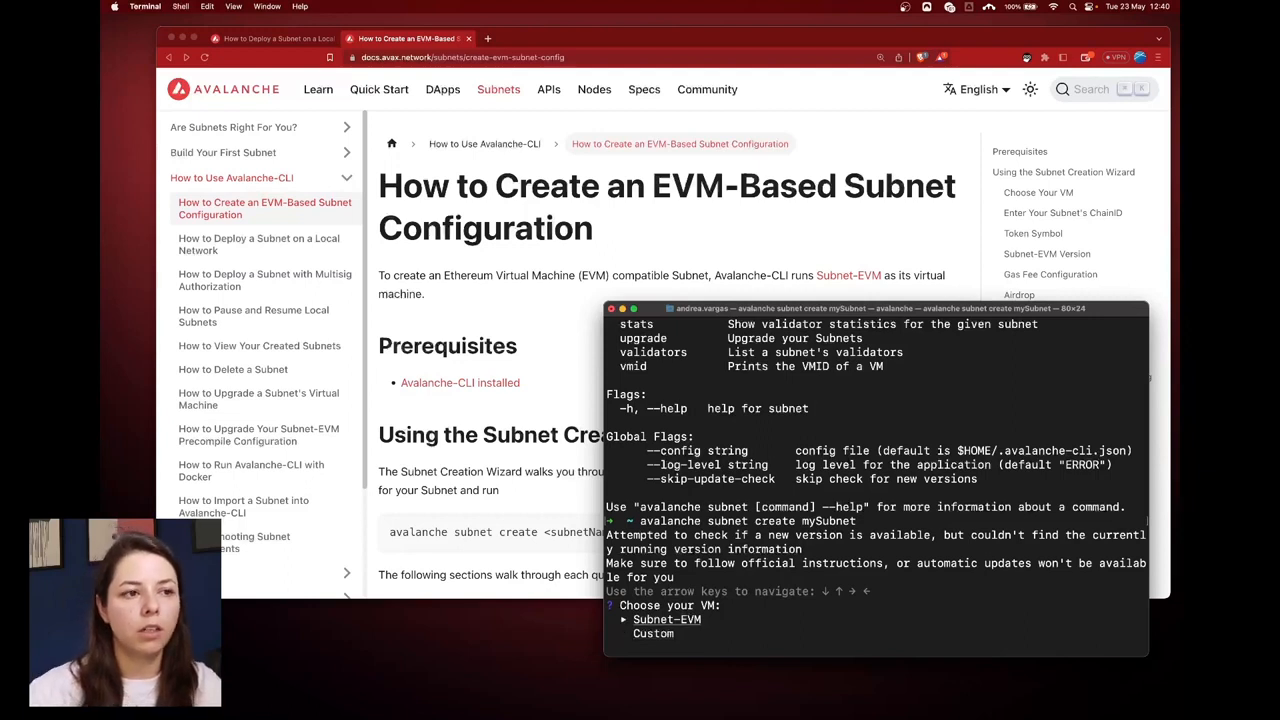
pyautogui.press('enter')
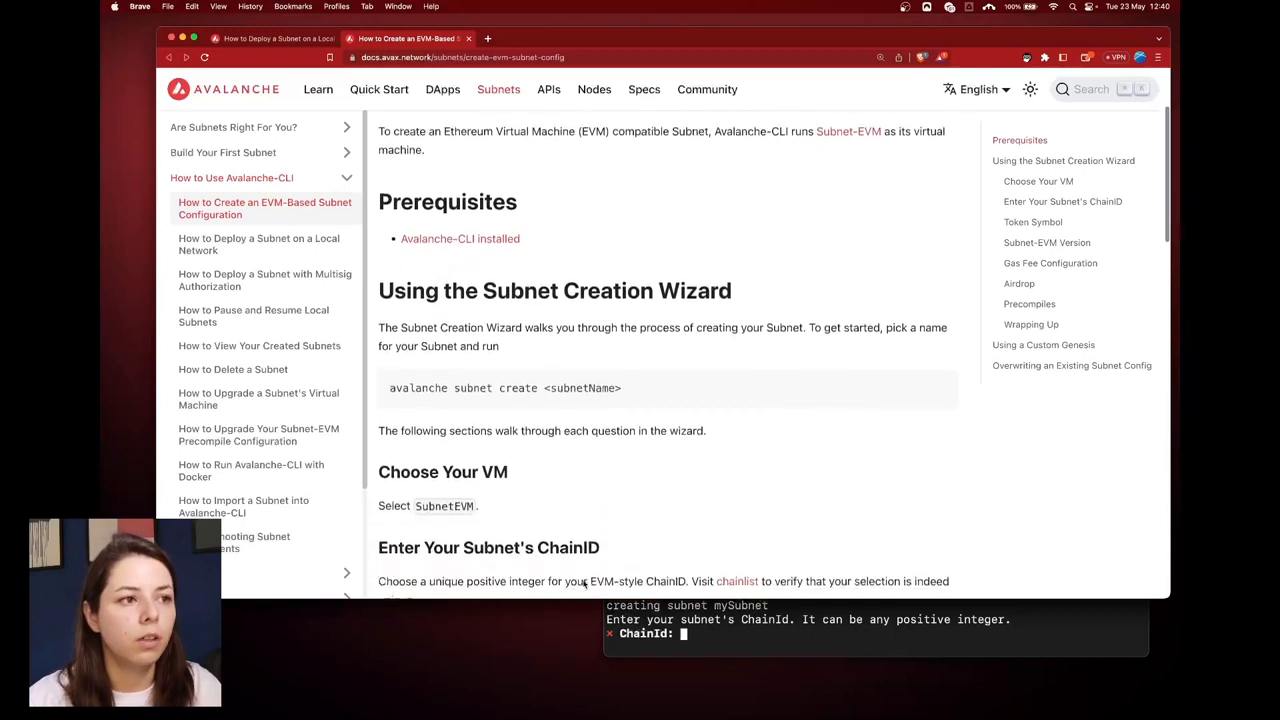
# - Go to ChainList from the ChainID section, include testnets, and copy the unused chain ID 61738
pyautogui.scroll(-3)
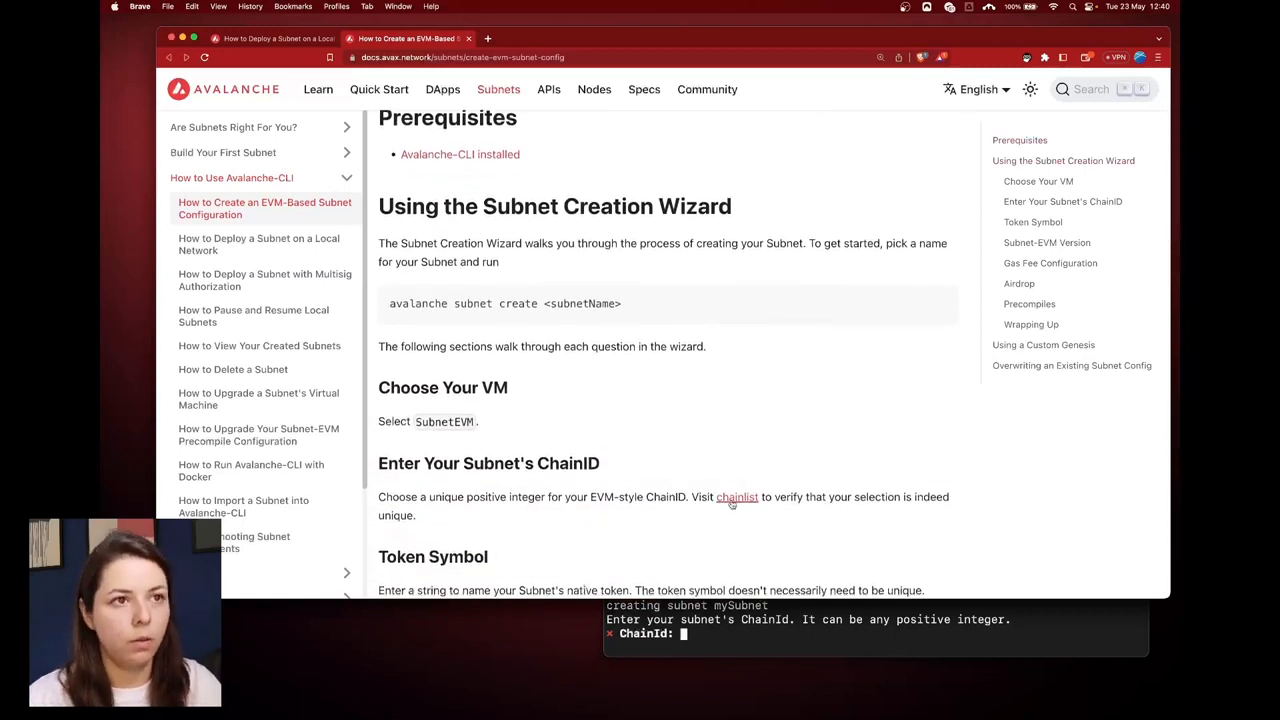
pyautogui.click(736, 496)
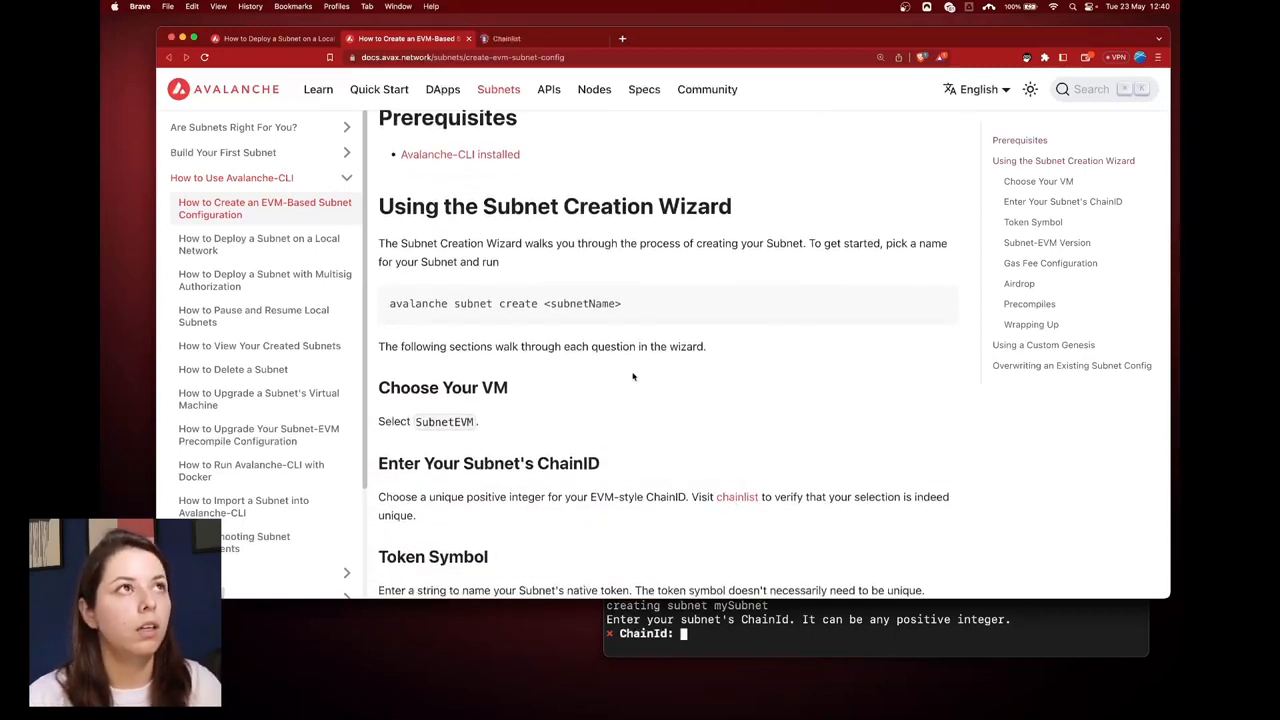
pyautogui.click(736, 496)
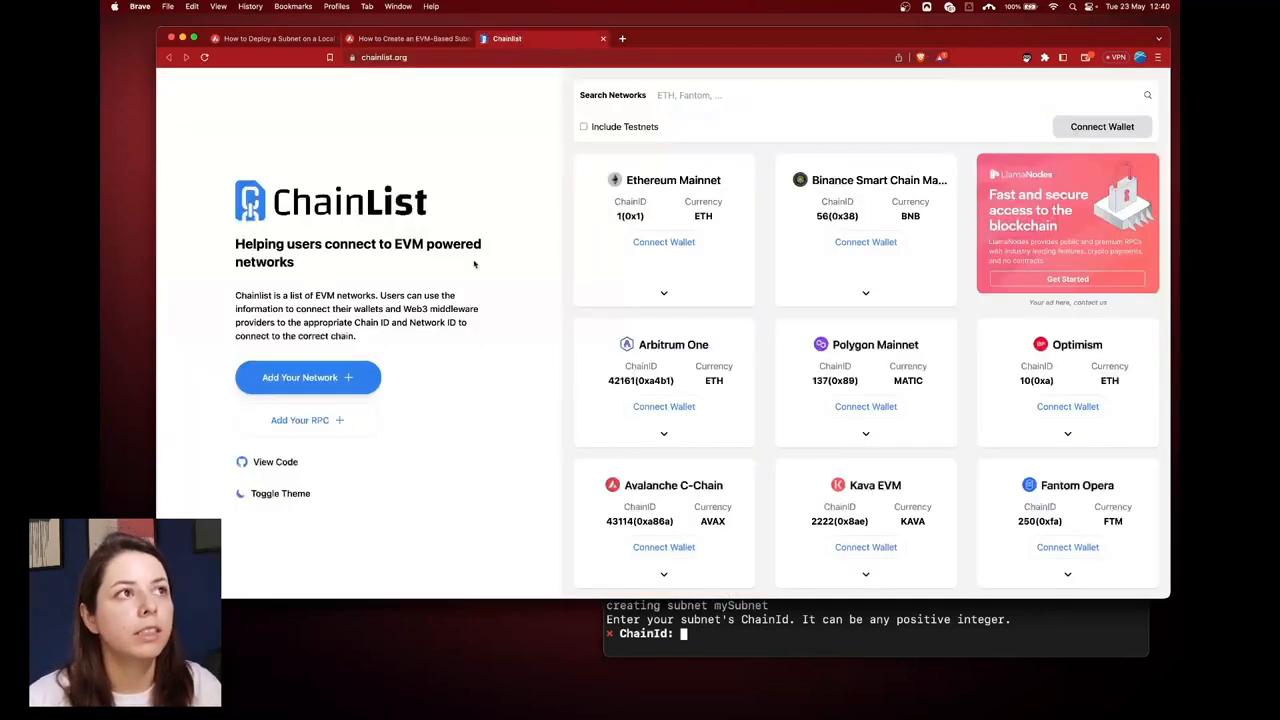
pyautogui.moveTo(504, 372)
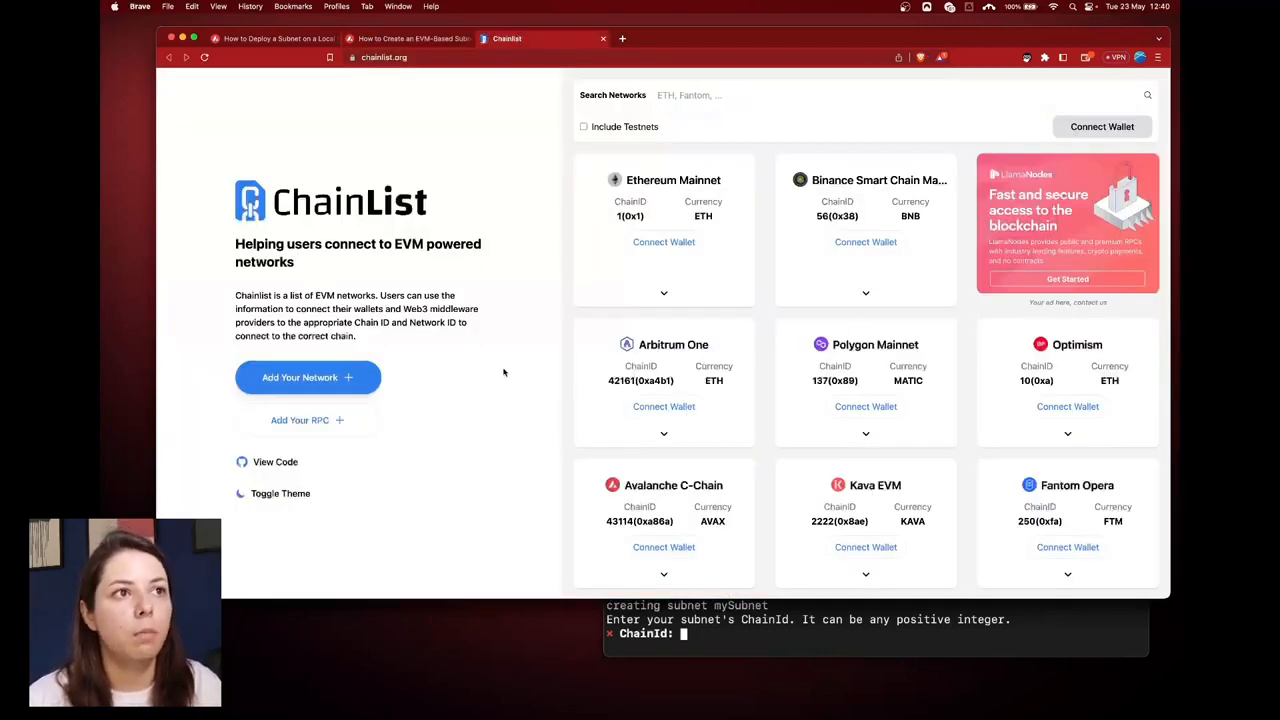
pyautogui.moveTo(512, 388)
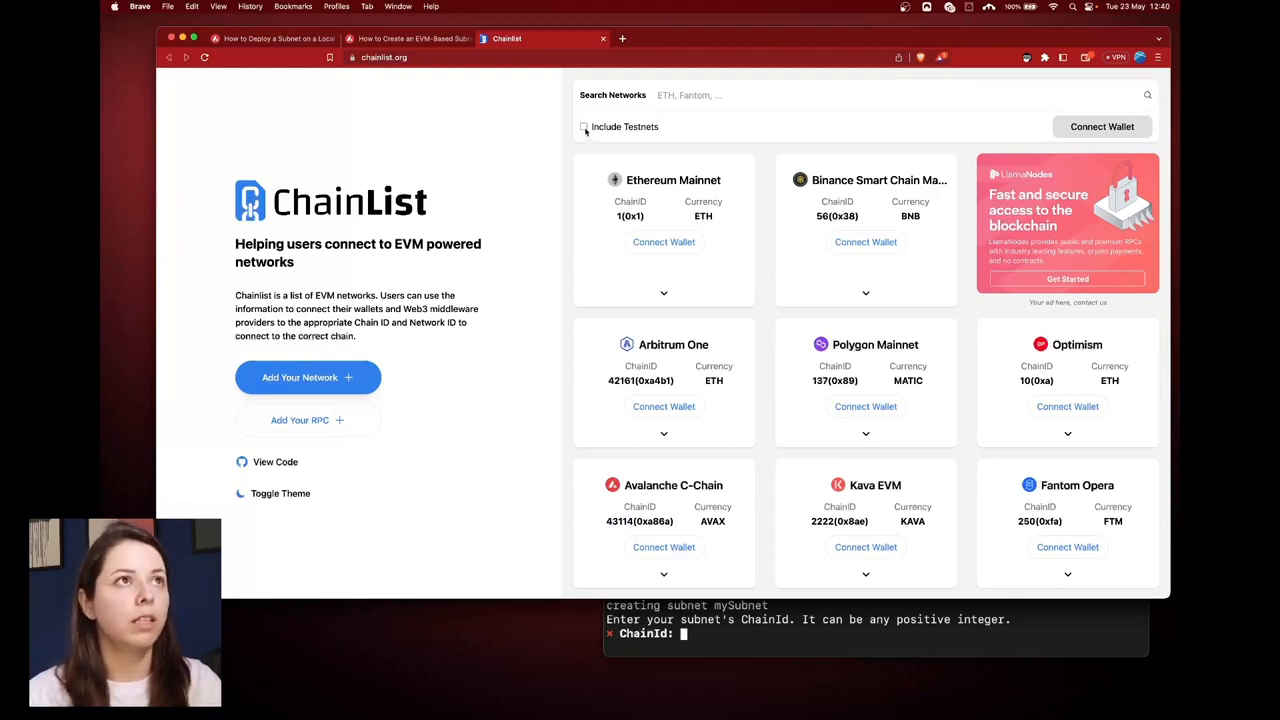
pyautogui.click(584, 126)
pyautogui.write('66738')
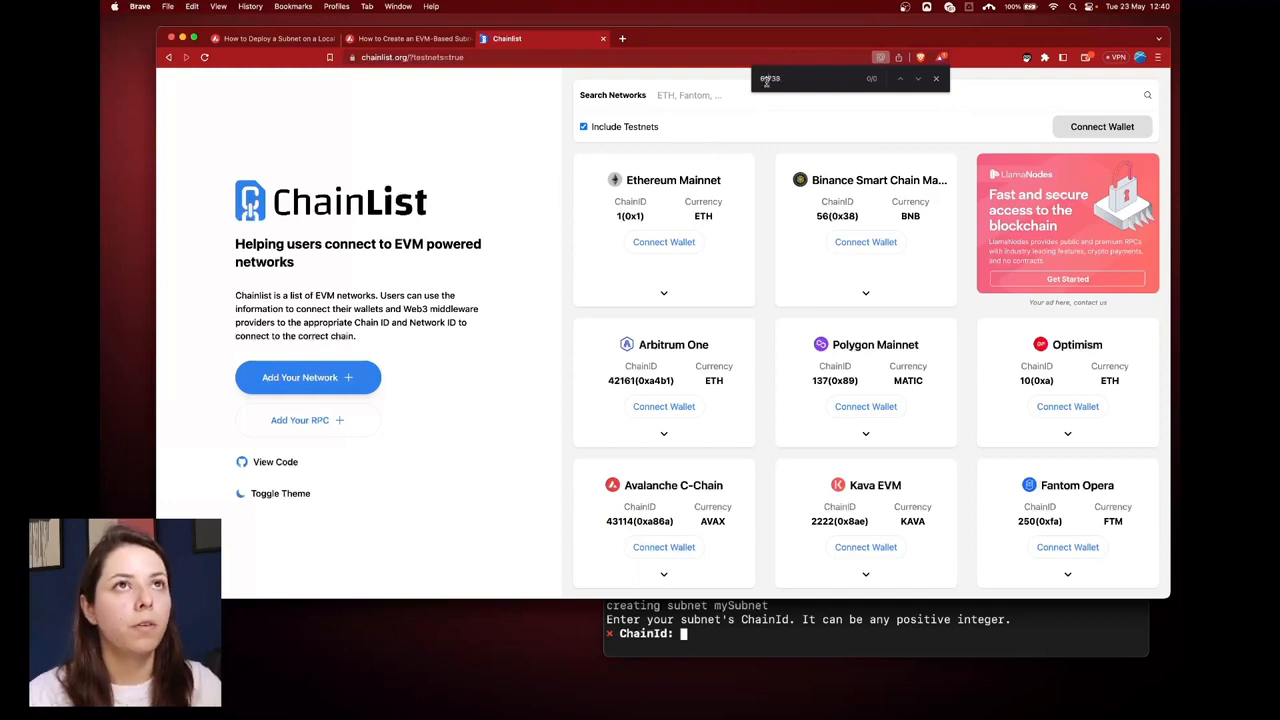
pyautogui.rightClick(770, 78)
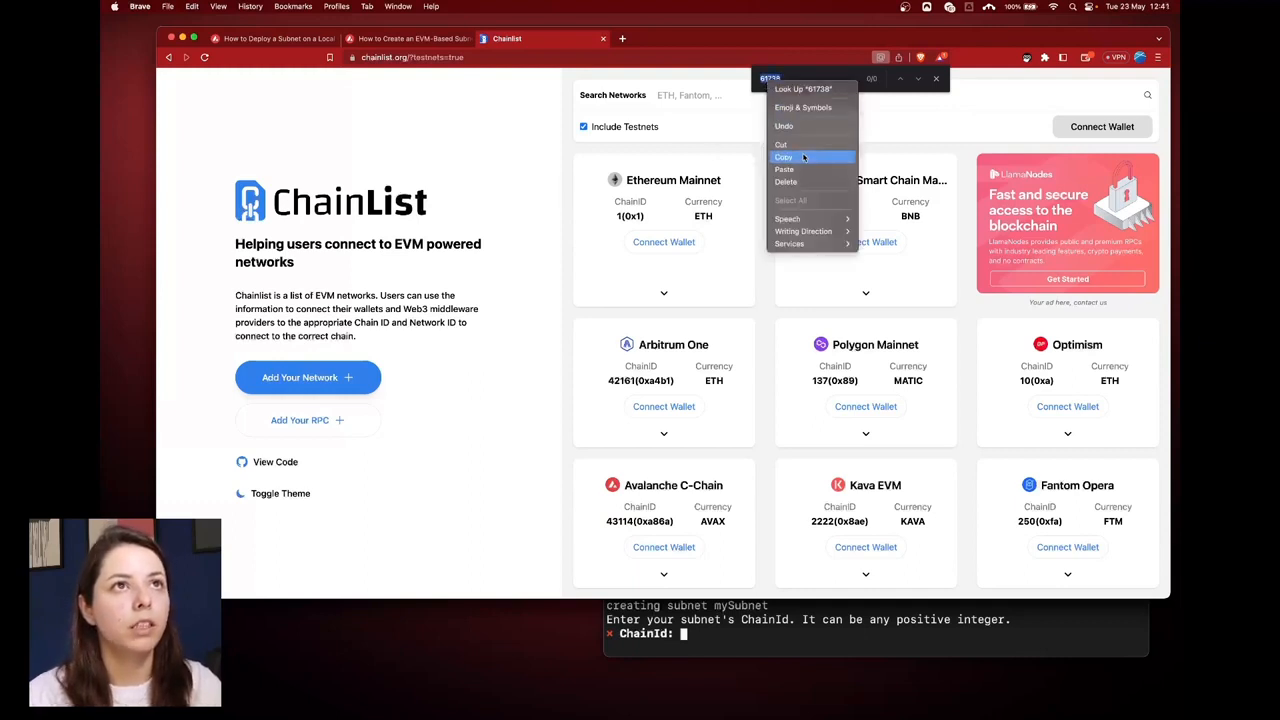
pyautogui.click(784, 156)
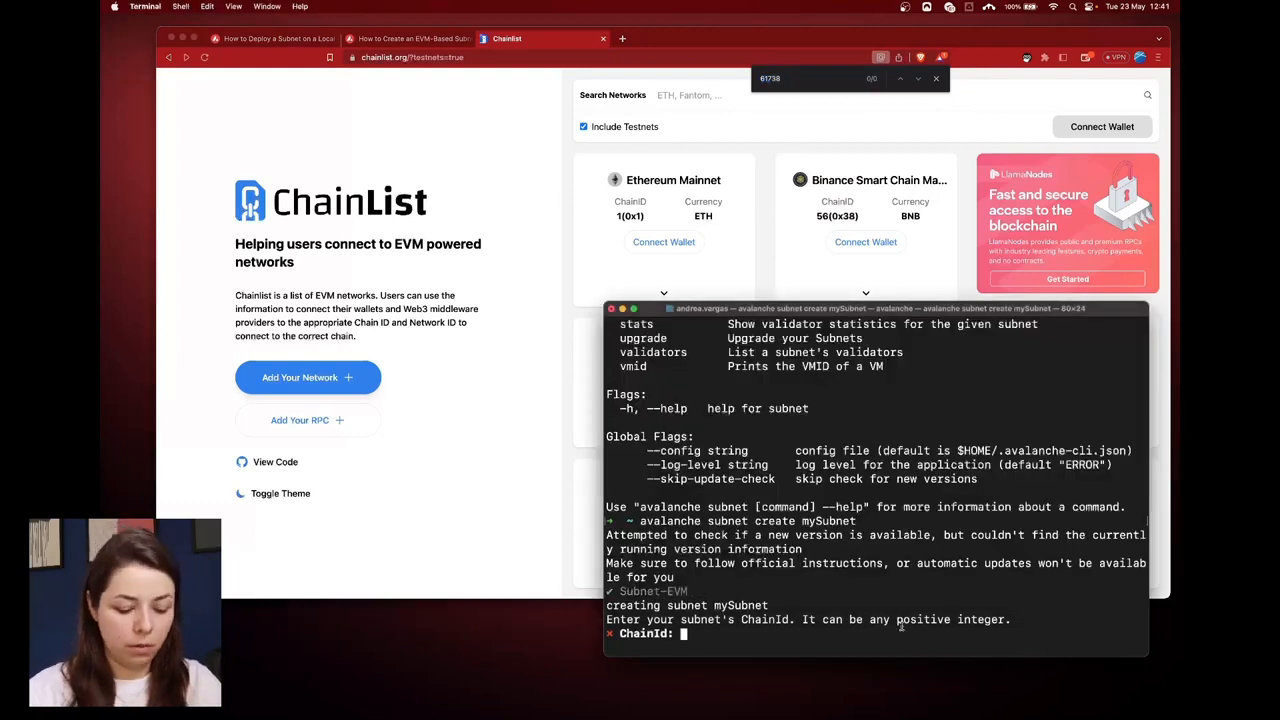
# - Enter chain ID 61738 and token symbol TEST, keeping the latest Subnet-EVM version
pyautogui.write('61738')
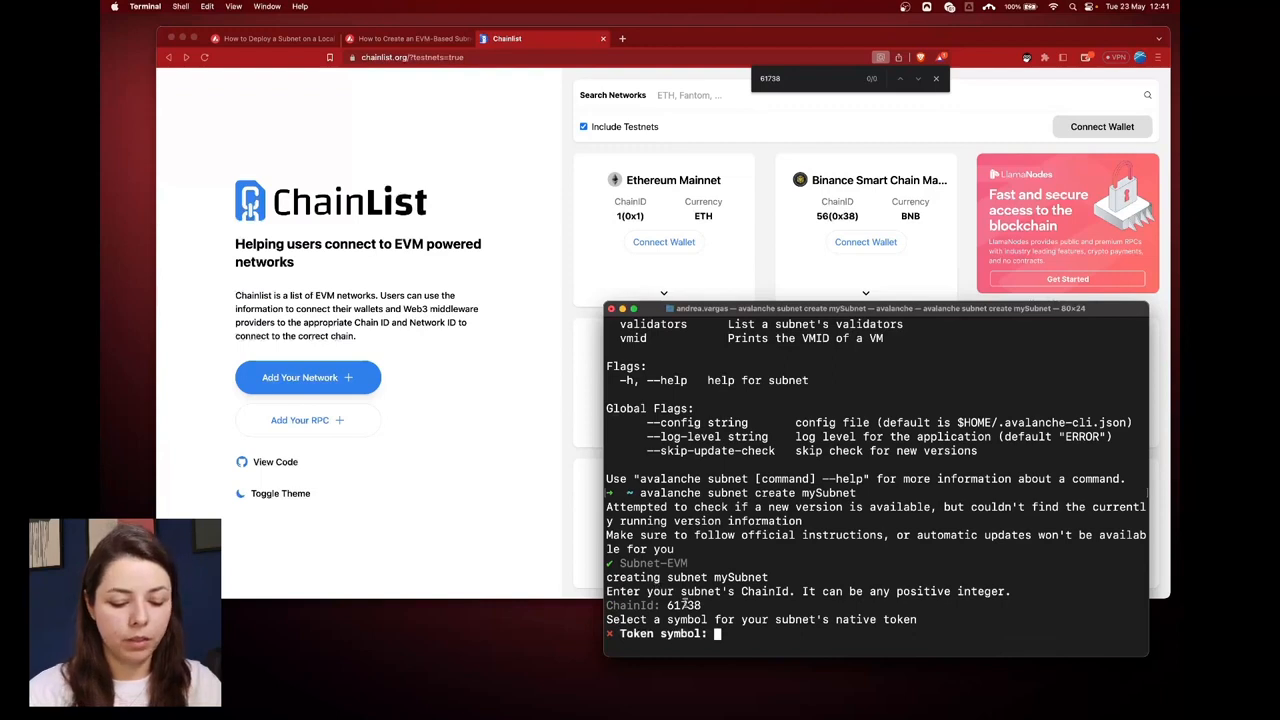
pyautogui.write('TEST')
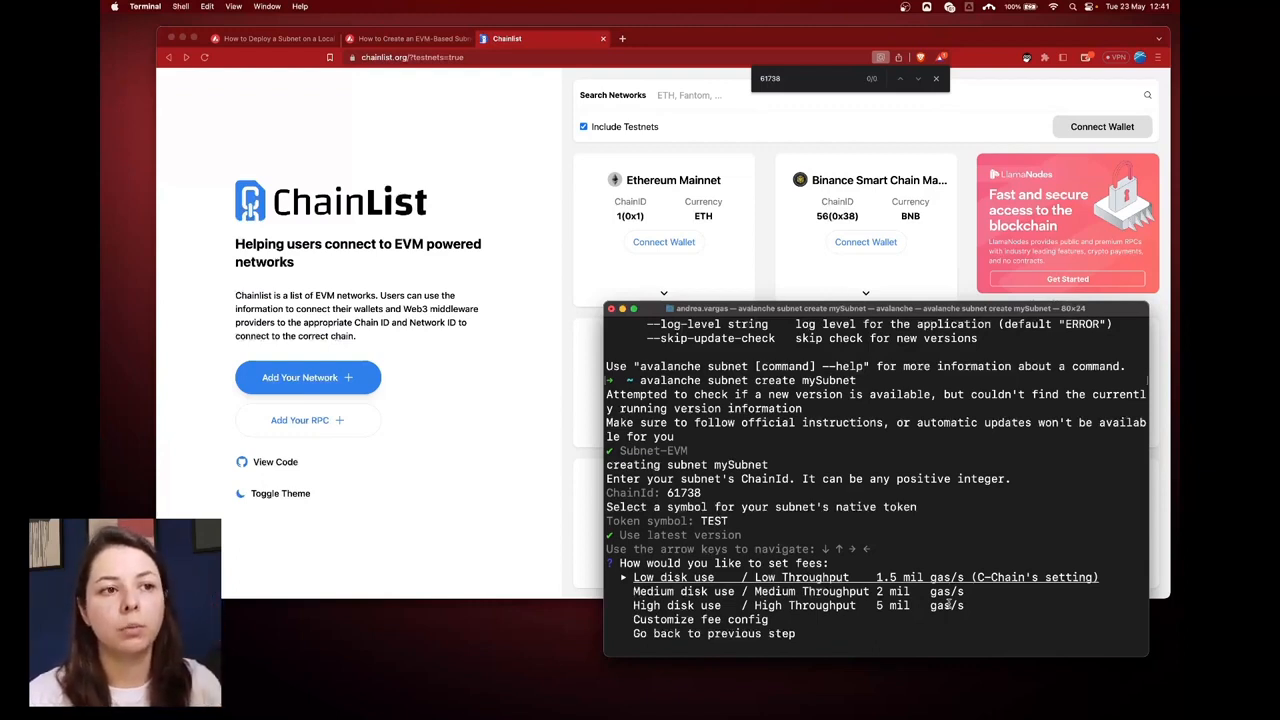
# - Choose 'Low disk use / Low Throughput' gas fees and the 1 million token airdrop to the default address
pyautogui.press('down')
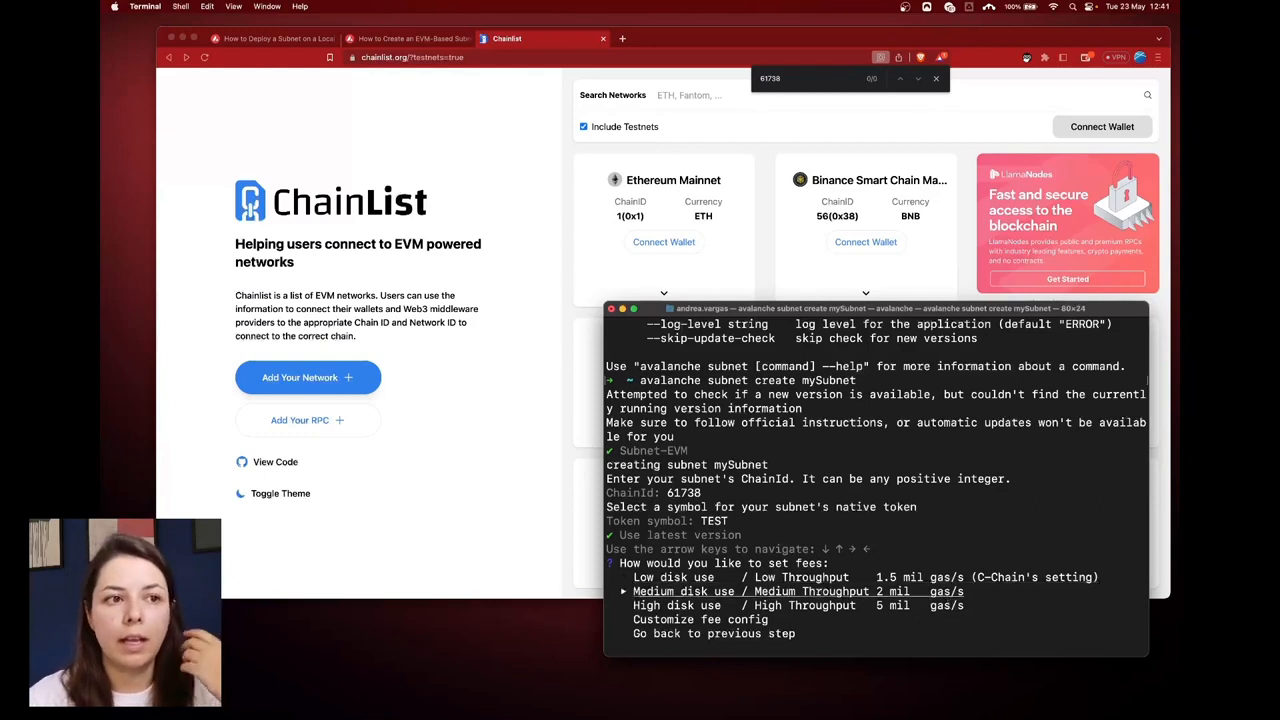
pyautogui.press('down')
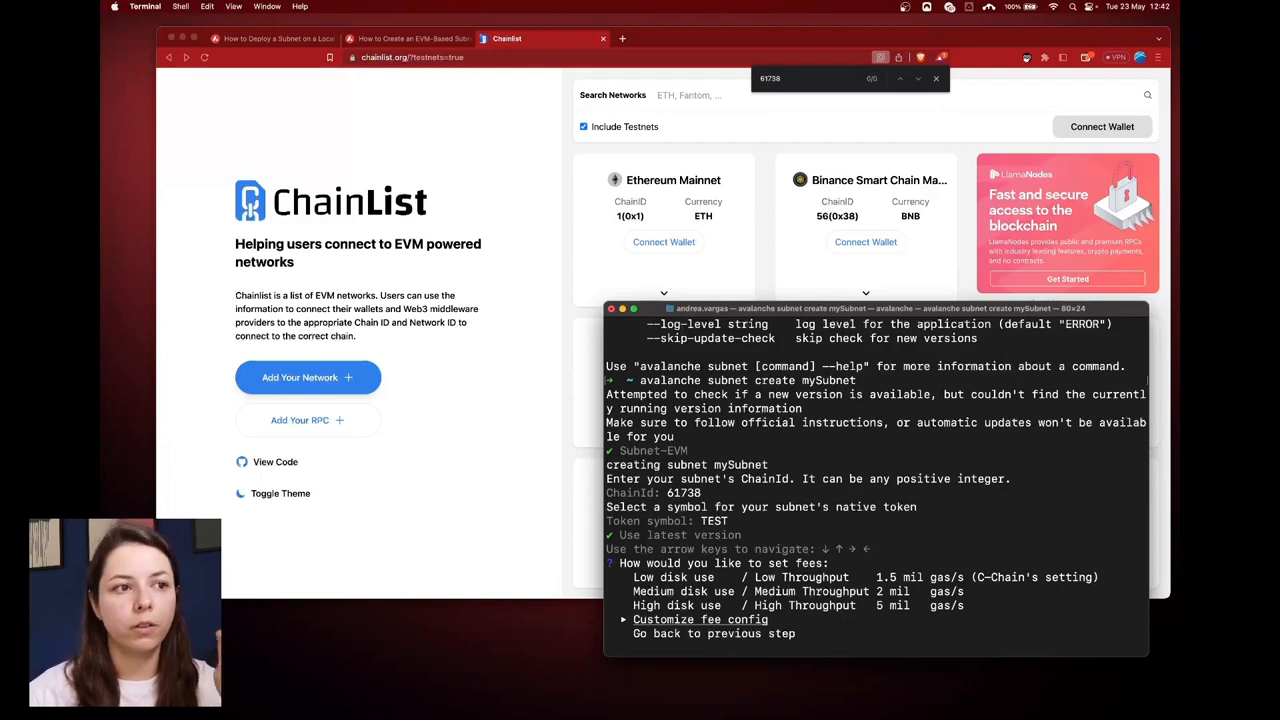
pyautogui.press('up')
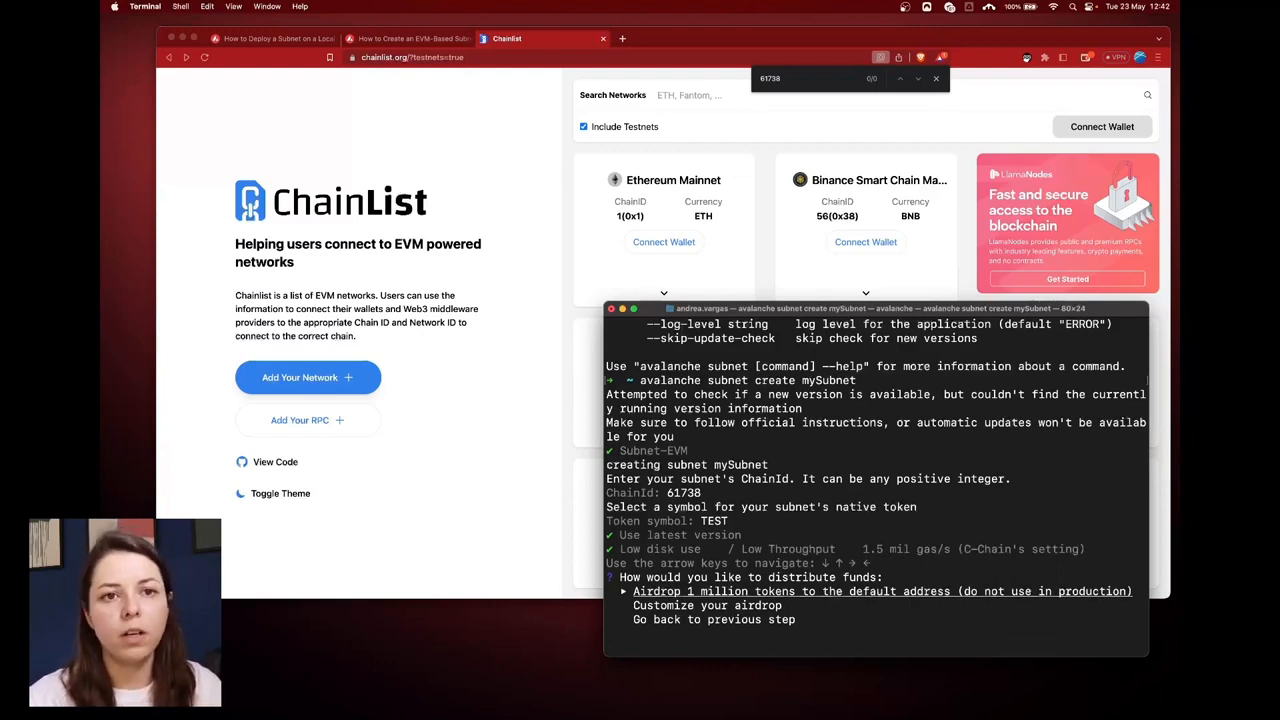
pyautogui.press('down')
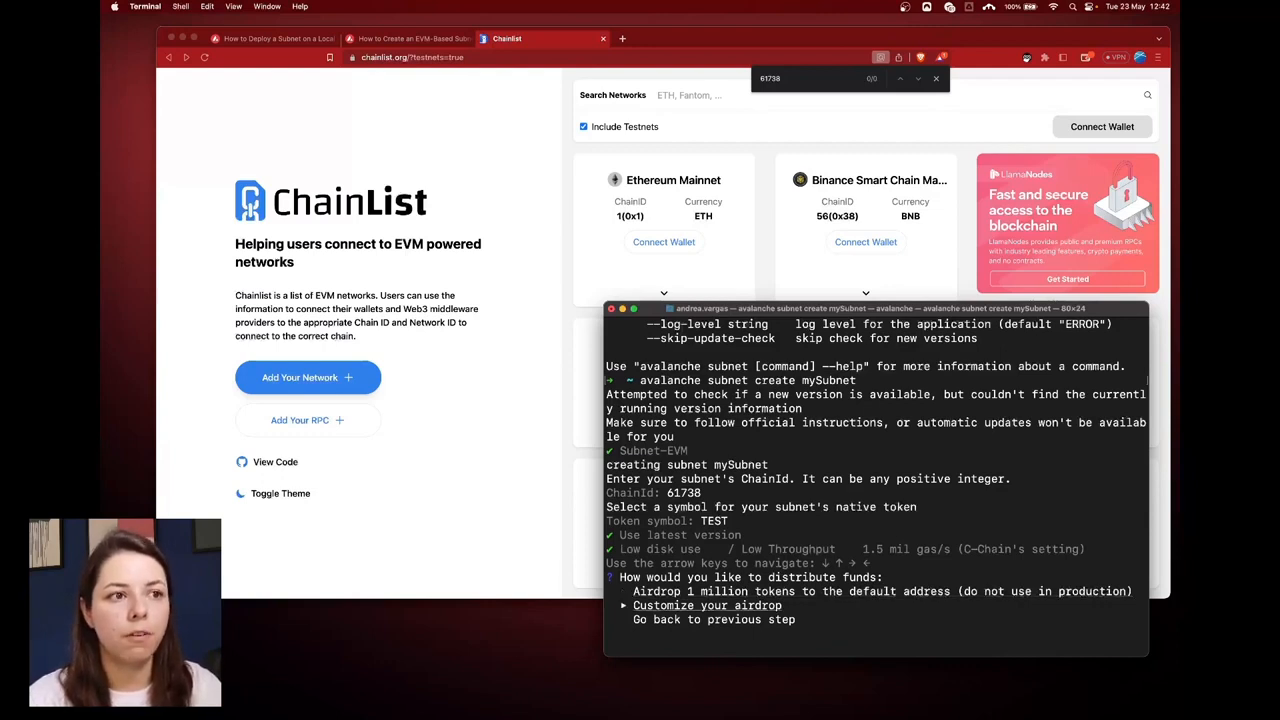
pyautogui.press('up')
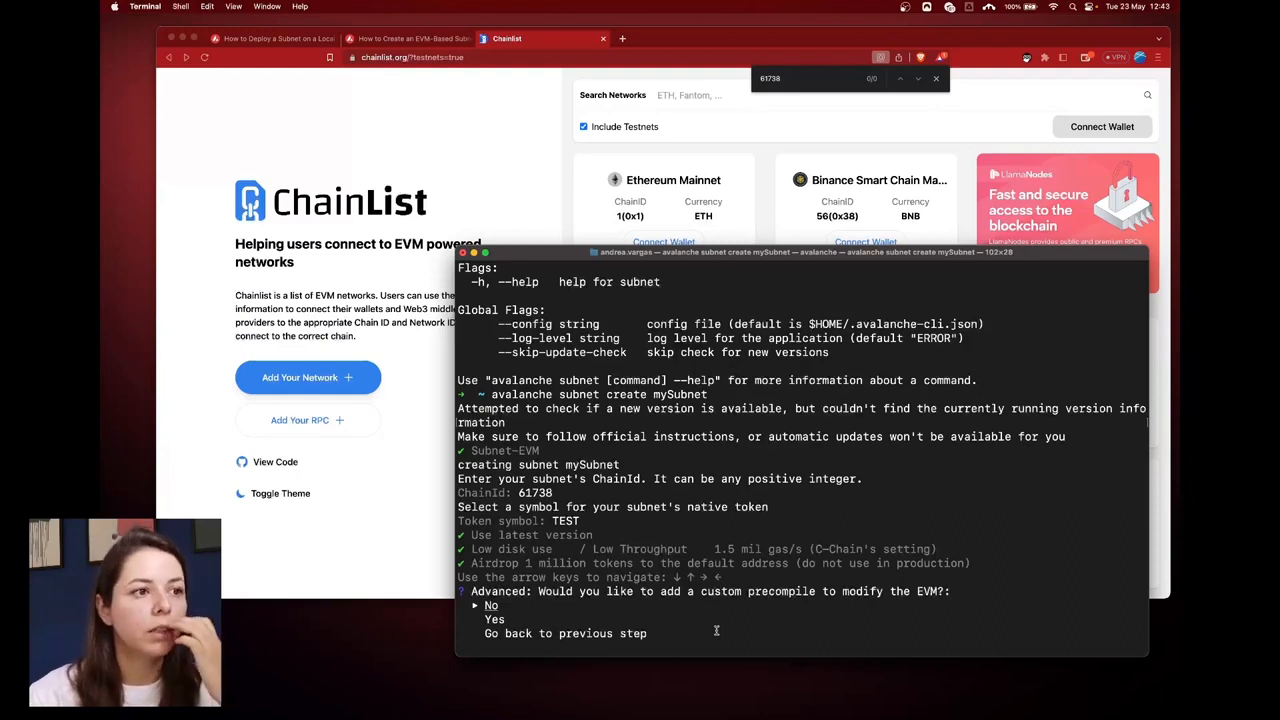
# - Agree to add a custom precompile to the mySubnet EVM
pyautogui.press('Down')
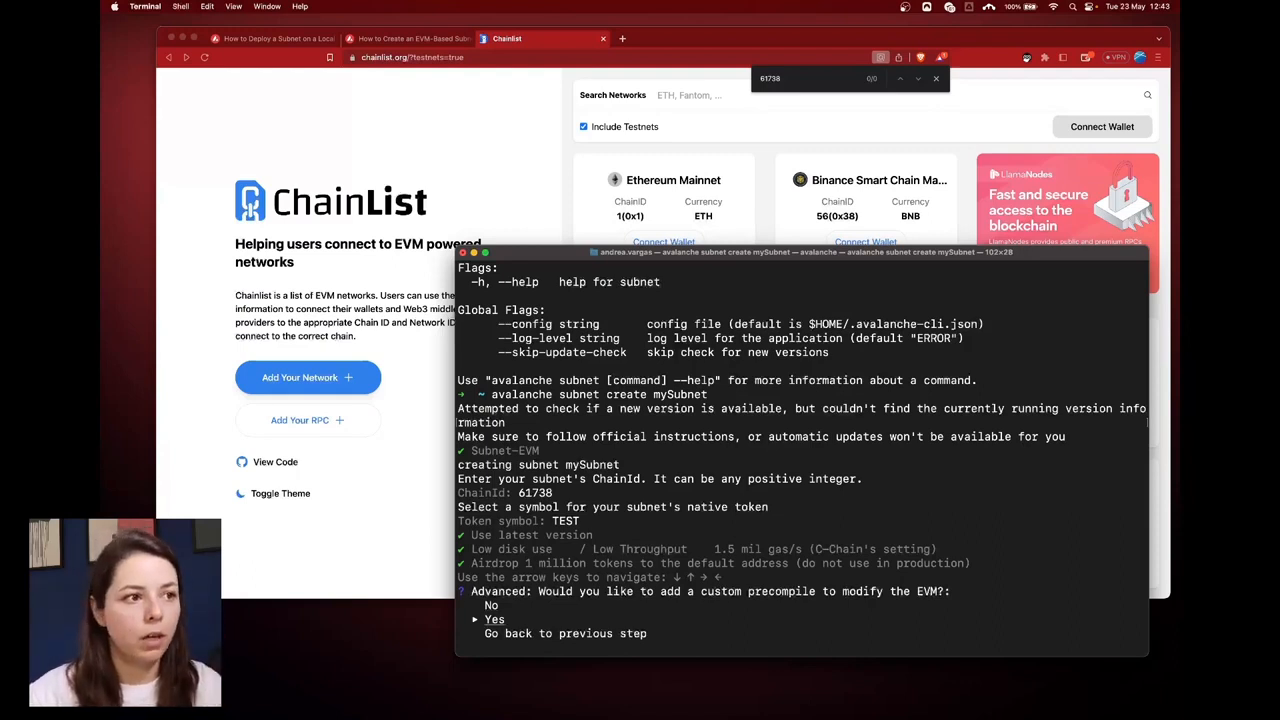
pyautogui.press('Enter')
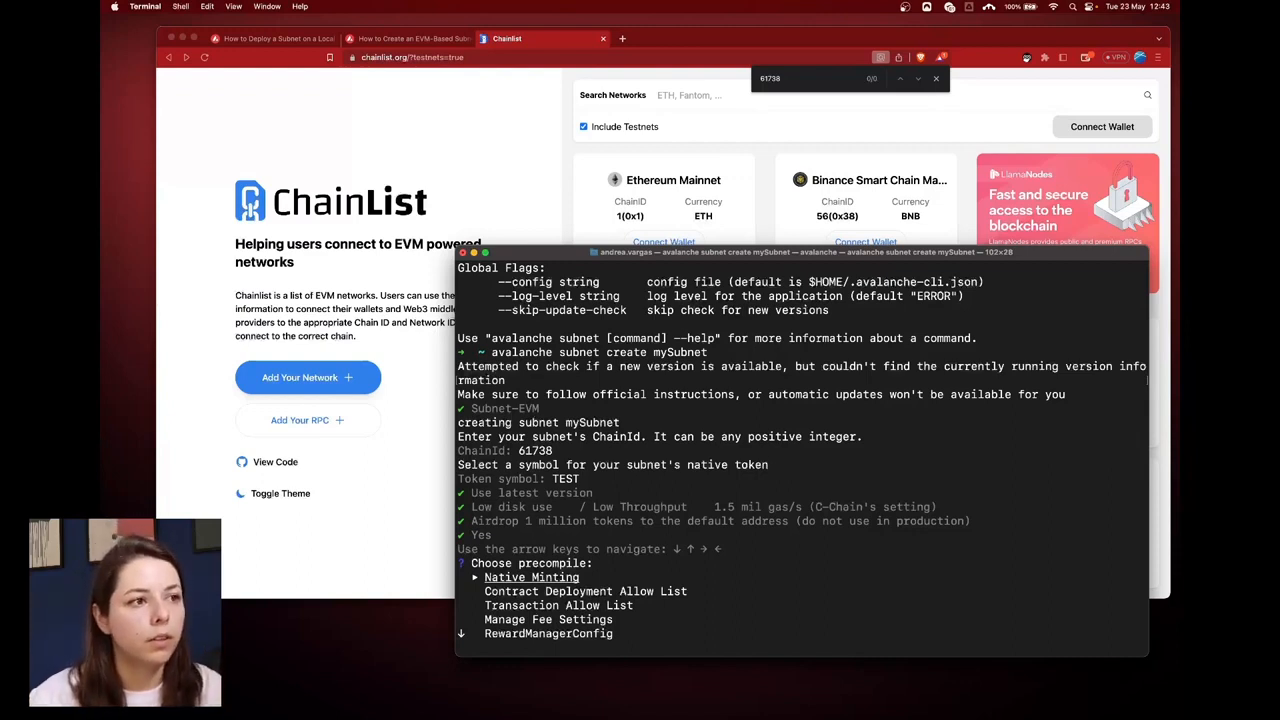
# - Move down the precompile list past the allow-list options toward Cancel
pyautogui.press('Down')
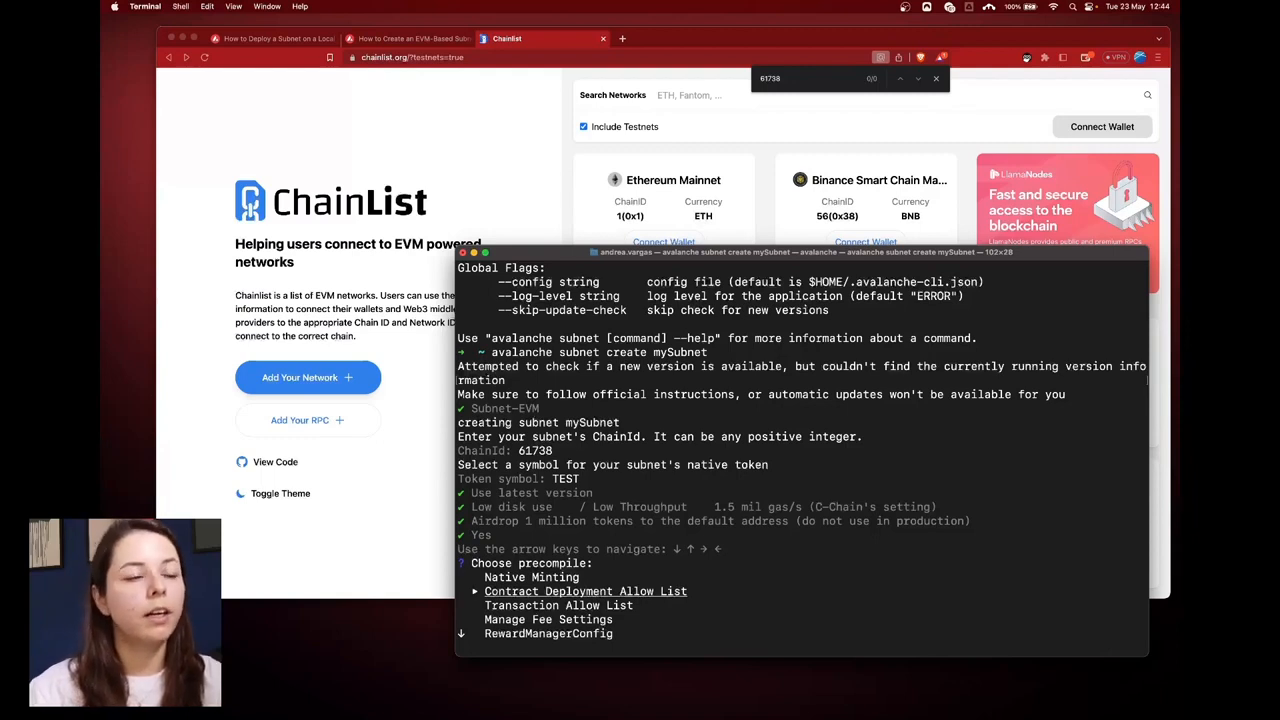
pyautogui.press('down')
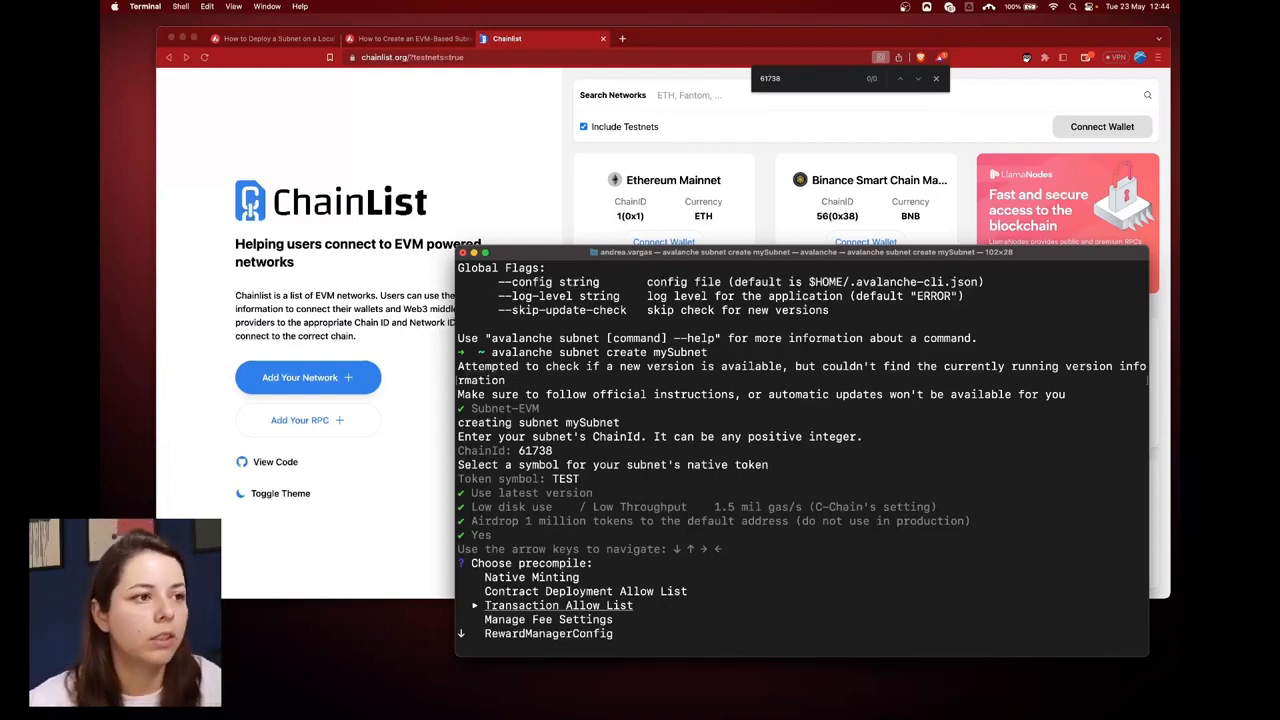
pyautogui.press('Down')
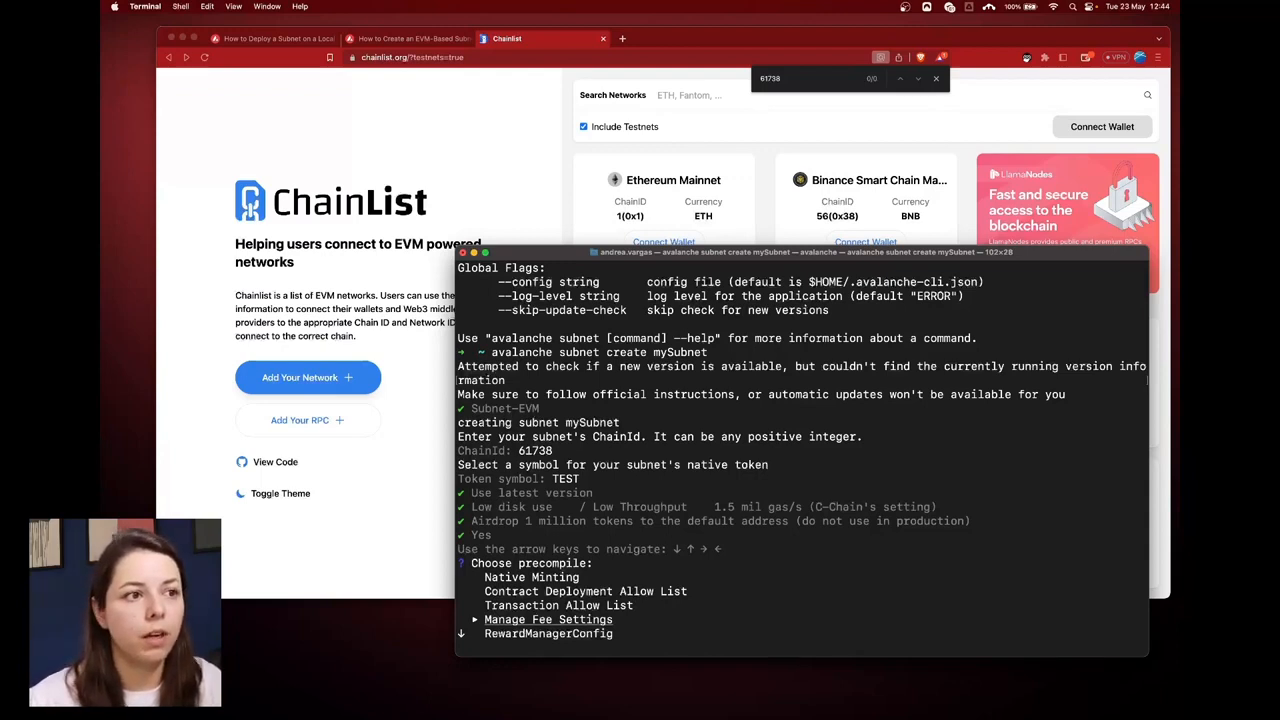
pyautogui.press('down')
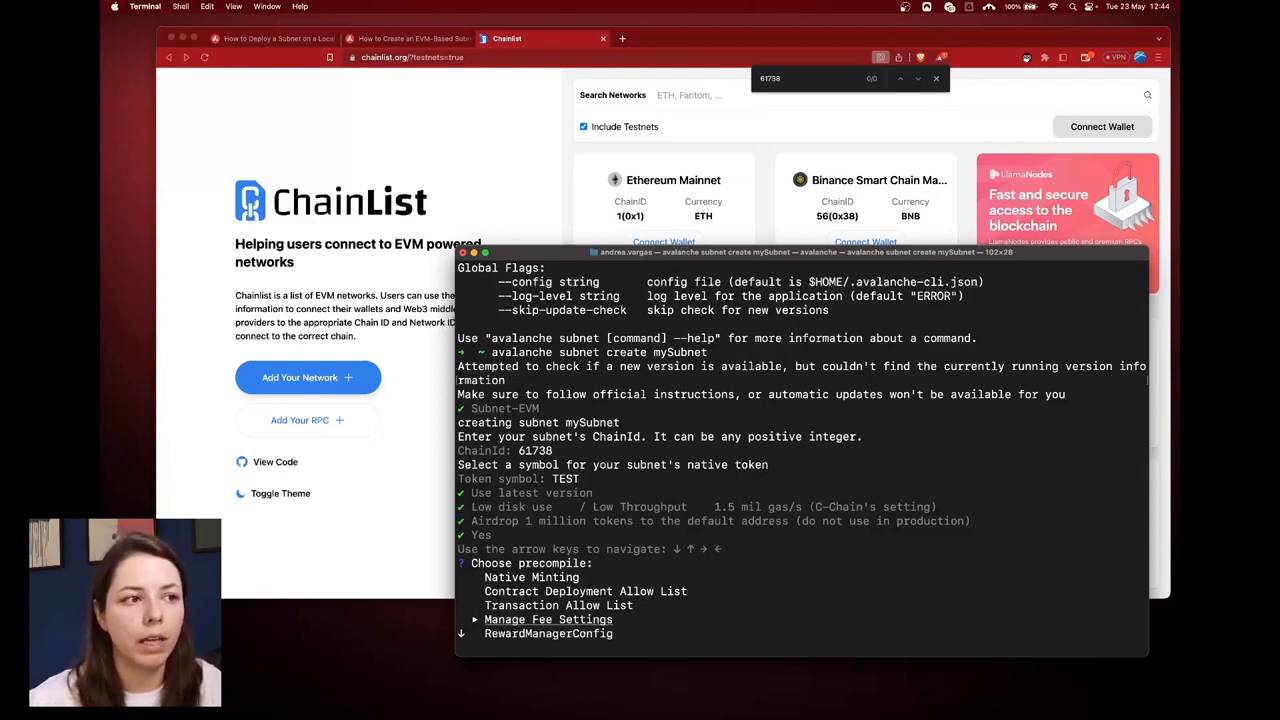
pyautogui.press('Down')
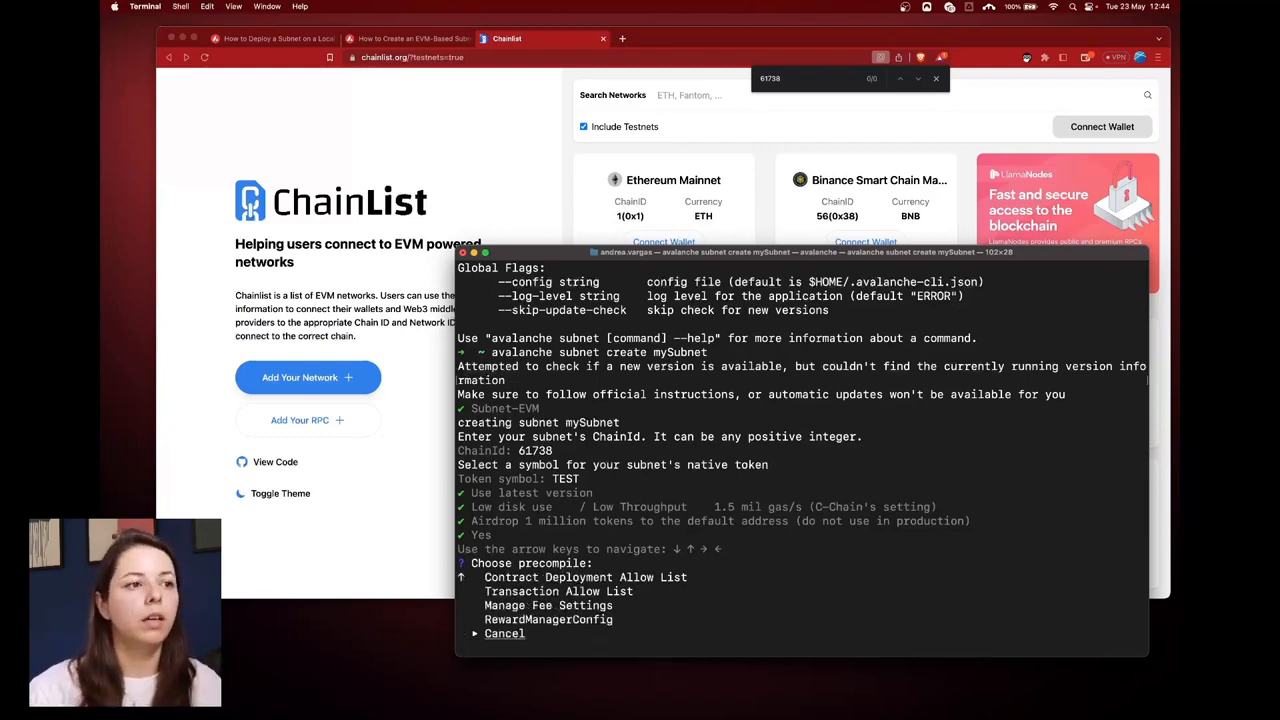
# - Choose Cancel so the mySubnet configuration is created with no precompiles
pyautogui.press('enter')
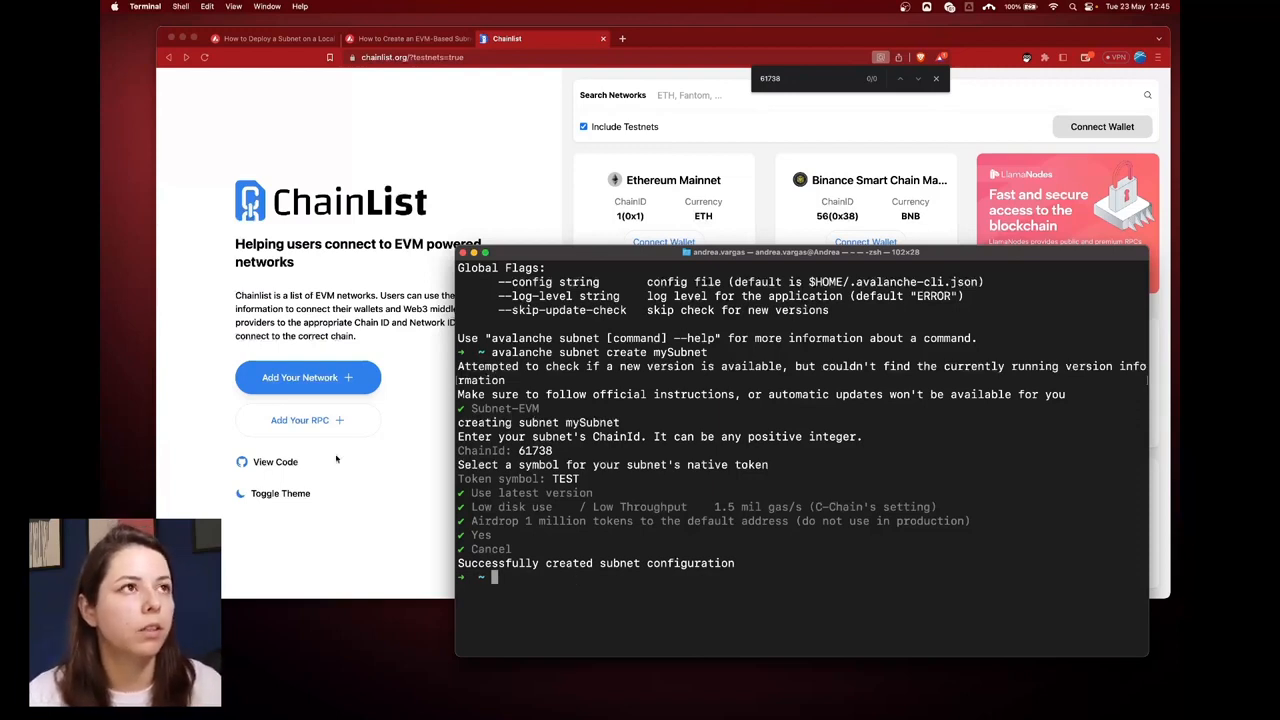
pyautogui.moveTo(464, 116)
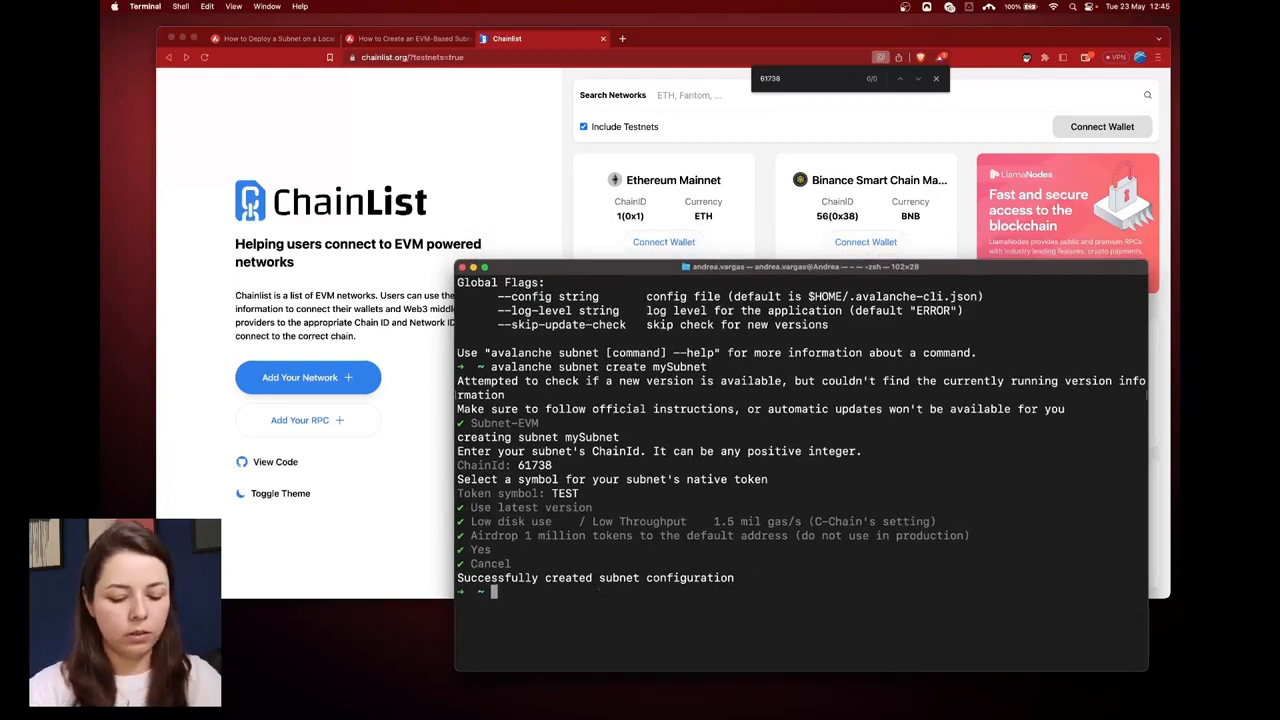
# - Run 'avalanche subnet list' and pick out mySubnet (chain ID 61738, Subnet-EVM v0.5.1)
pyautogui.write('avalanche')
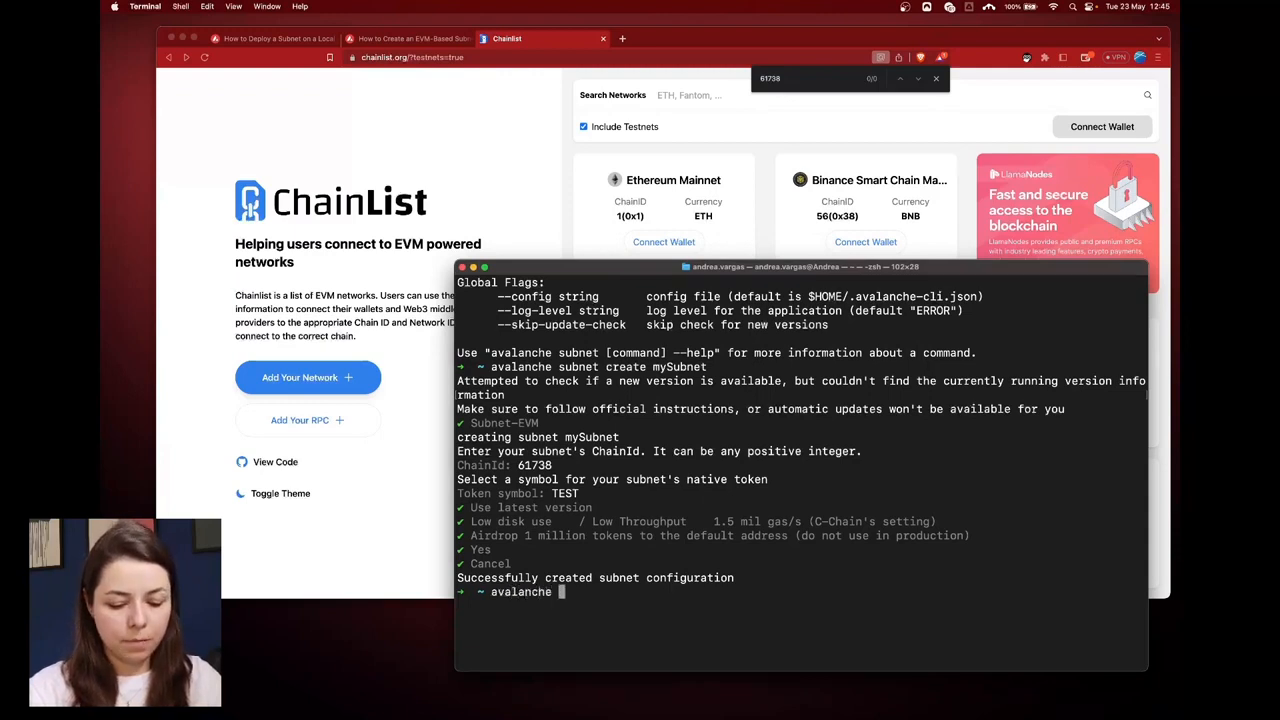
pyautogui.write('subnet')
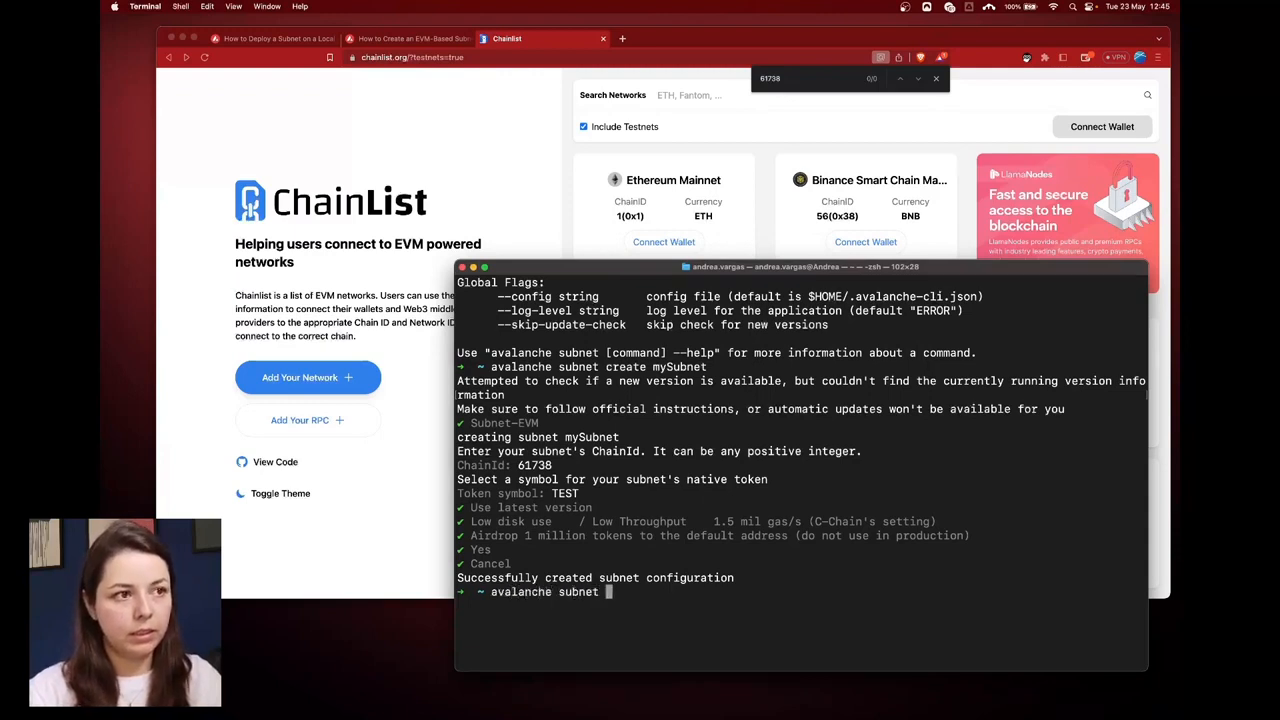
pyautogui.write('list')
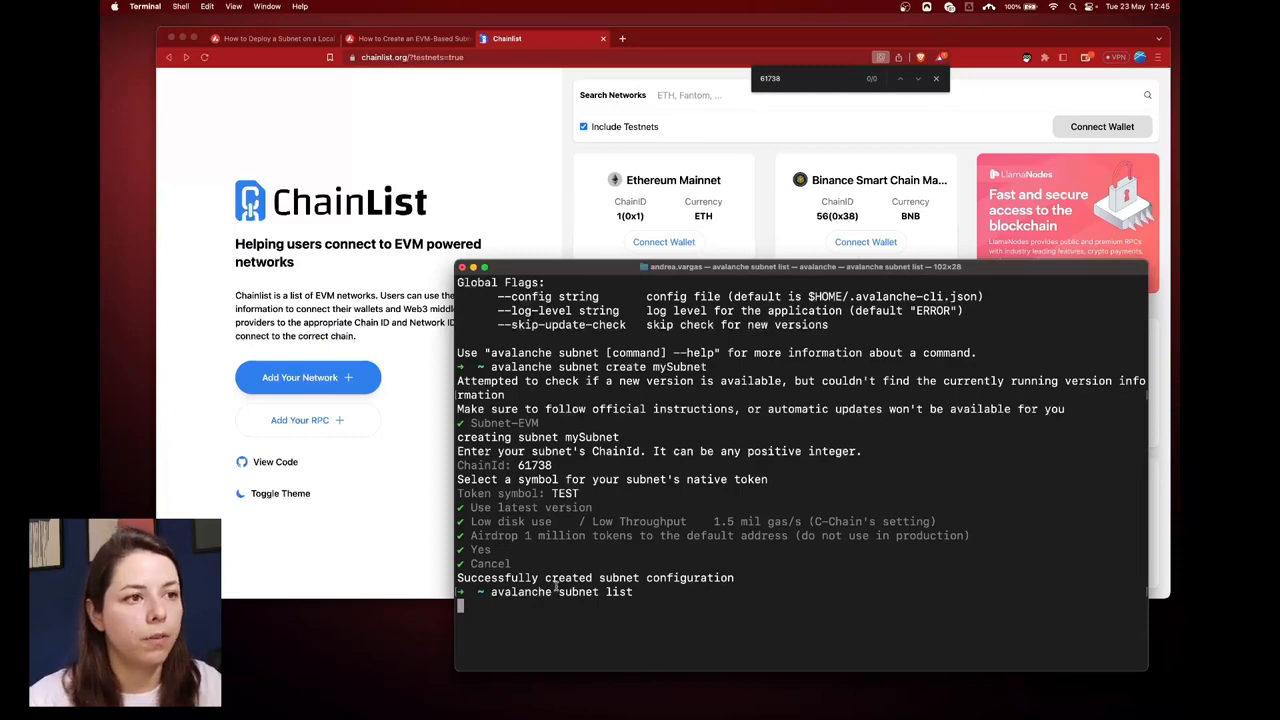
pyautogui.press('enter')
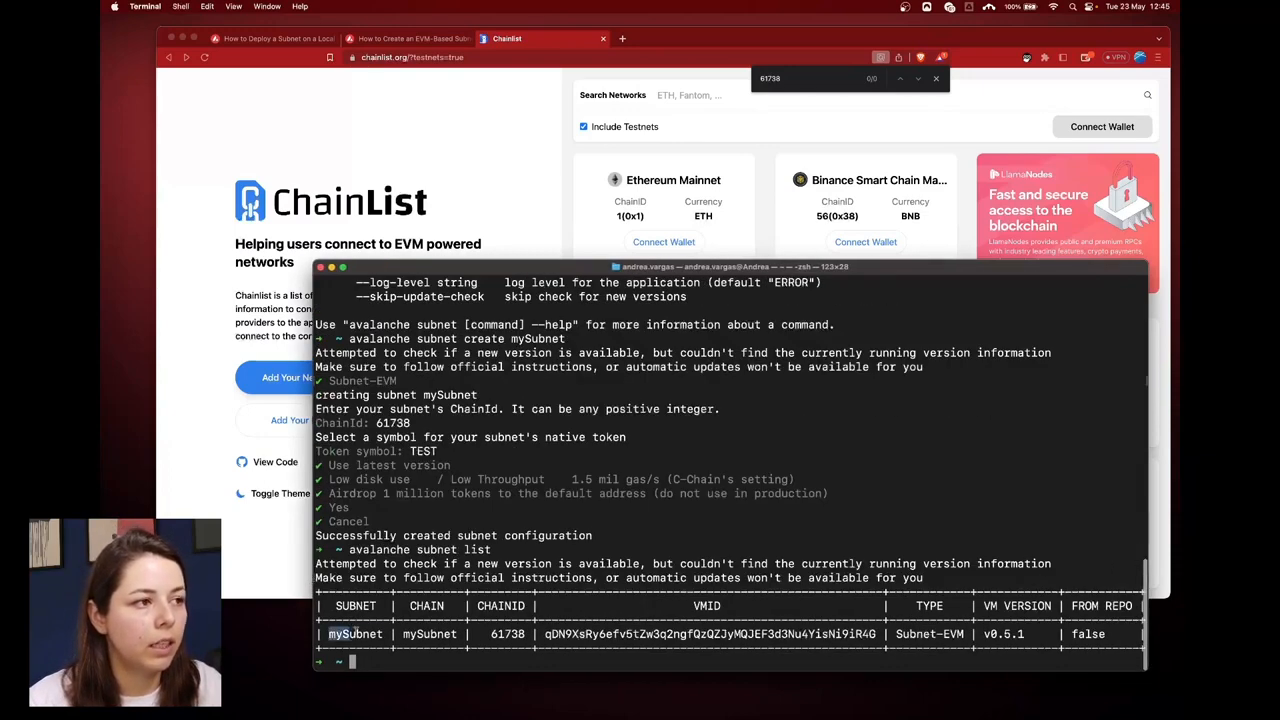
pyautogui.doubleClick(428, 632)
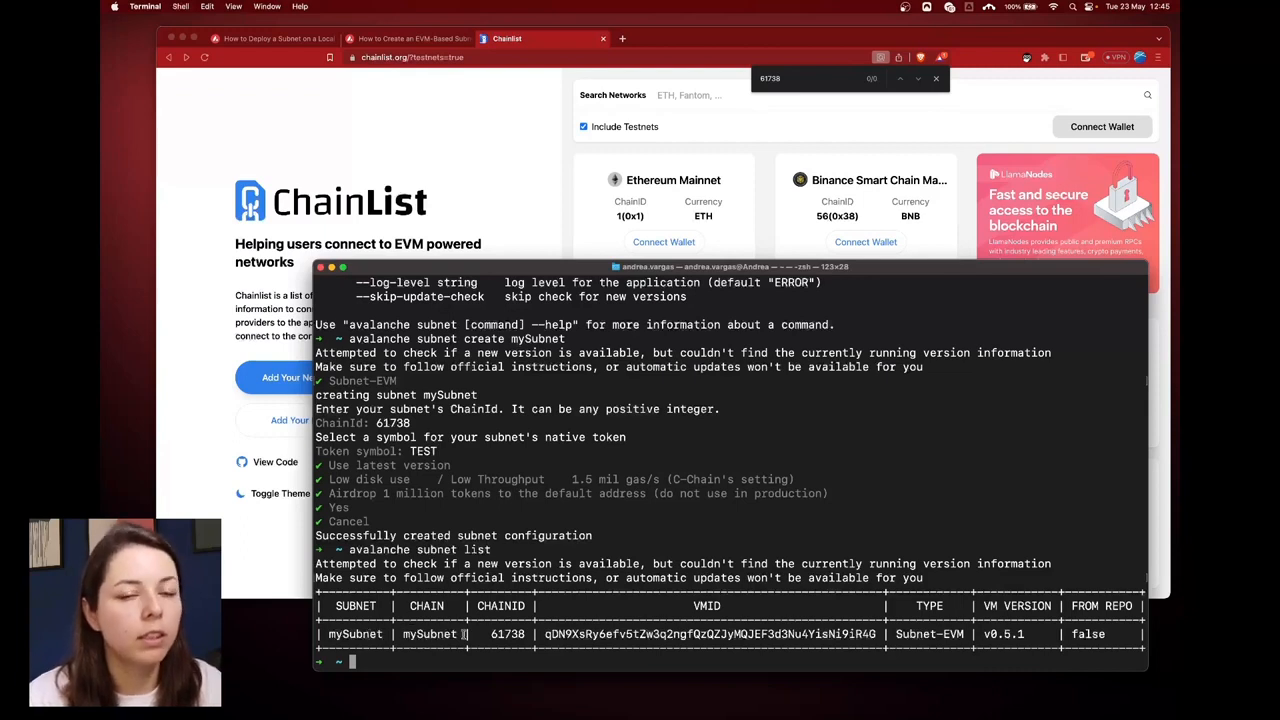
pyautogui.doubleClick(430, 634)
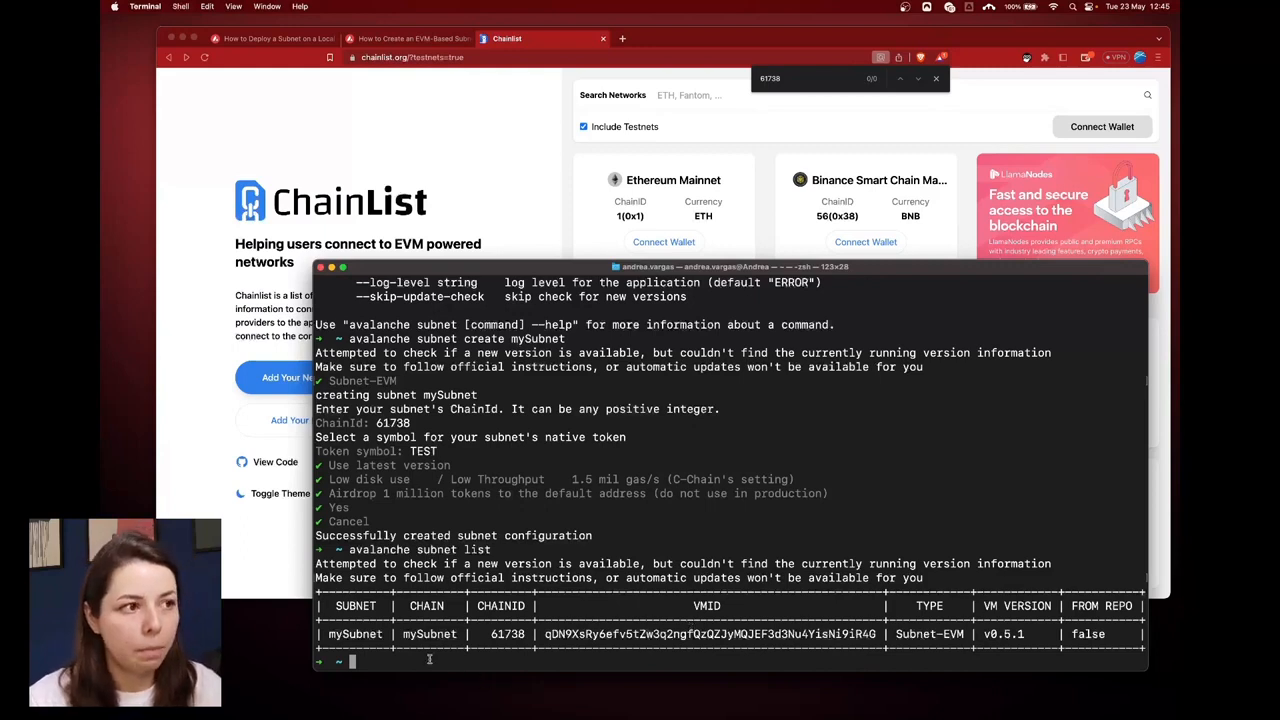
# - Run 'avalanche subnet describe mySubnet' and review details, gas config, 1,000,000-token airdrop, no precompiles
pyautogui.write('avalanche subnet describe m')
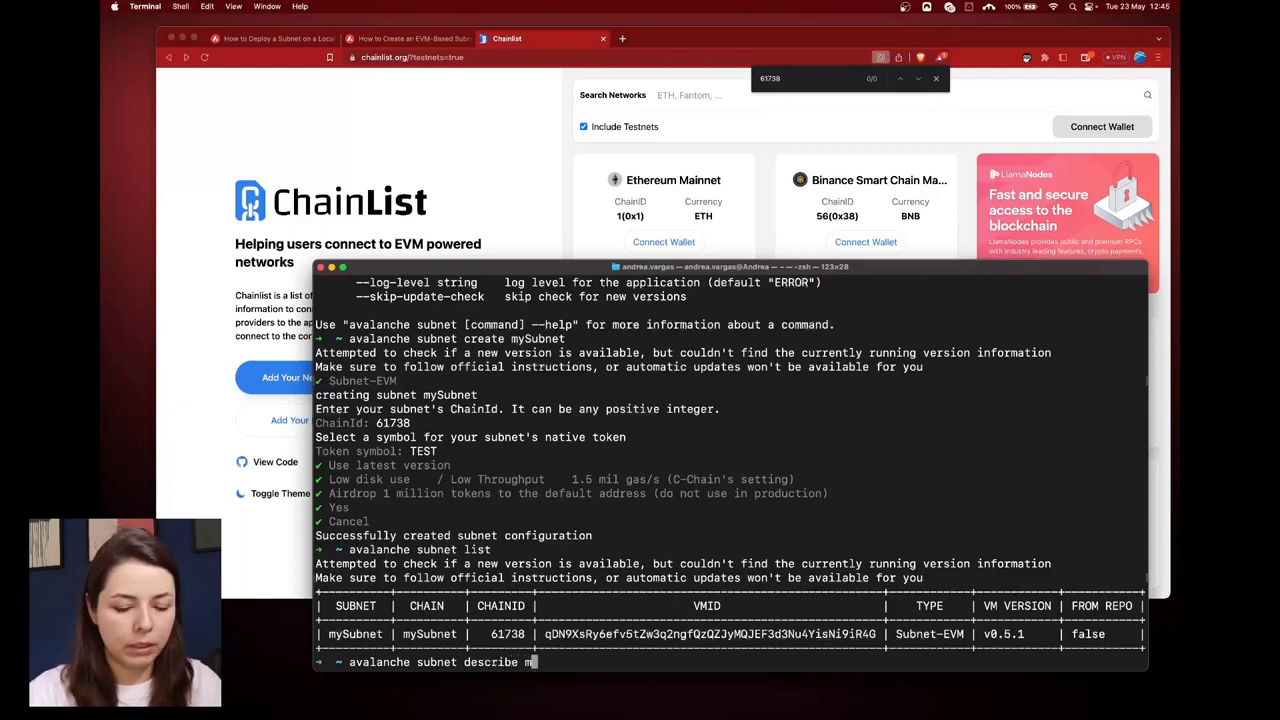
pyautogui.write('ySubnet')
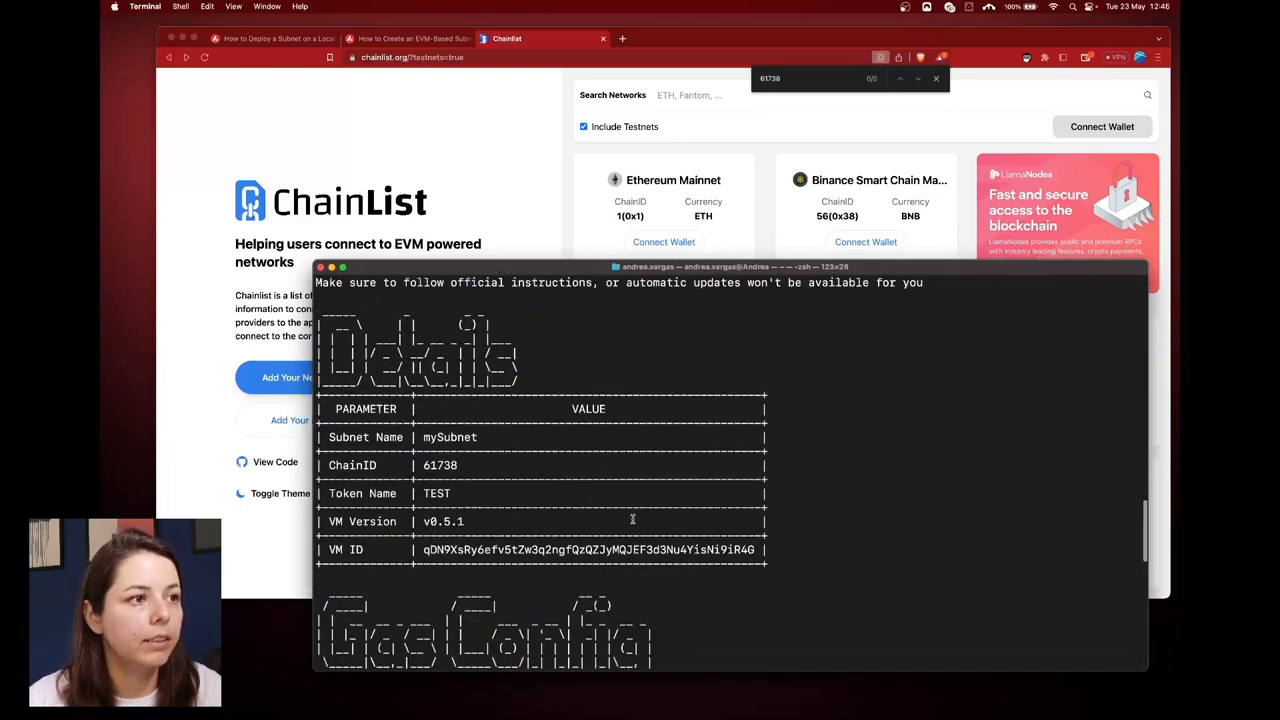
pyautogui.scroll(-3)
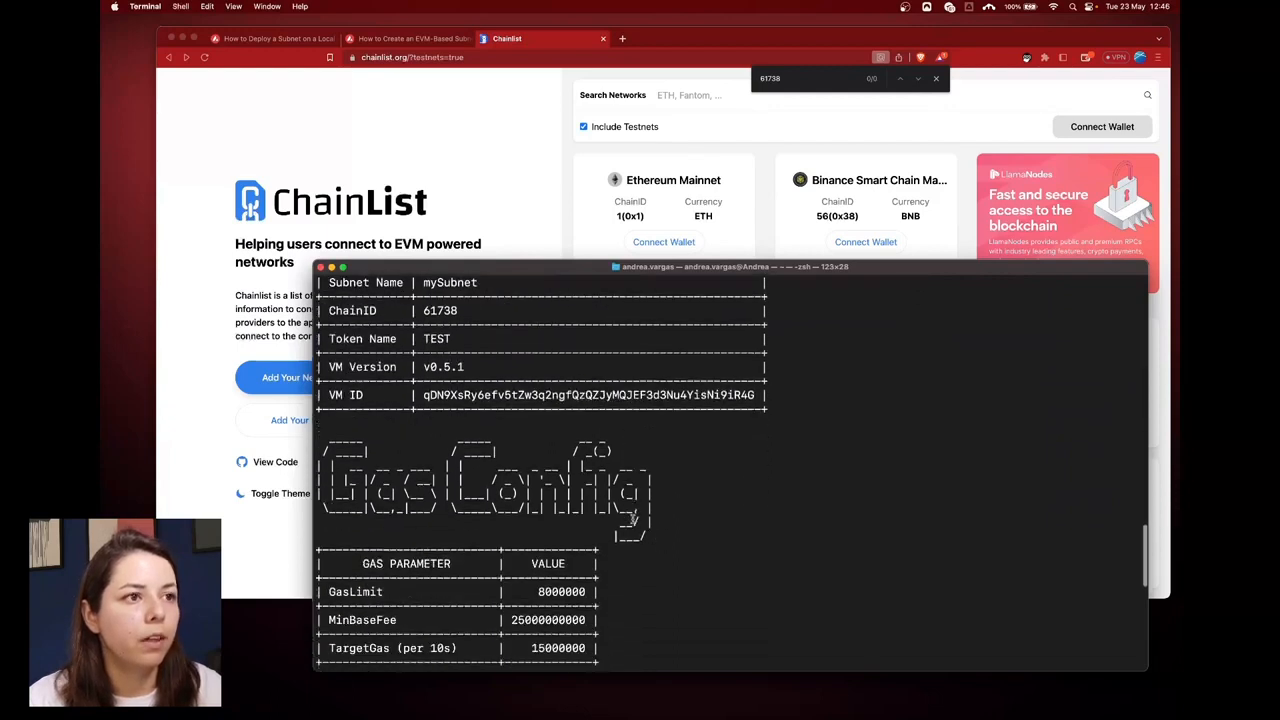
pyautogui.scroll(-3)
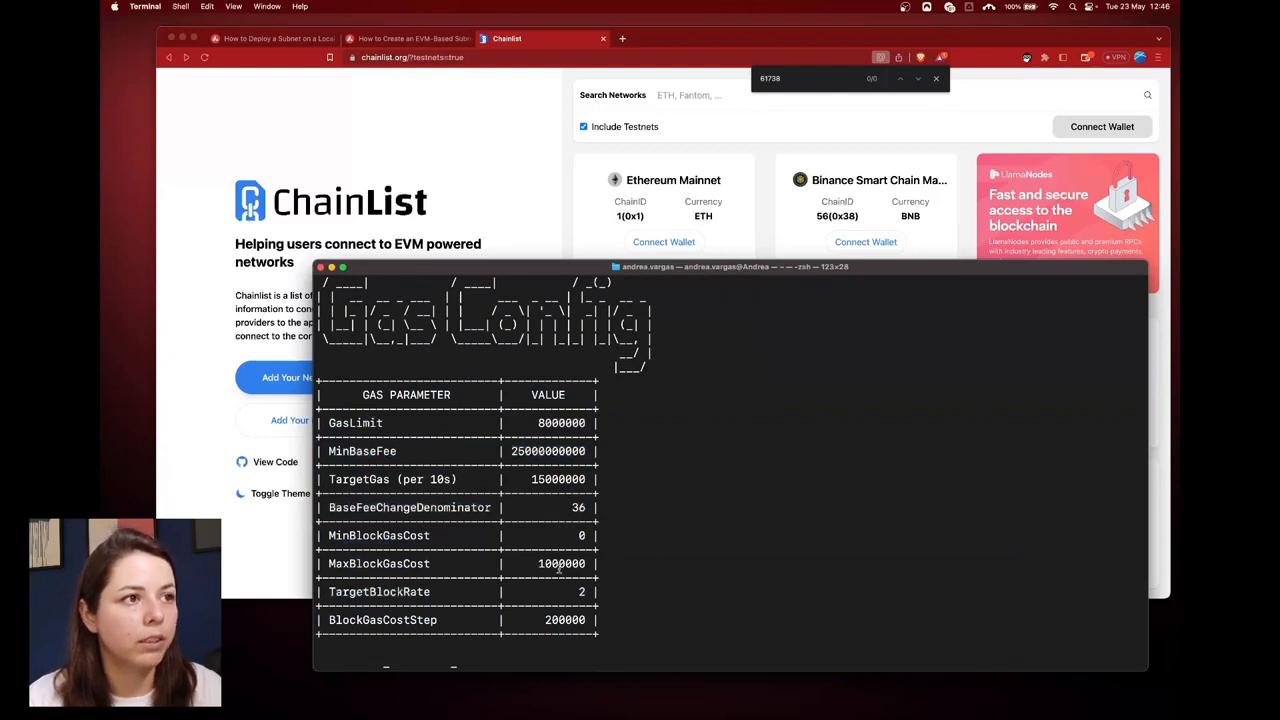
pyautogui.scroll(-3)
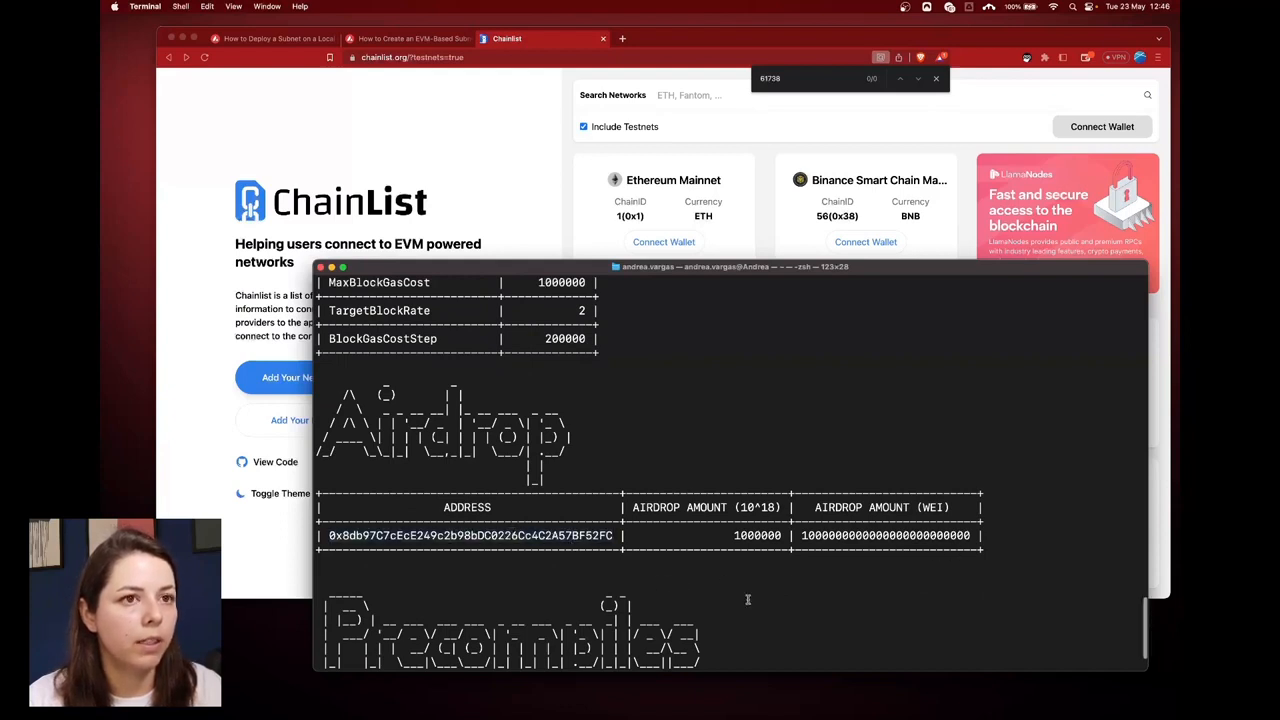
pyautogui.scroll(-3)
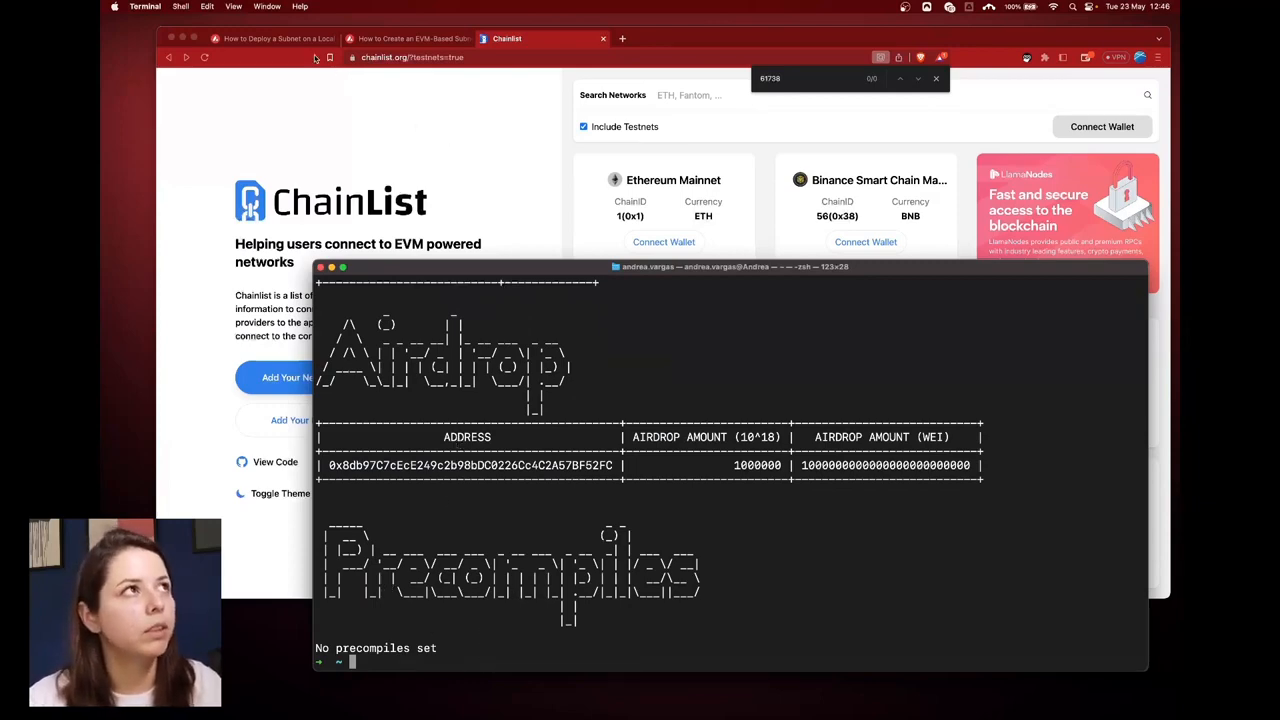
# - Review the subnet configuration guide's wrap-up and go to the local deployment guide
pyautogui.click(404, 38)
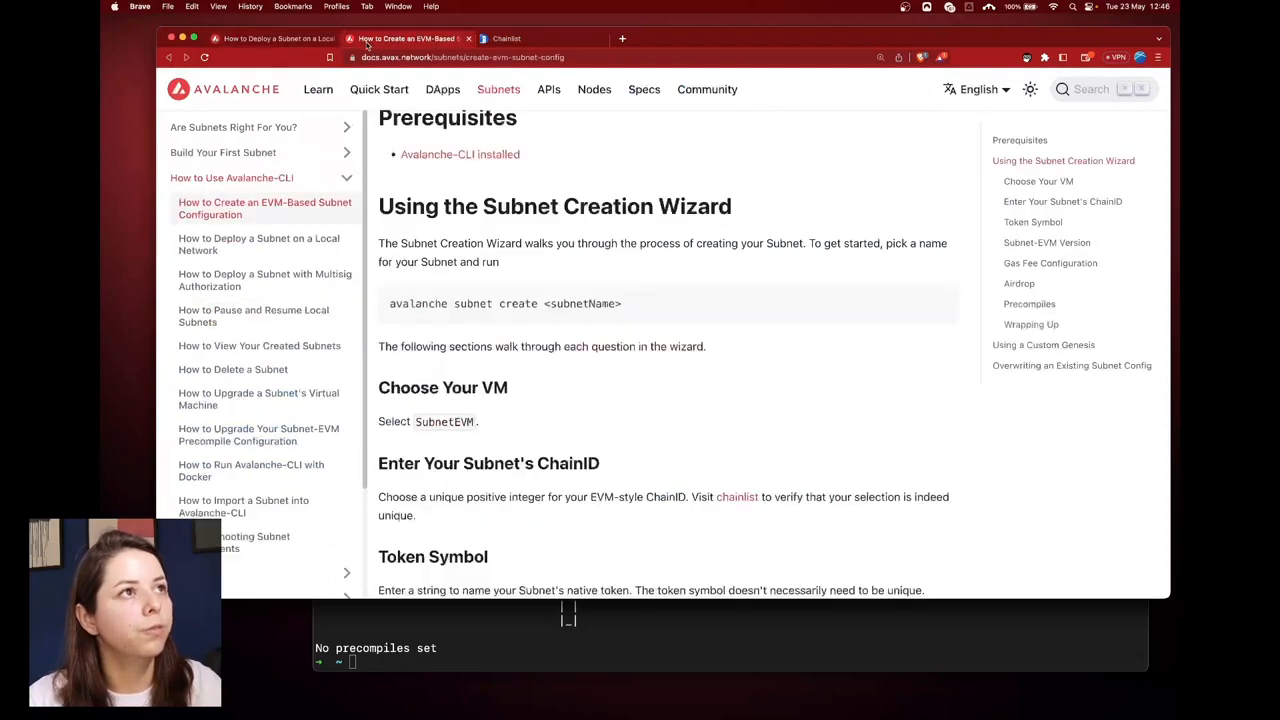
pyautogui.scroll(-3)
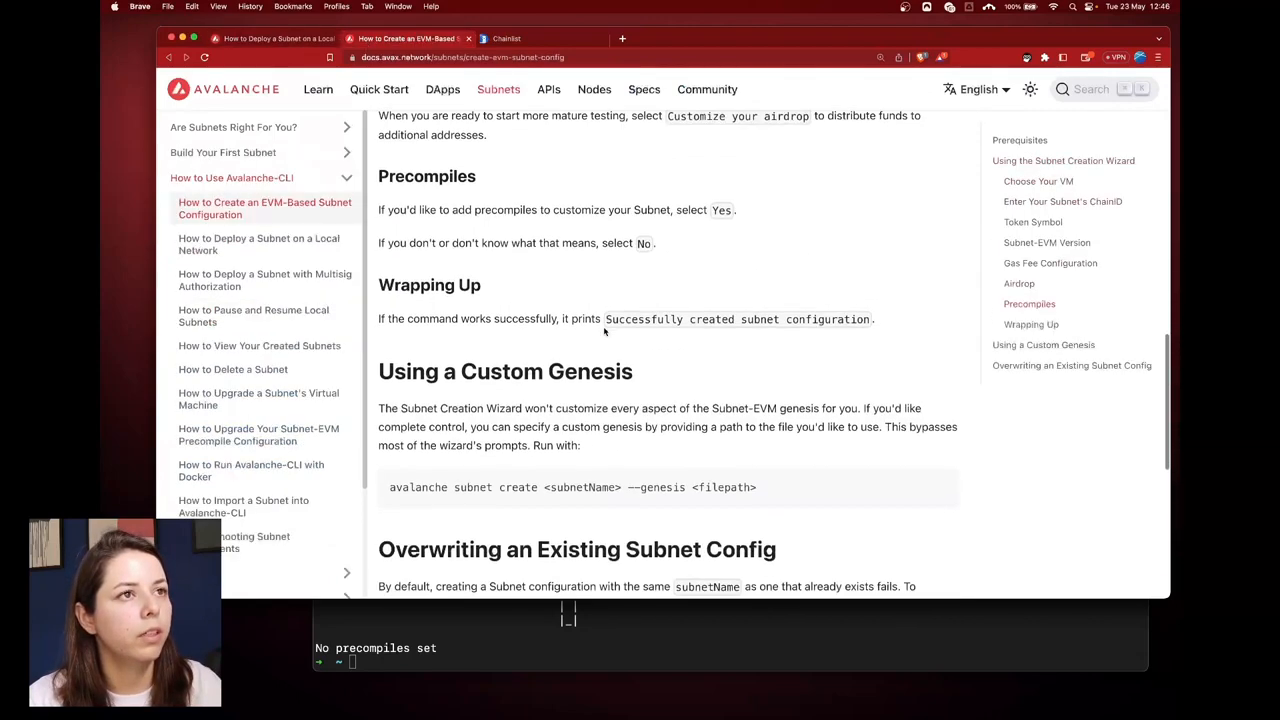
pyautogui.scroll(-3)
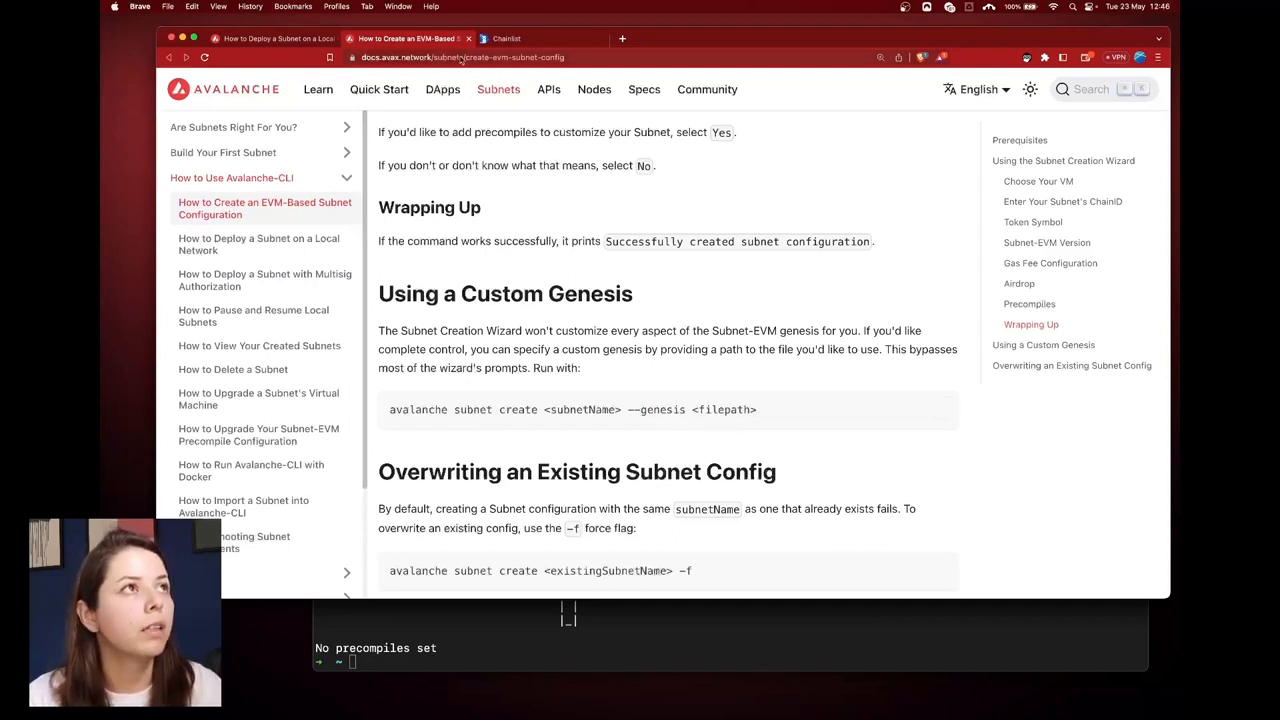
pyautogui.scroll(-3)
pyautogui.write('a')
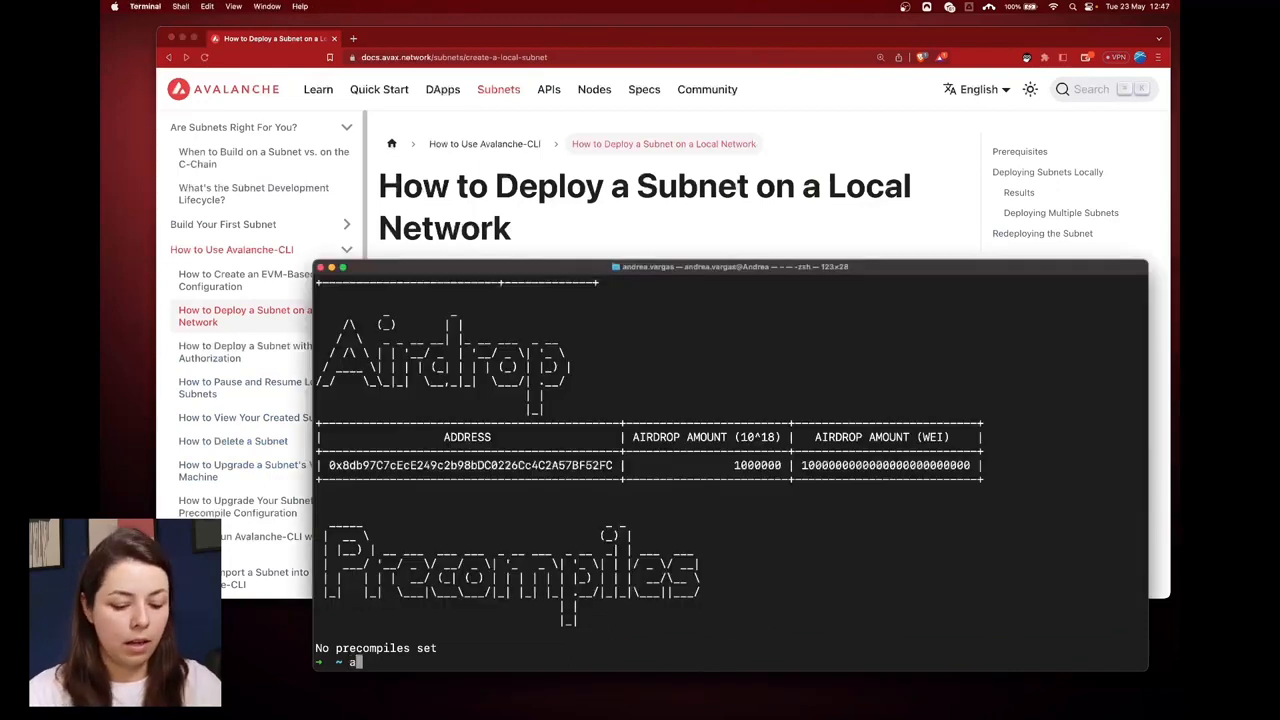
# - Deploy mySubnet locally and select the browser extension connection details (RPC URL, chain ID 61738, TEST)
pyautogui.write('valanche subnet deploy my')
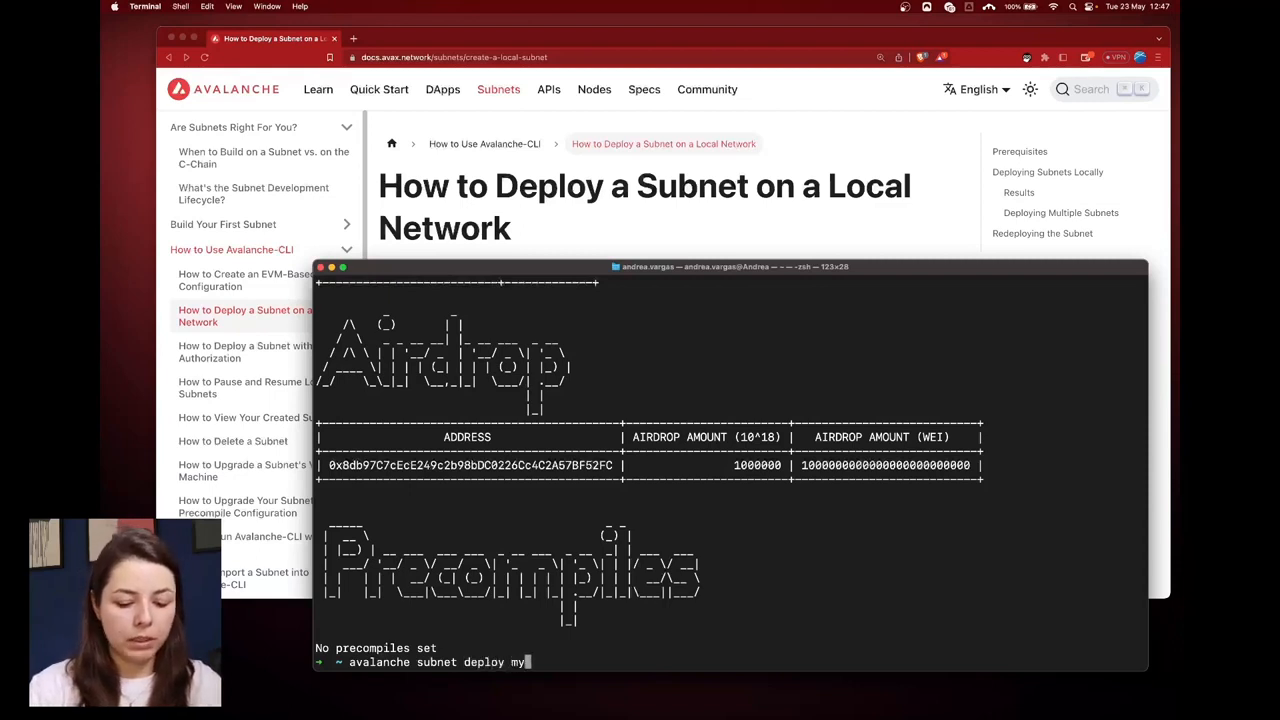
pyautogui.write('S')
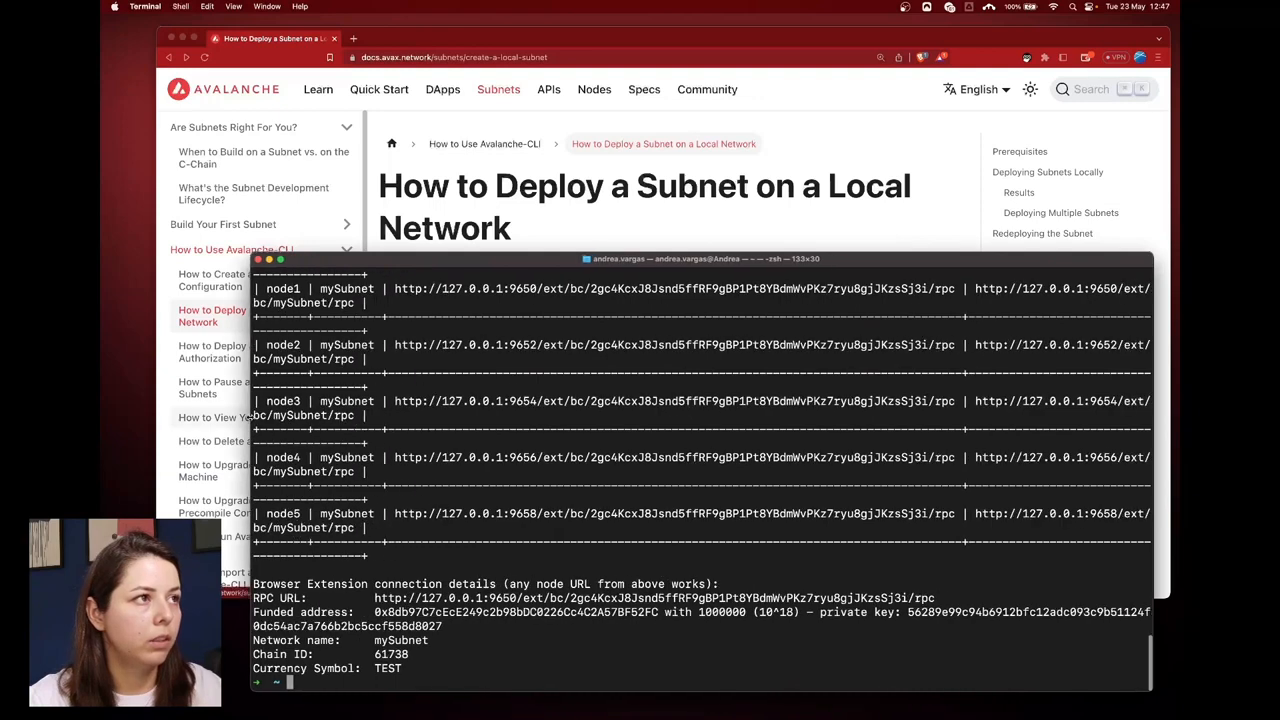
pyautogui.moveTo(624, 494)
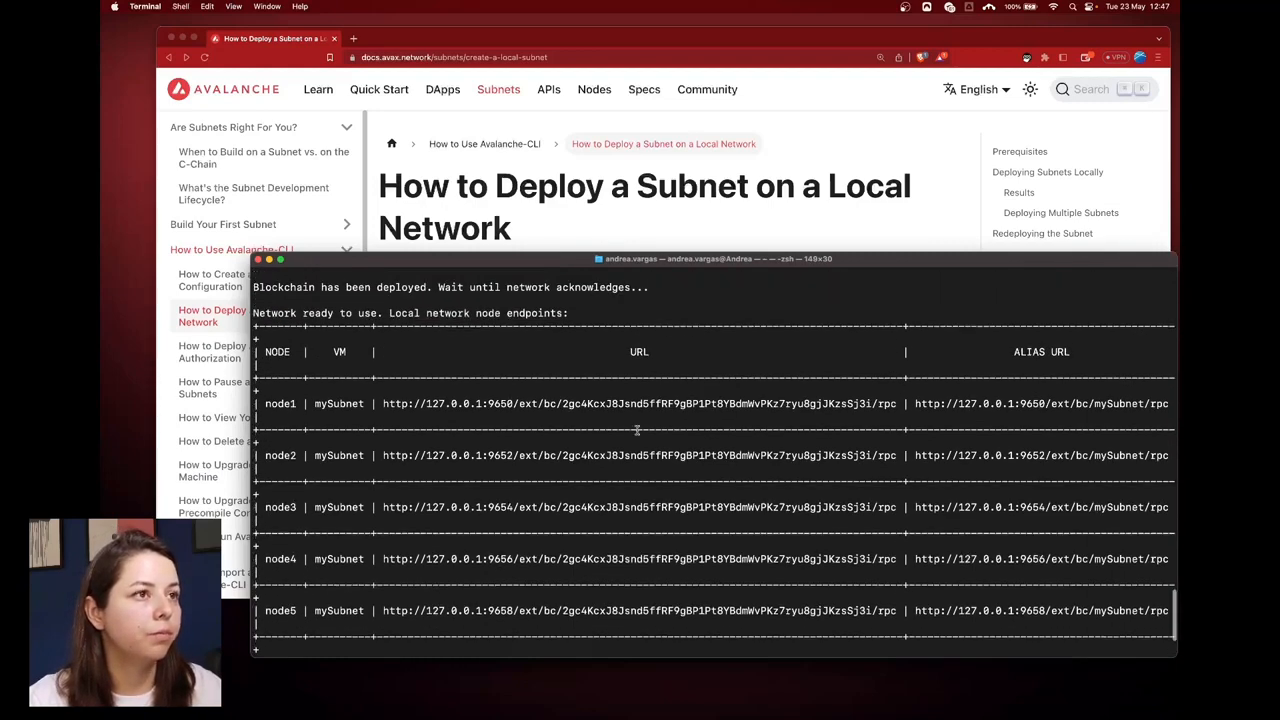
pyautogui.scroll(-3)
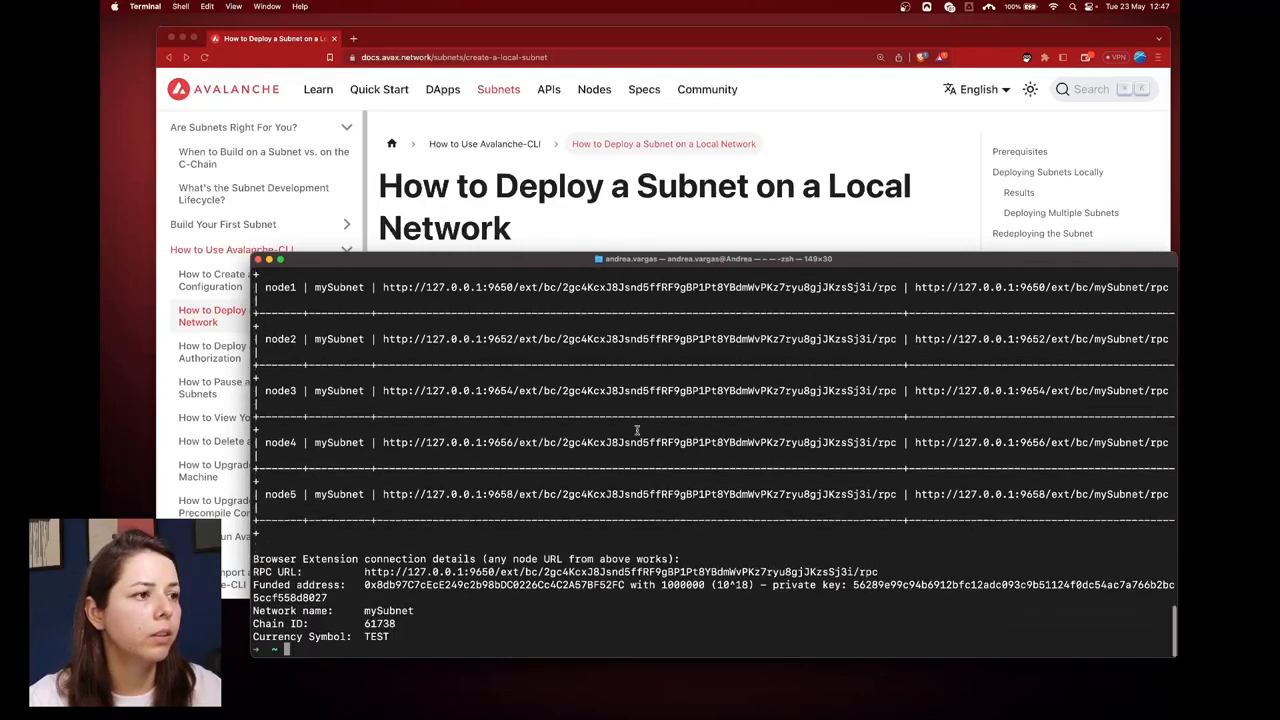
pyautogui.moveTo(364, 572); pyautogui.dragTo(390, 636)
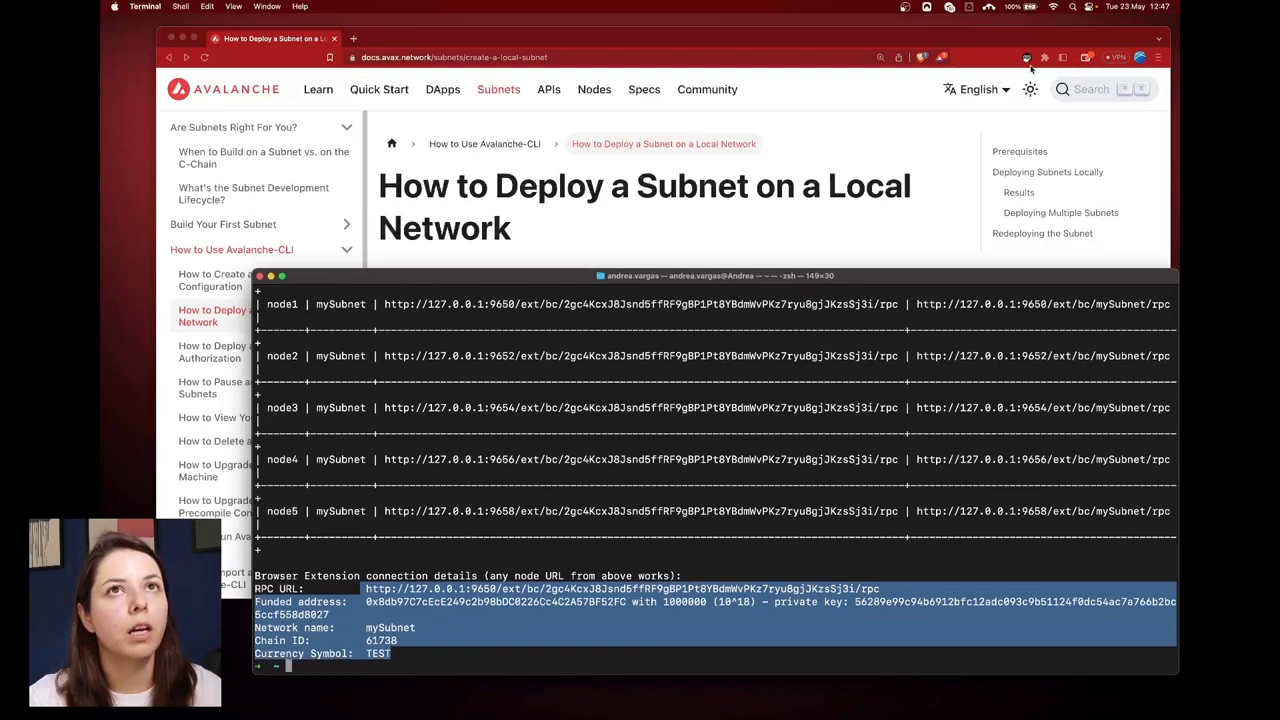
# - Add mySubnet to Core as a custom network with its RPC URL, chain ID 61738 and symbol TEST
pyautogui.click(1026, 56)
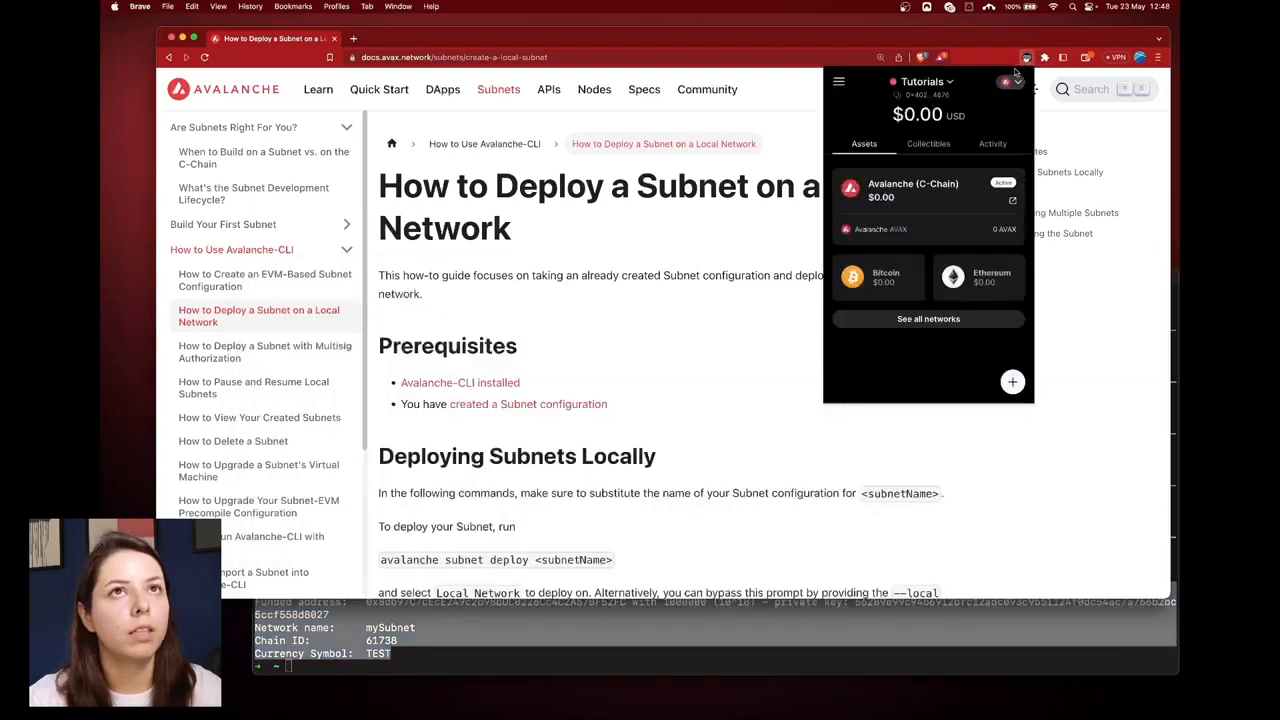
pyautogui.click(1006, 82)
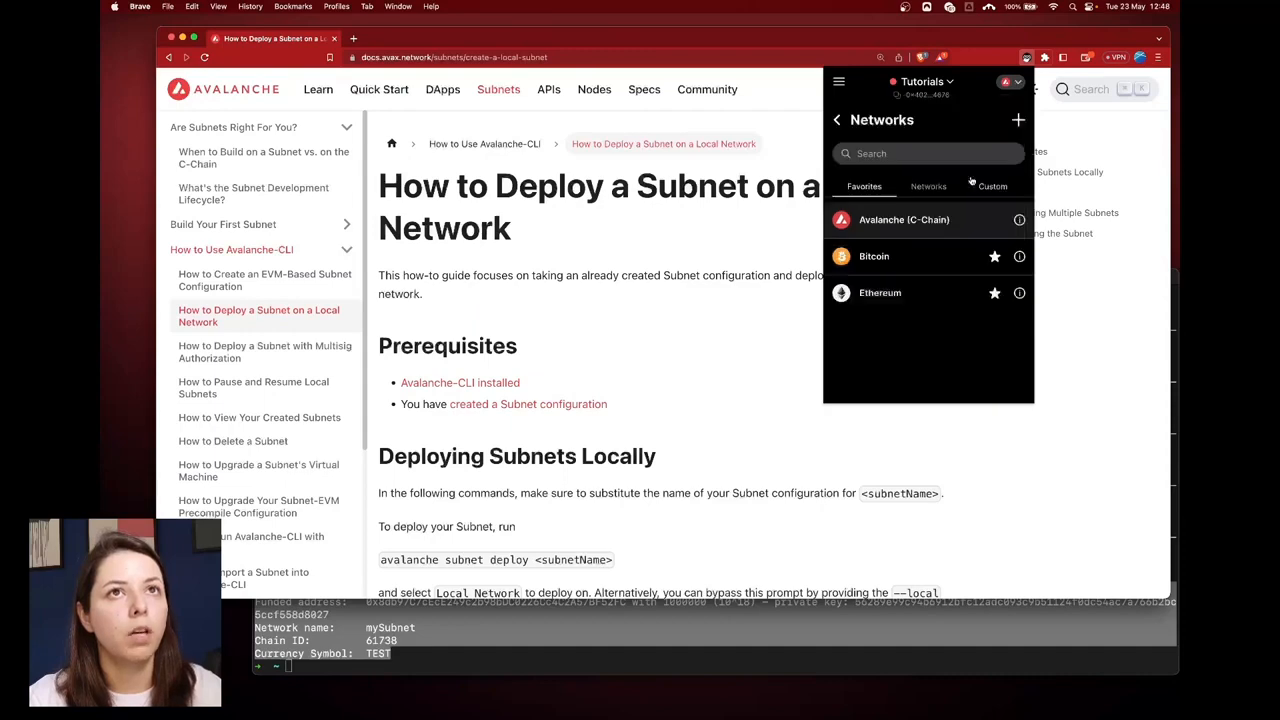
pyautogui.click(1018, 120)
pyautogui.write('mySubn')
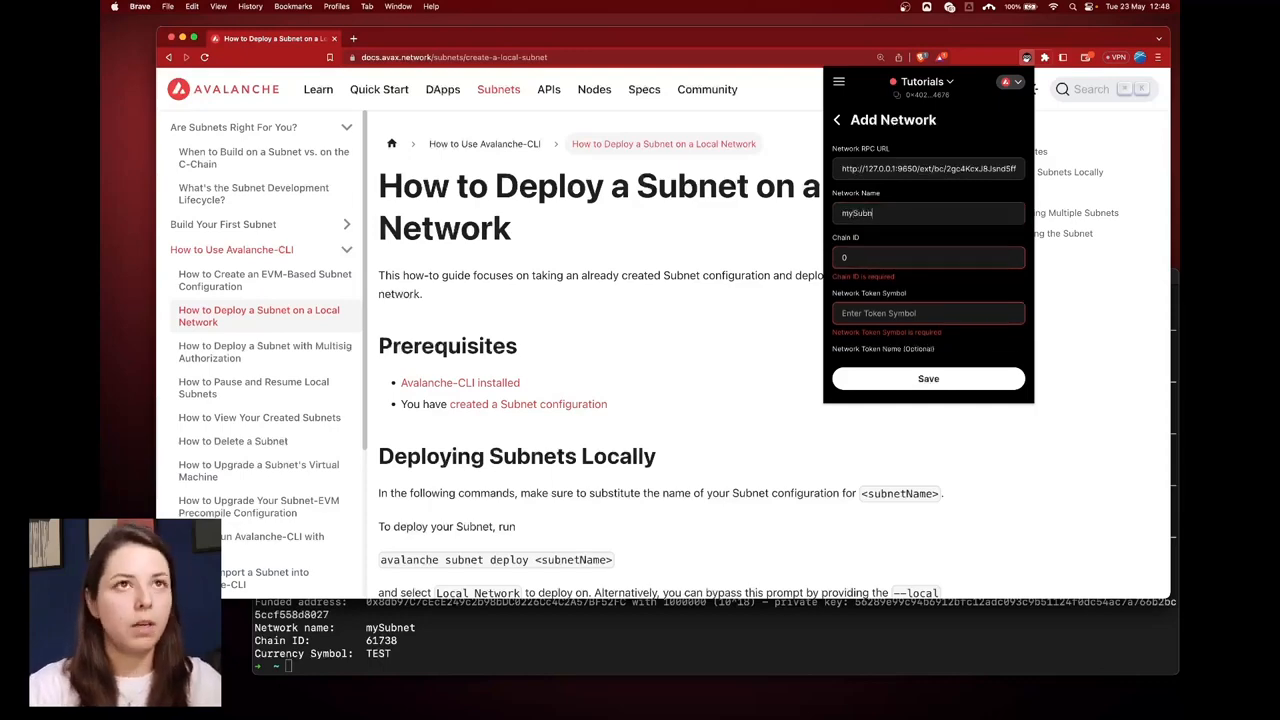
pyautogui.click(700, 408)
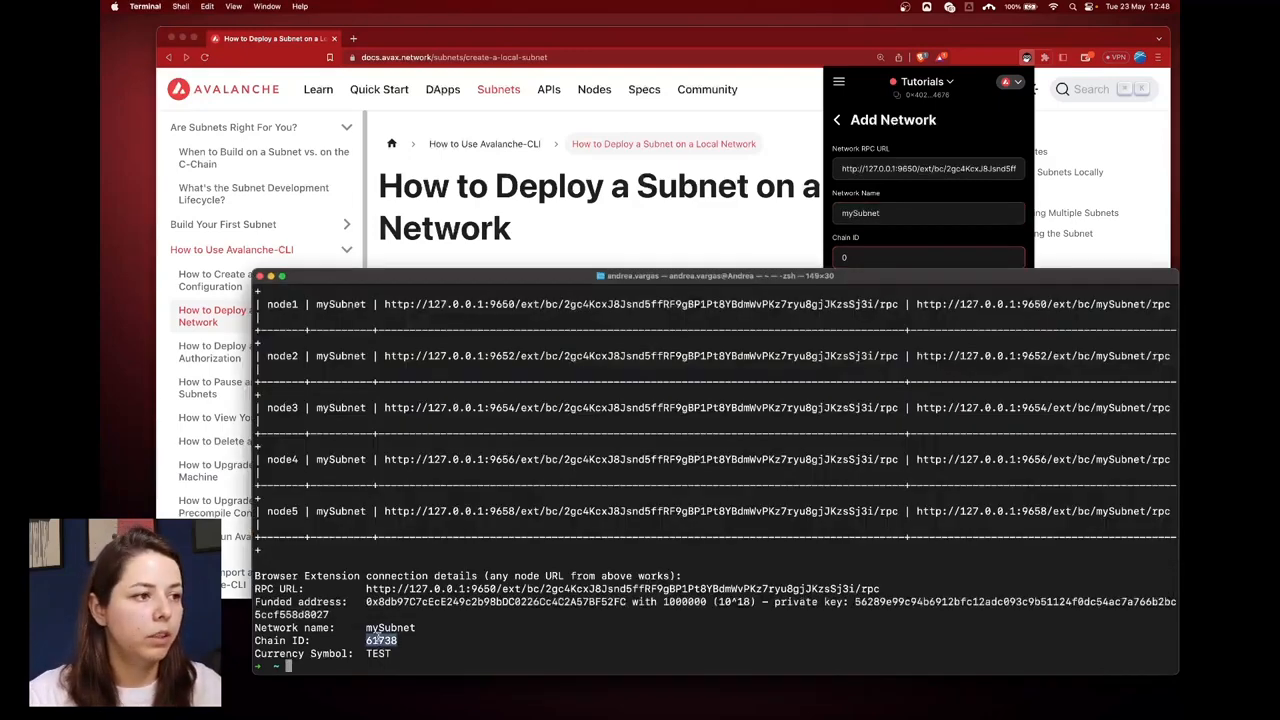
pyautogui.rightClick(380, 640)
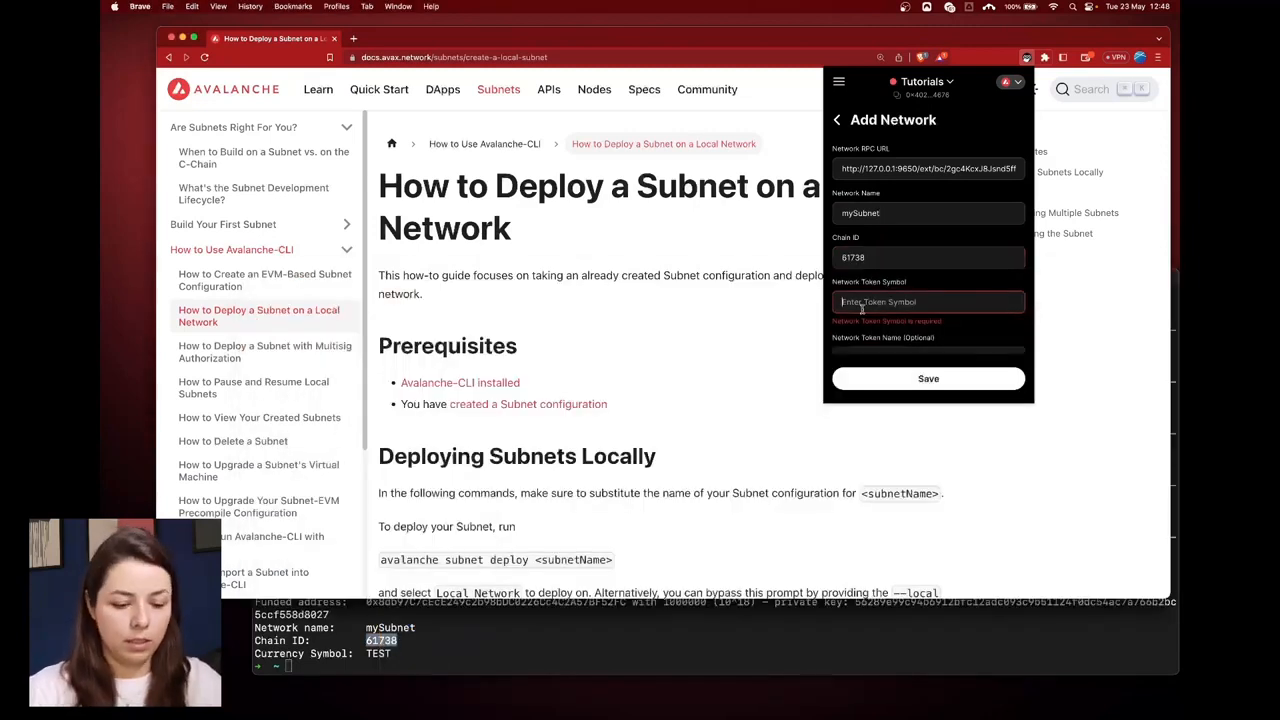
pyautogui.write('TEST')
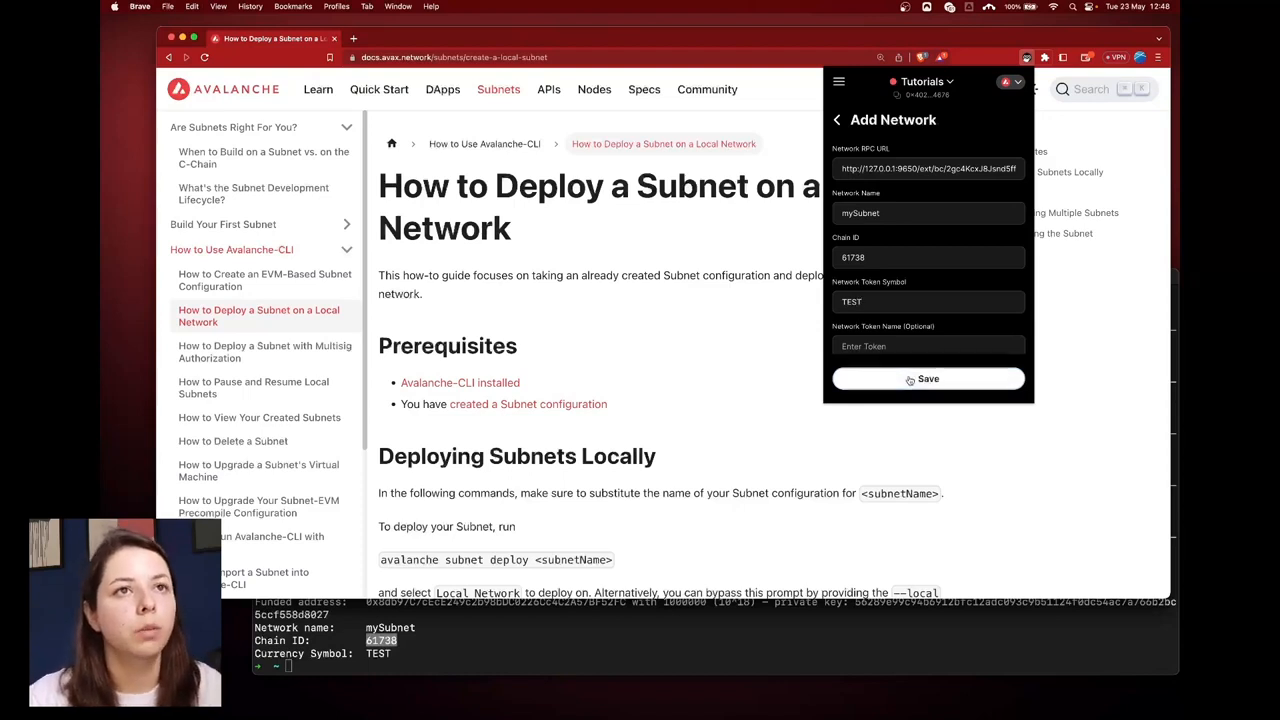
pyautogui.click(928, 378)
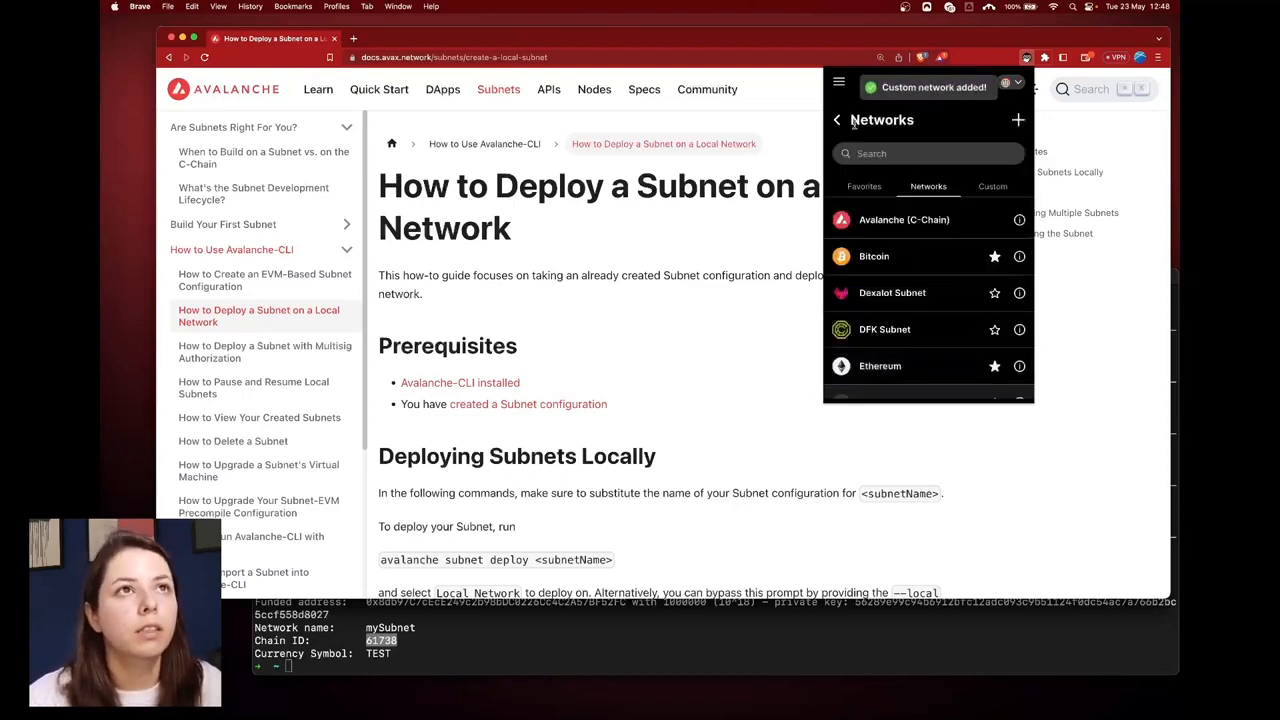
# - From the accounts list, copy the Tutorials account address
pyautogui.click(836, 120)
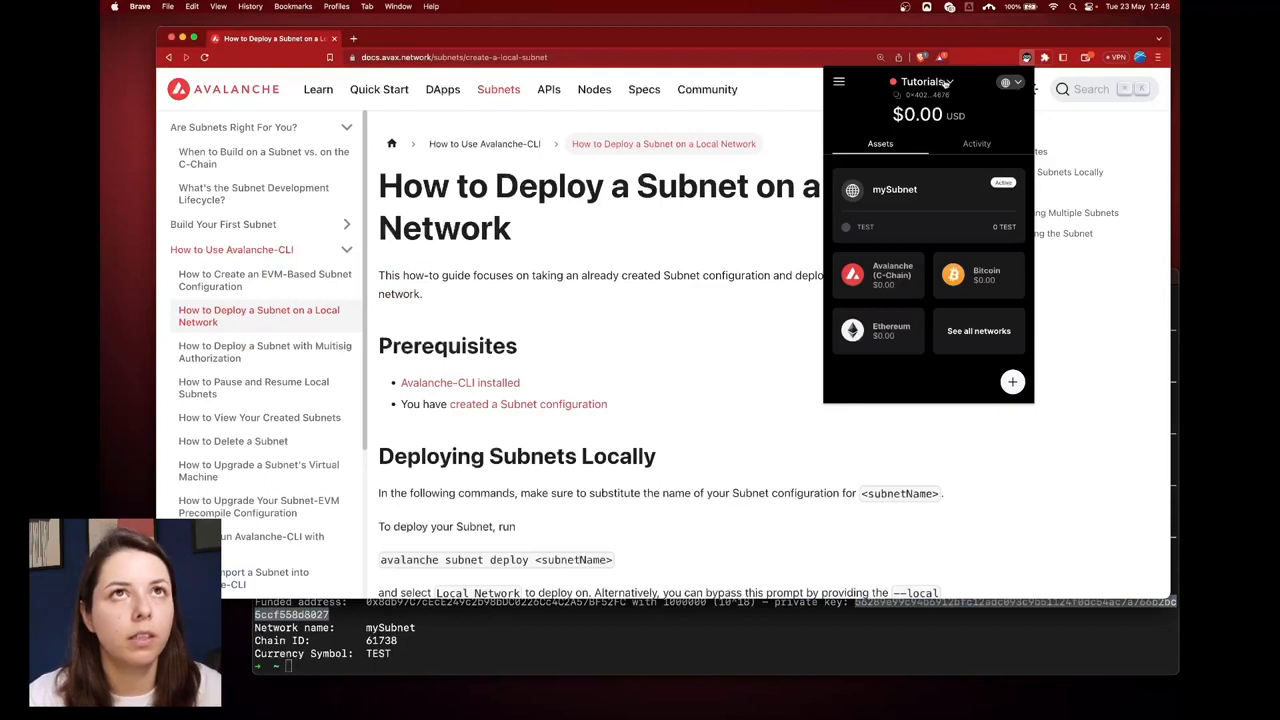
pyautogui.click(924, 82)
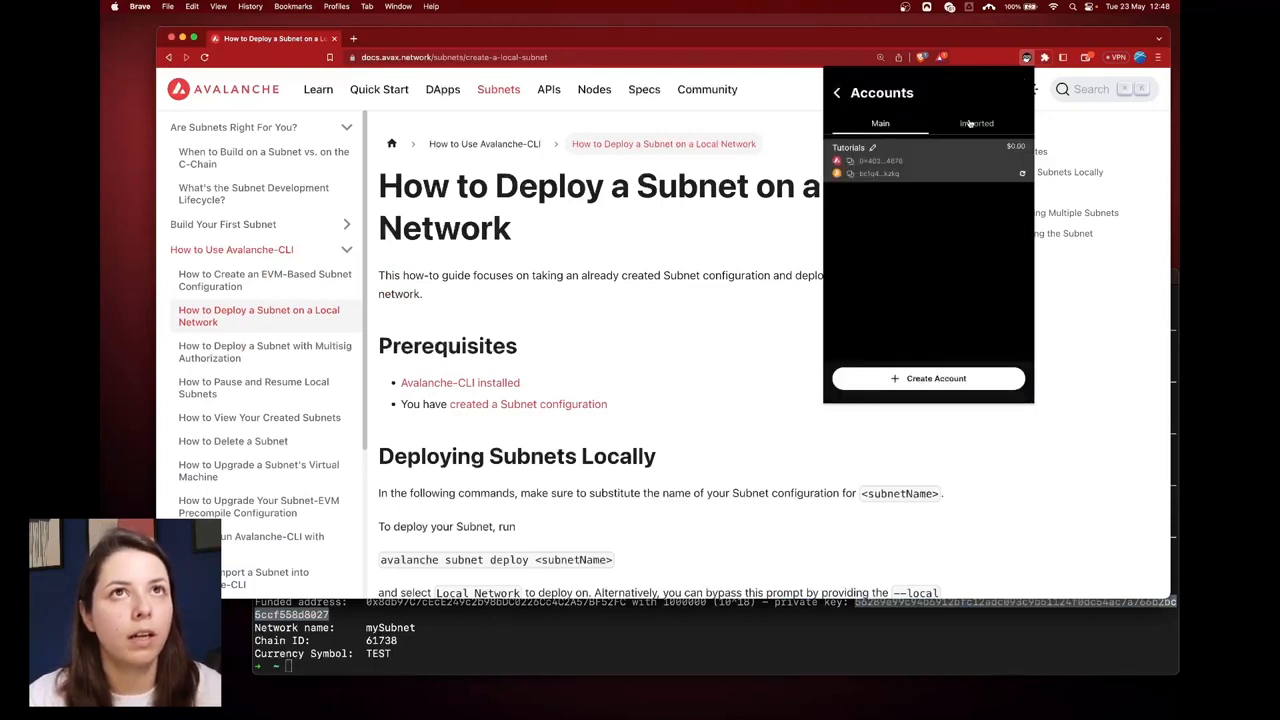
pyautogui.click(976, 124)
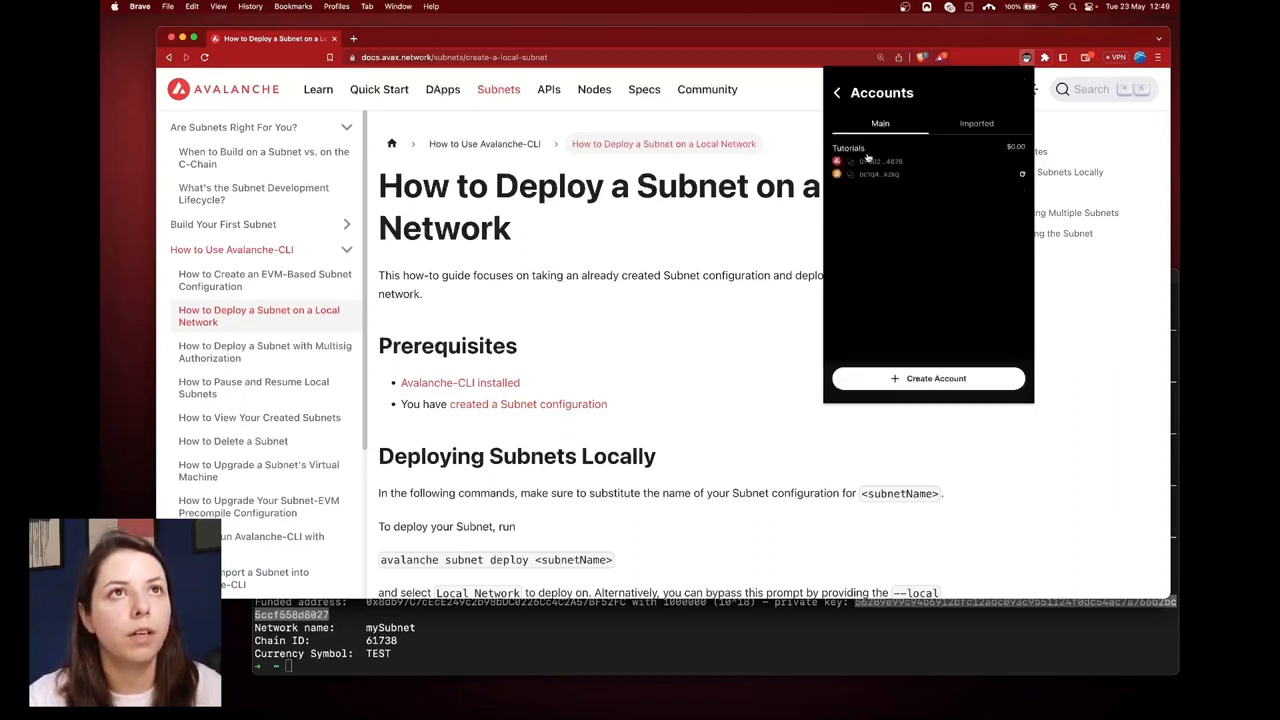
pyautogui.click(1020, 160)
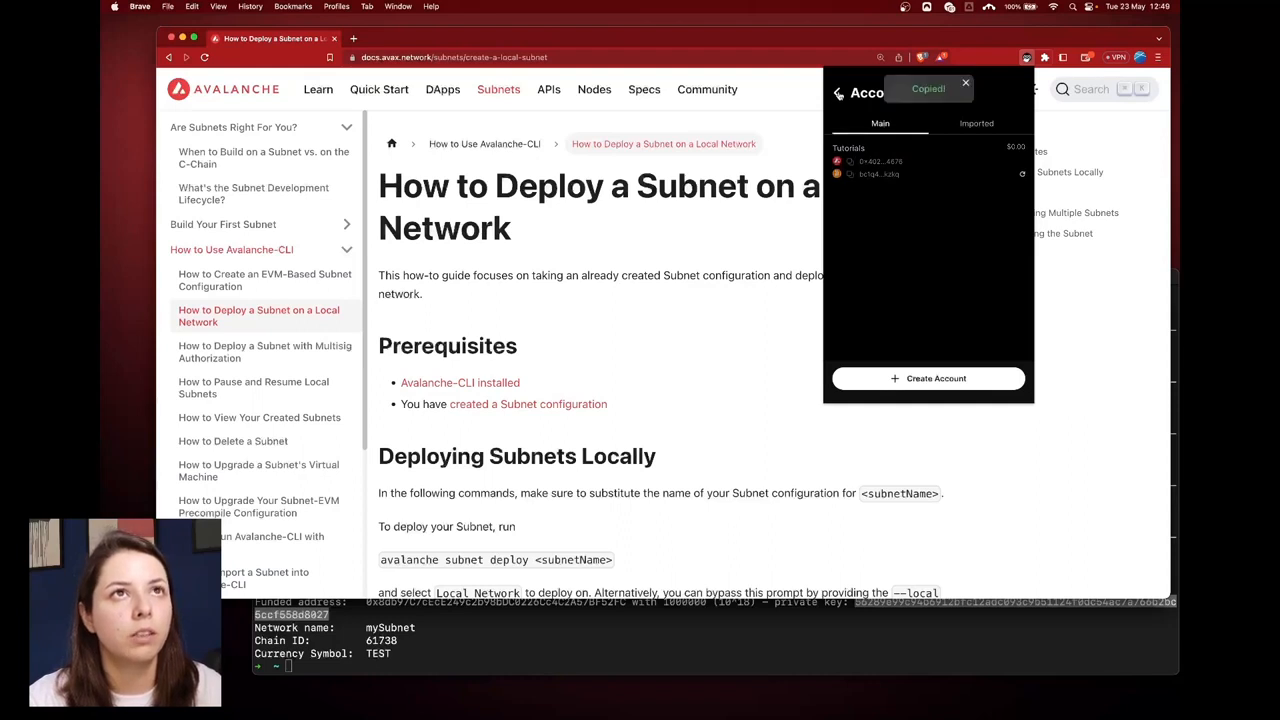
# - Send 200 TEST from the imported account to the Tutorials address
pyautogui.click(880, 164)
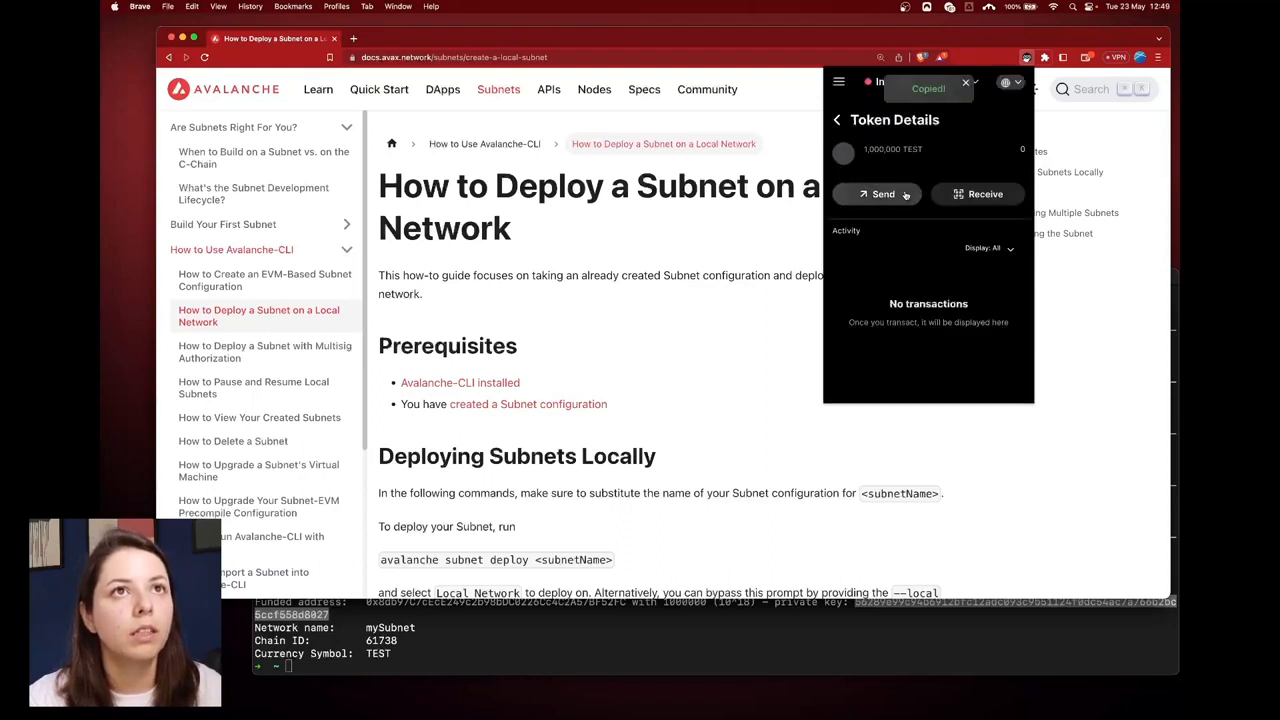
pyautogui.click(878, 194)
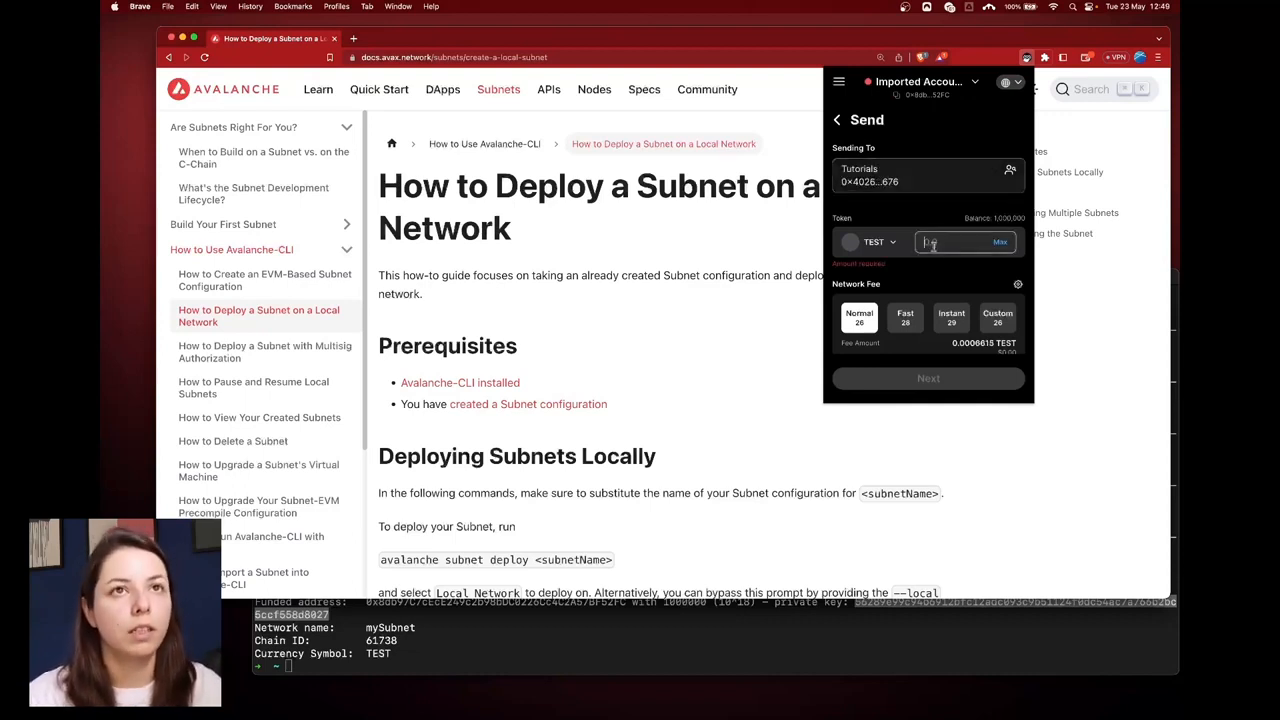
pyautogui.write('200')
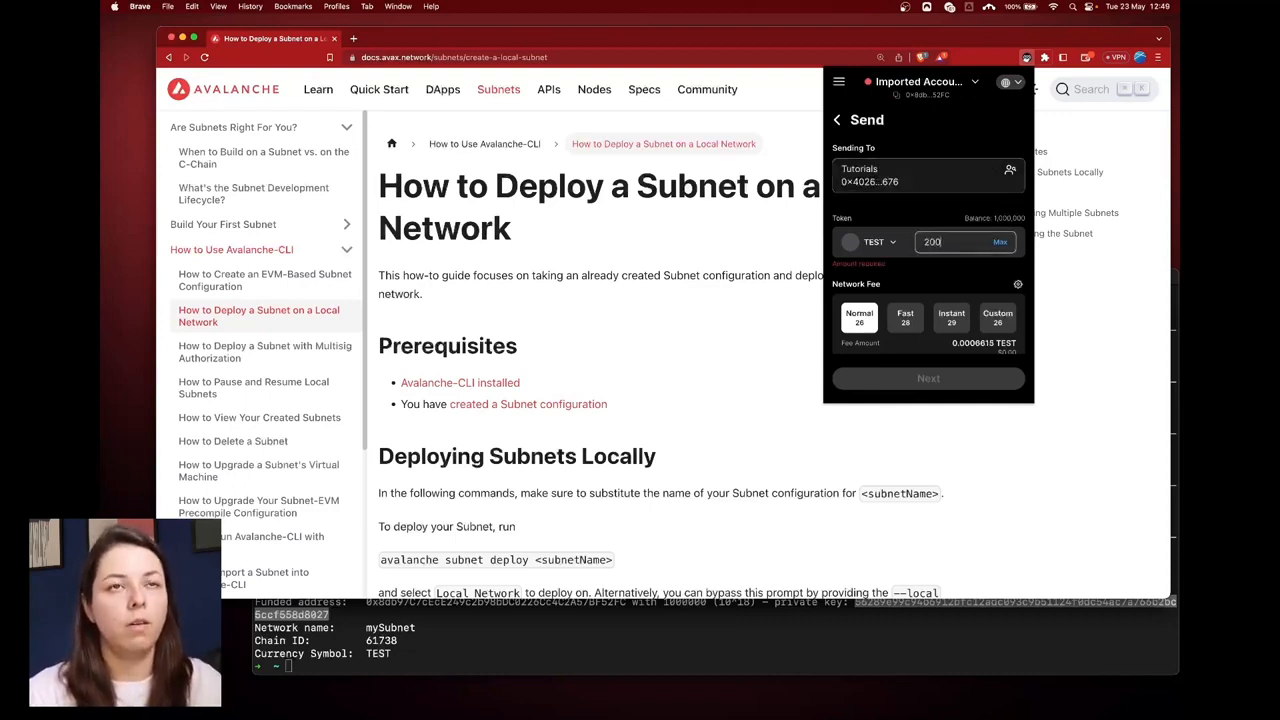
pyautogui.click(928, 378)
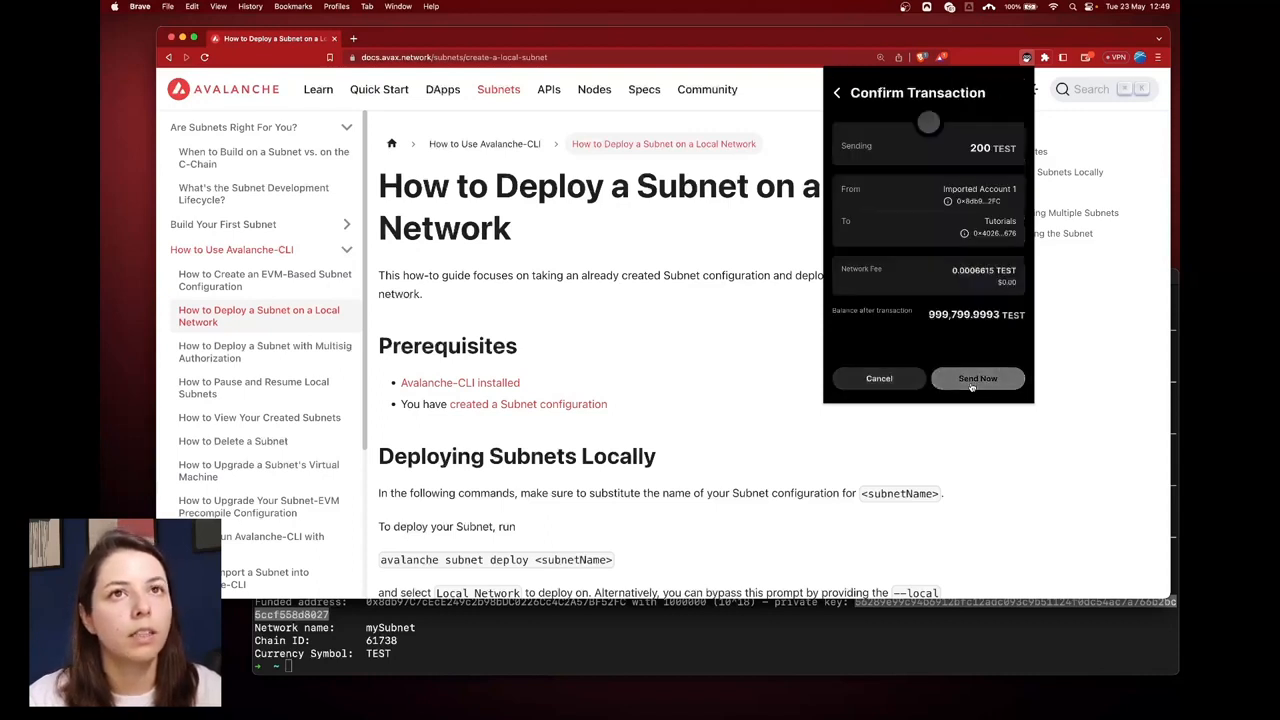
pyautogui.click(976, 378)
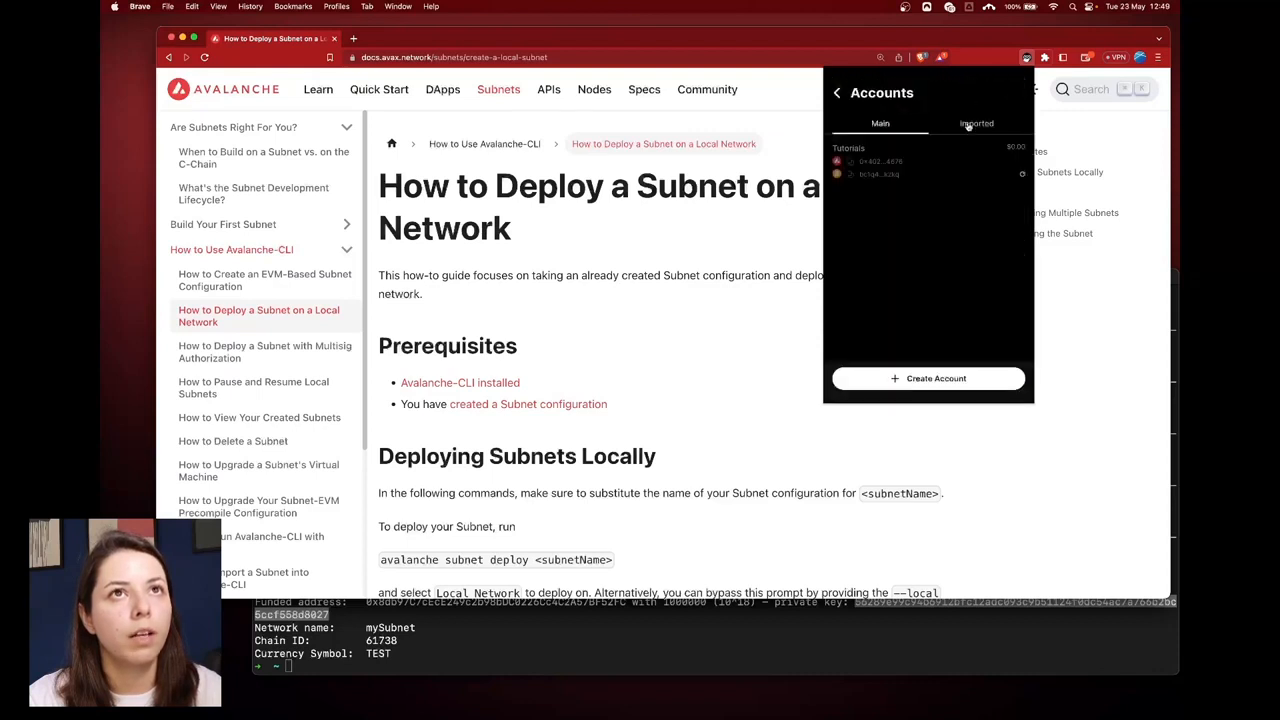
# - Switch to the Tutorials account and confirm it holds 200 TEST on mySubnet
pyautogui.click(880, 124)
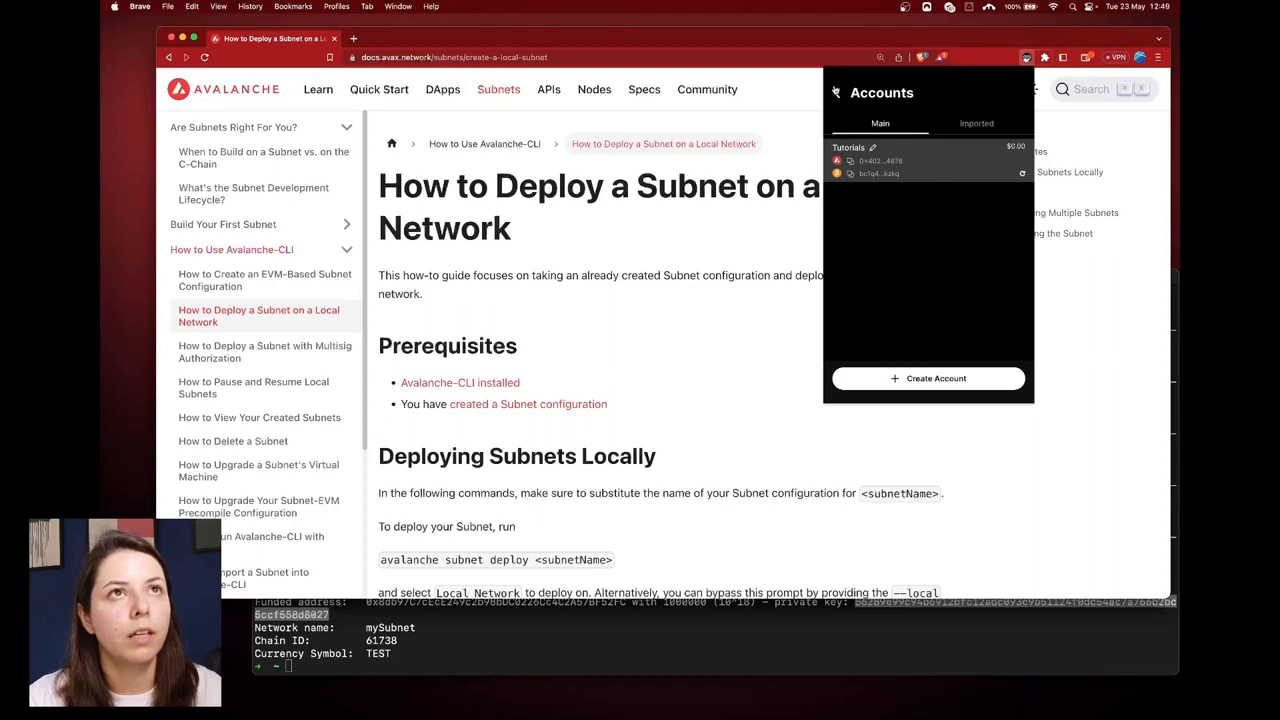
pyautogui.click(880, 160)
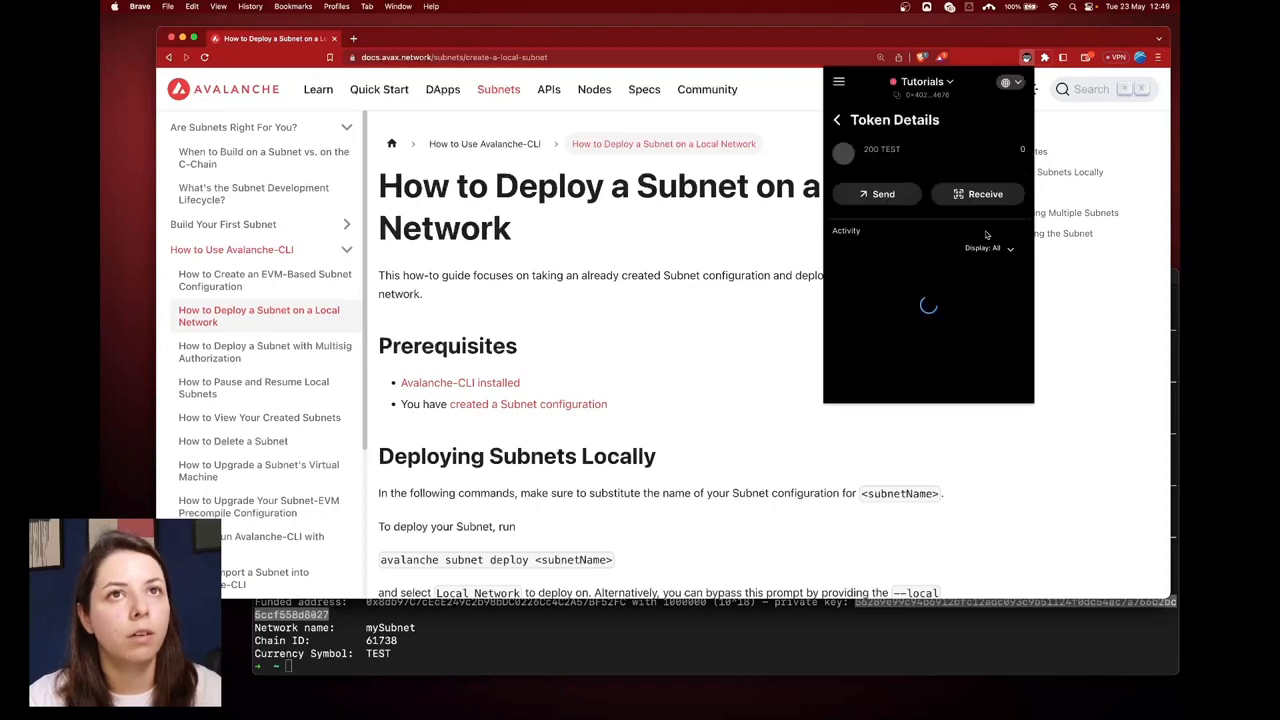
pyautogui.click(836, 120)
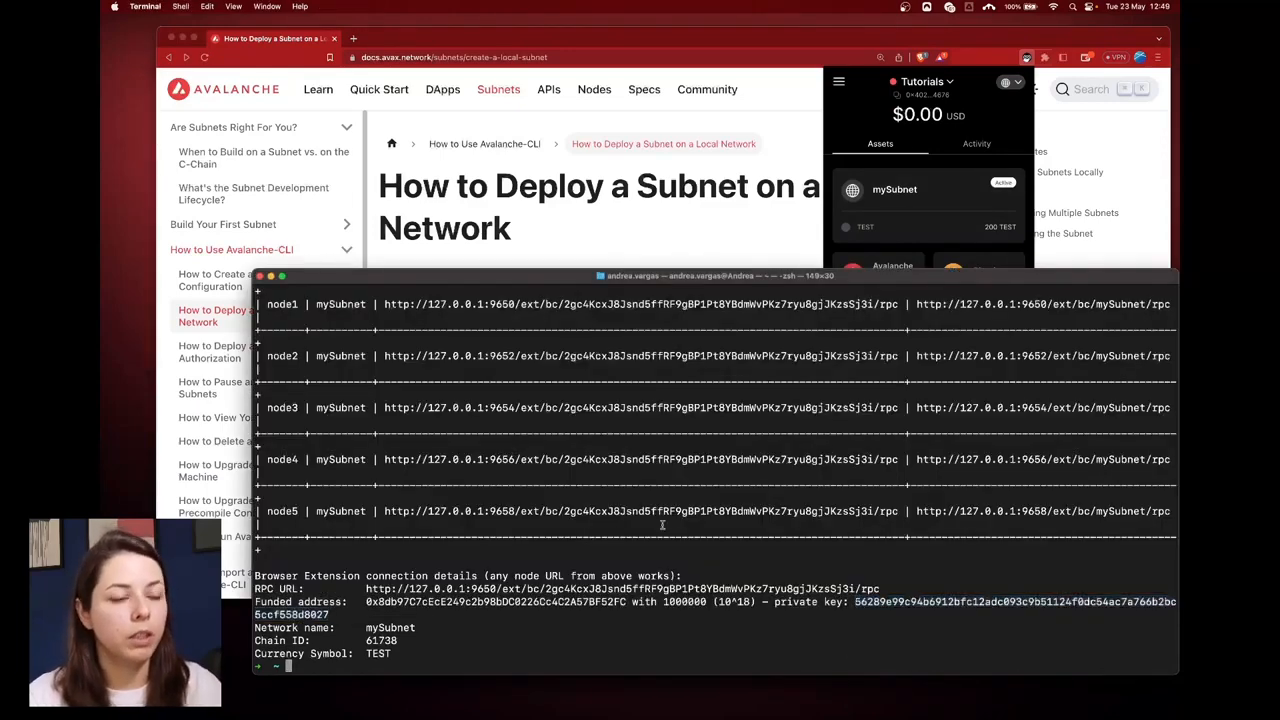
# - Run 'avalanche network stop' to shut the local network down, then begin a network status command
pyautogui.write('avalanche n')
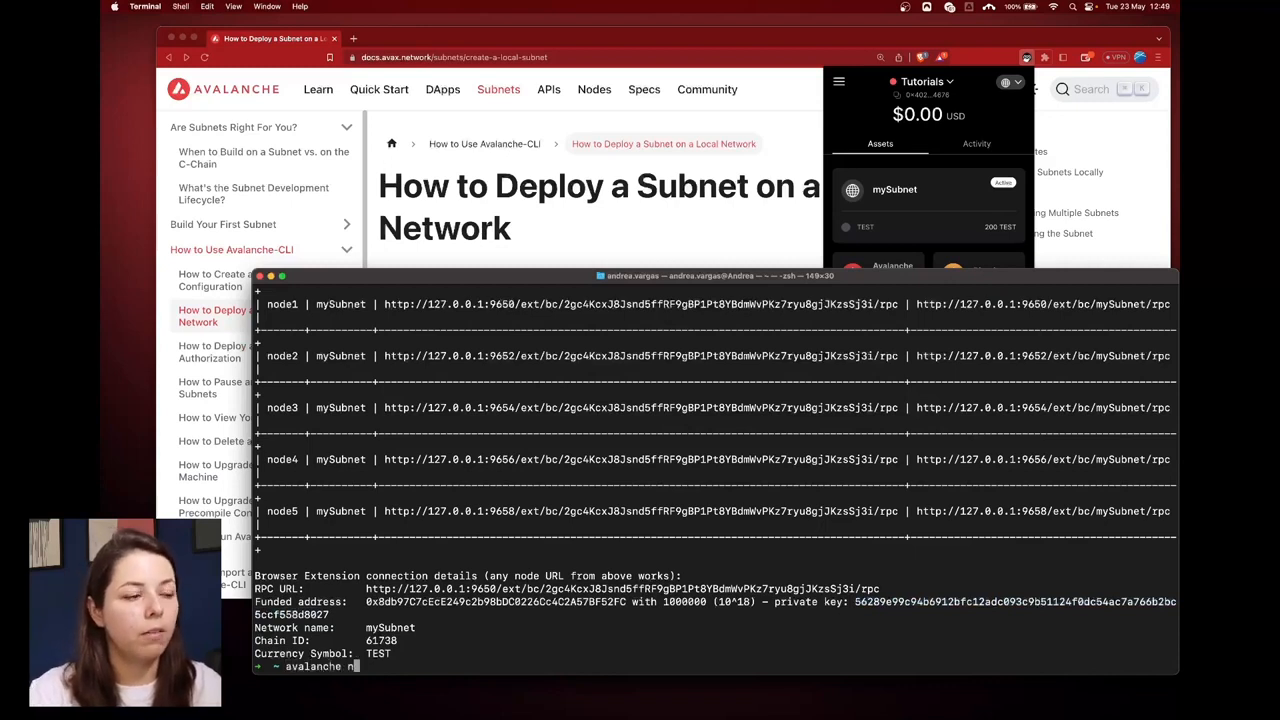
pyautogui.write('etwork stop')
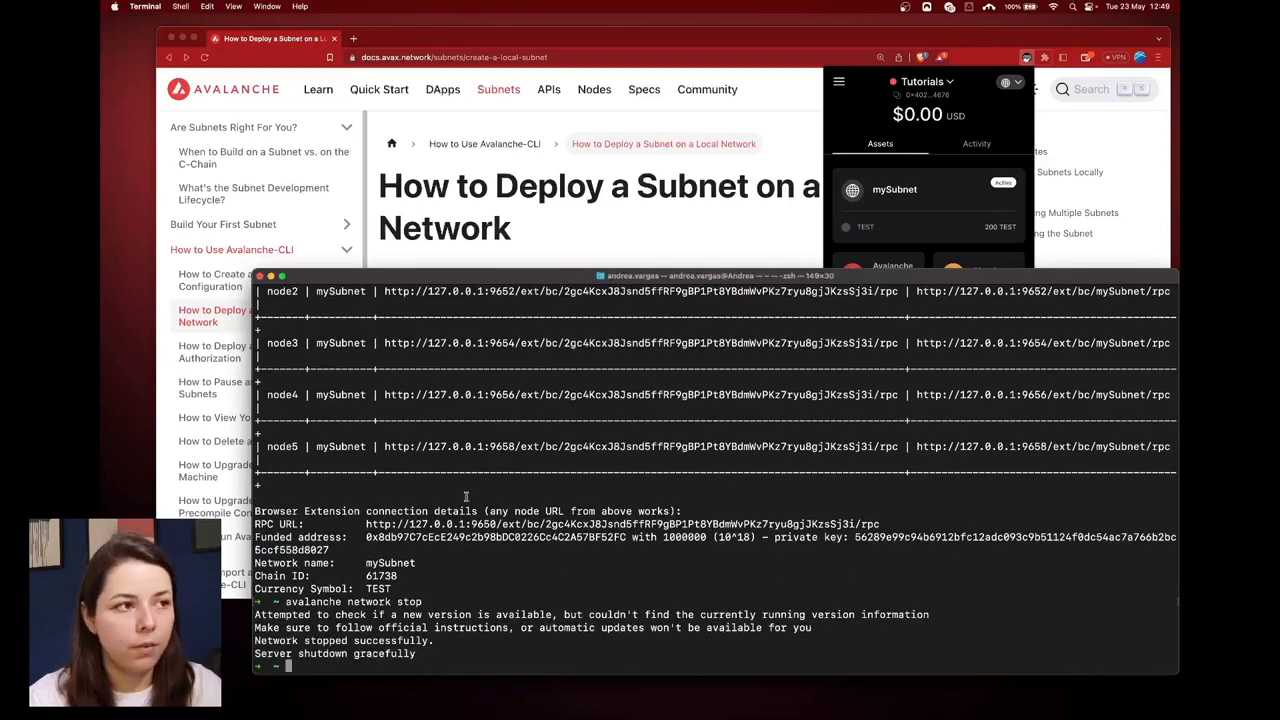
pyautogui.write('avalanche network sta')
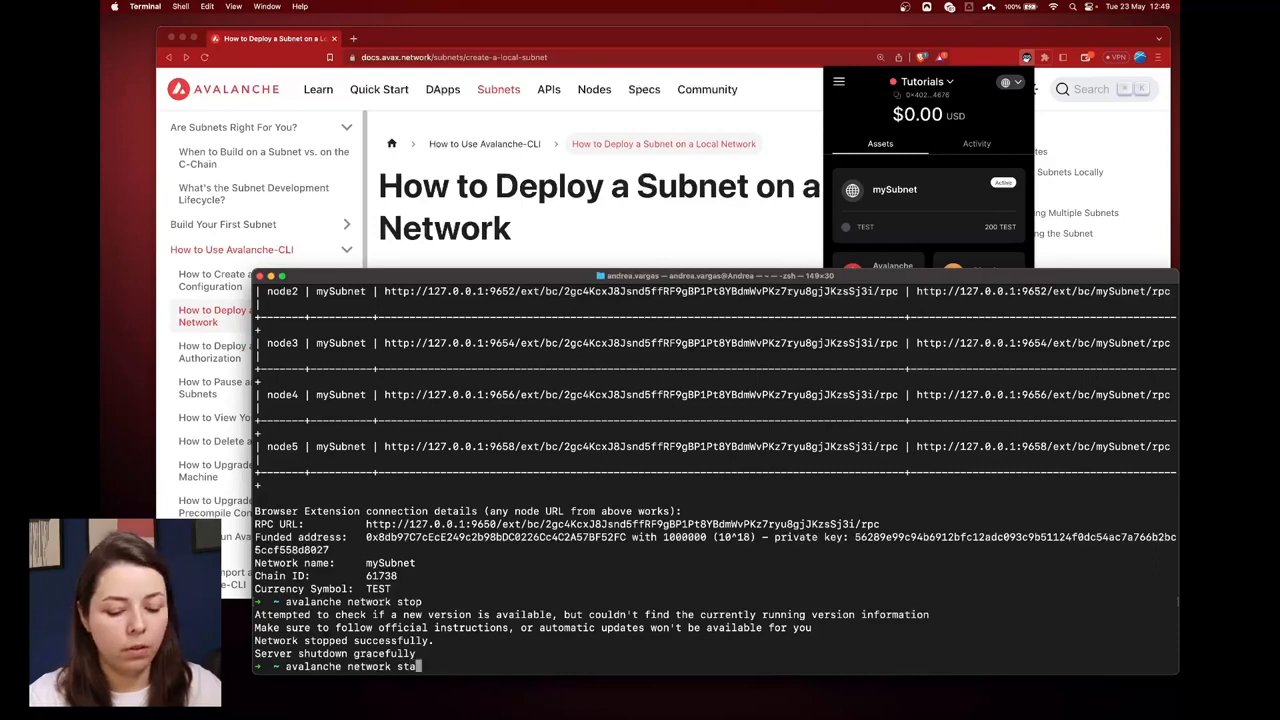